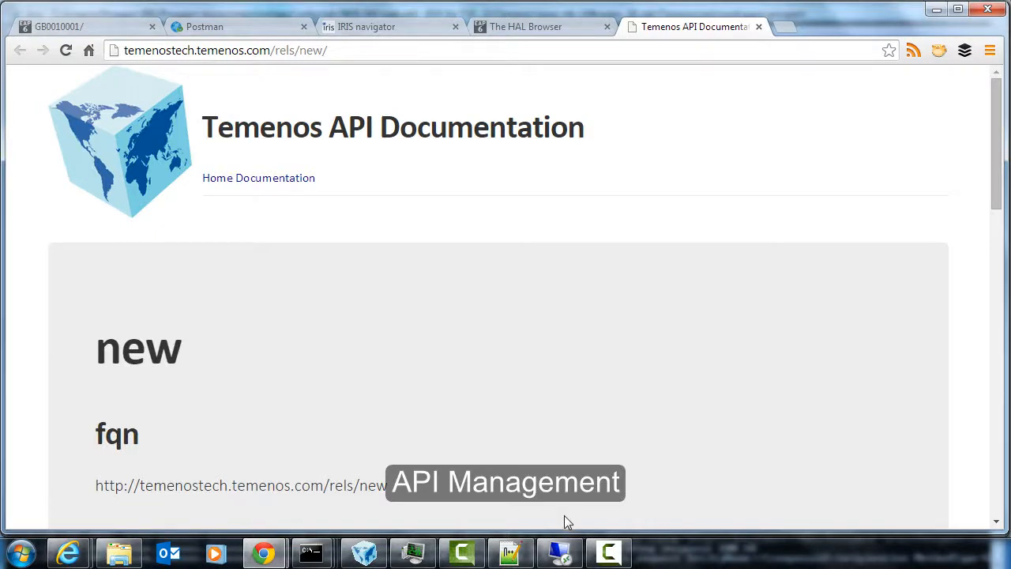
pyautogui.moveTo(265, 551)
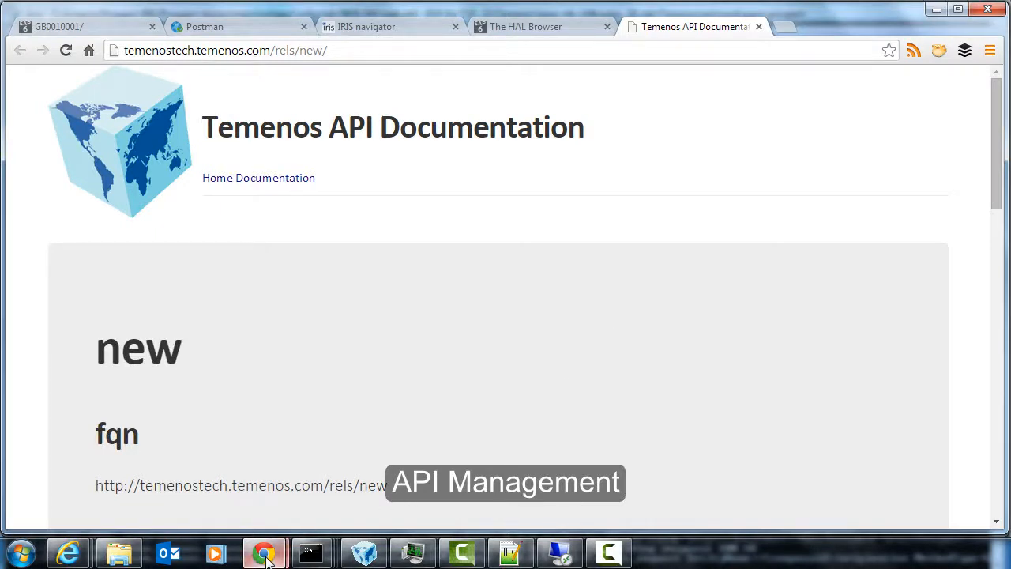
pyautogui.moveTo(266, 551)
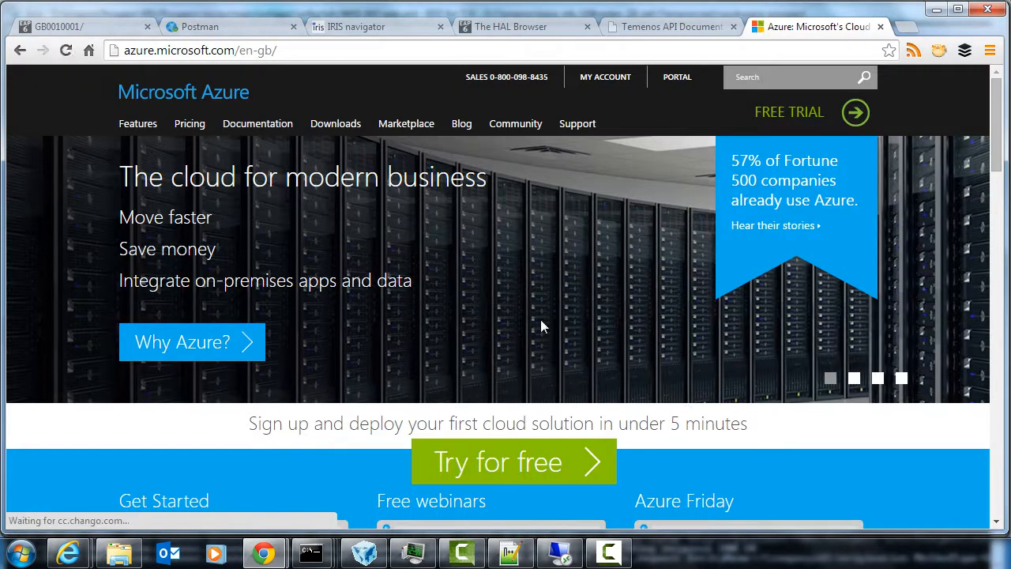
# Enter the Azure management portal and reveal the API Management category in the service list
pyautogui.click(676, 75)
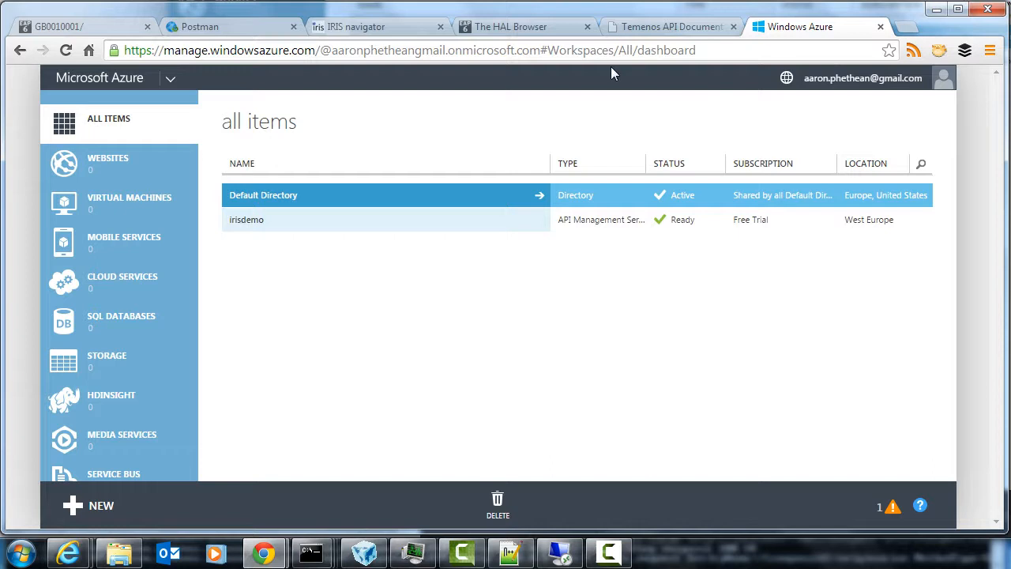
pyautogui.moveTo(398, 402)
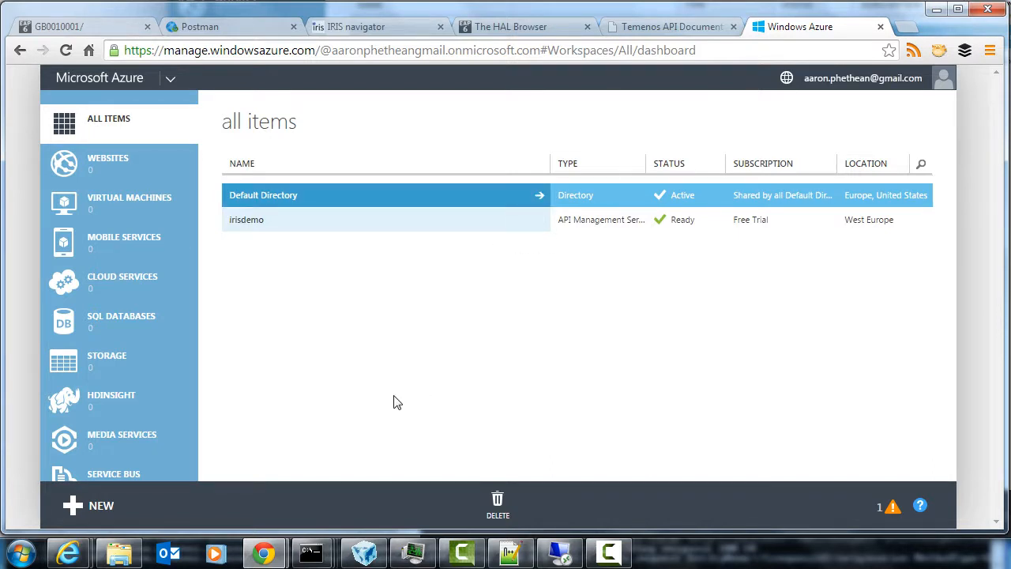
pyautogui.moveTo(123, 284)
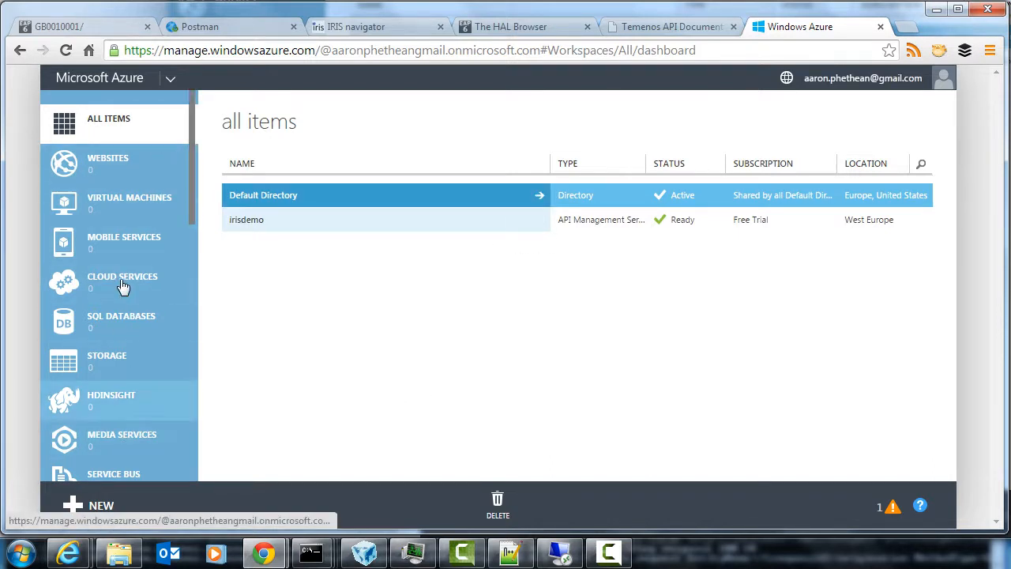
pyautogui.moveTo(192, 166)
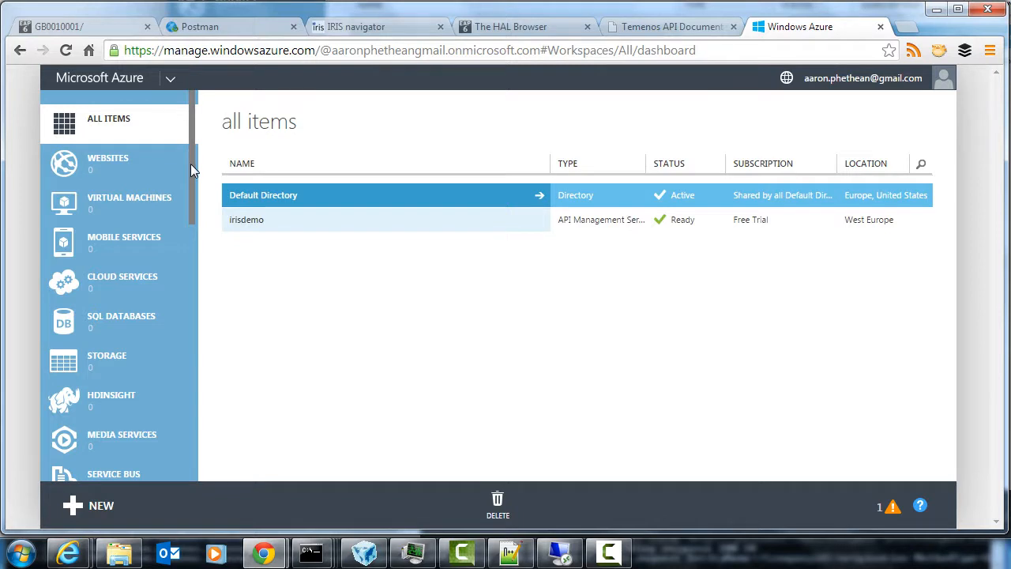
pyautogui.scroll(-3)
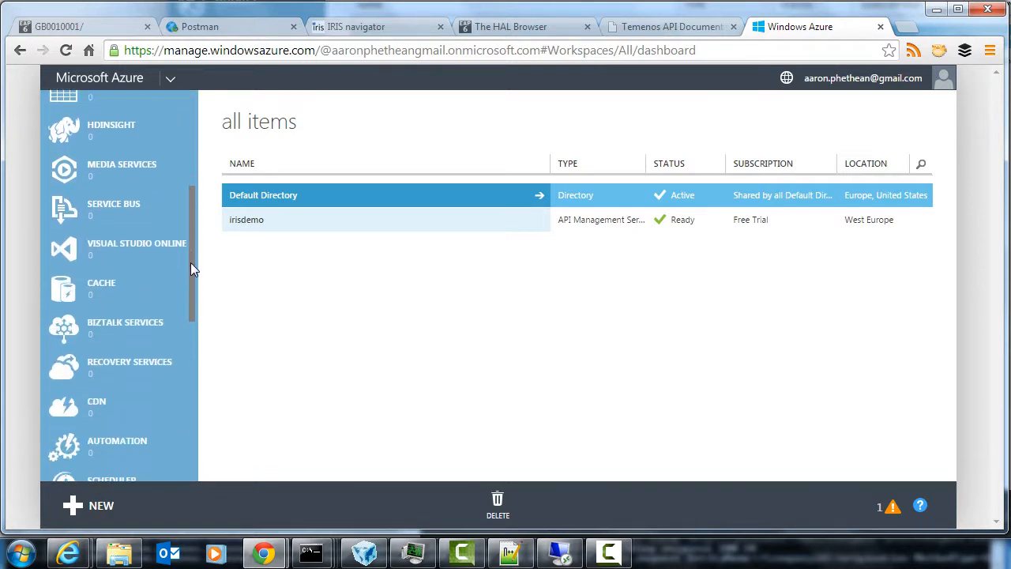
pyautogui.scroll(-3)
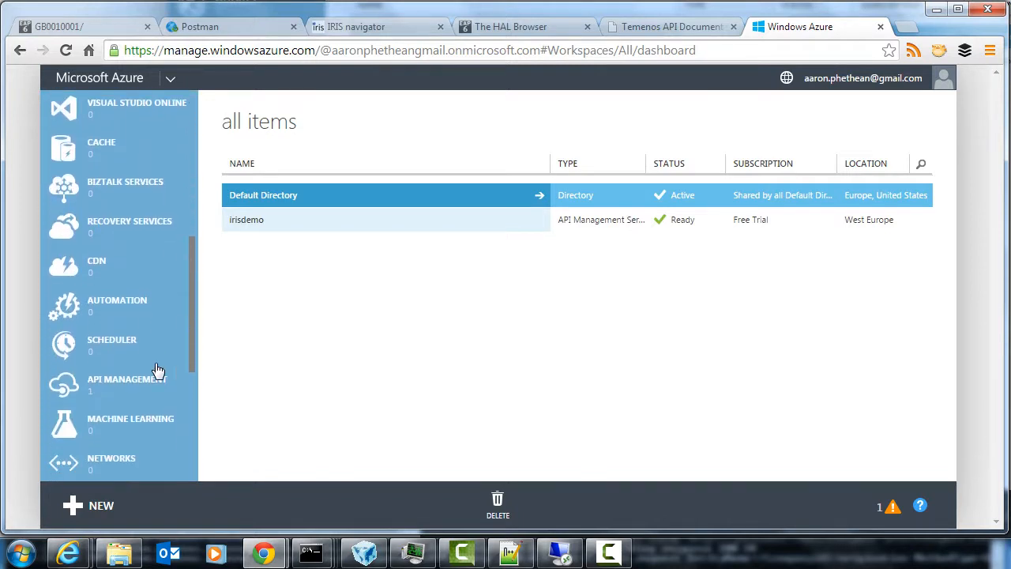
# Select the irisdemo API Management service and launch its publisher portal via Manage
pyautogui.click(126, 386)
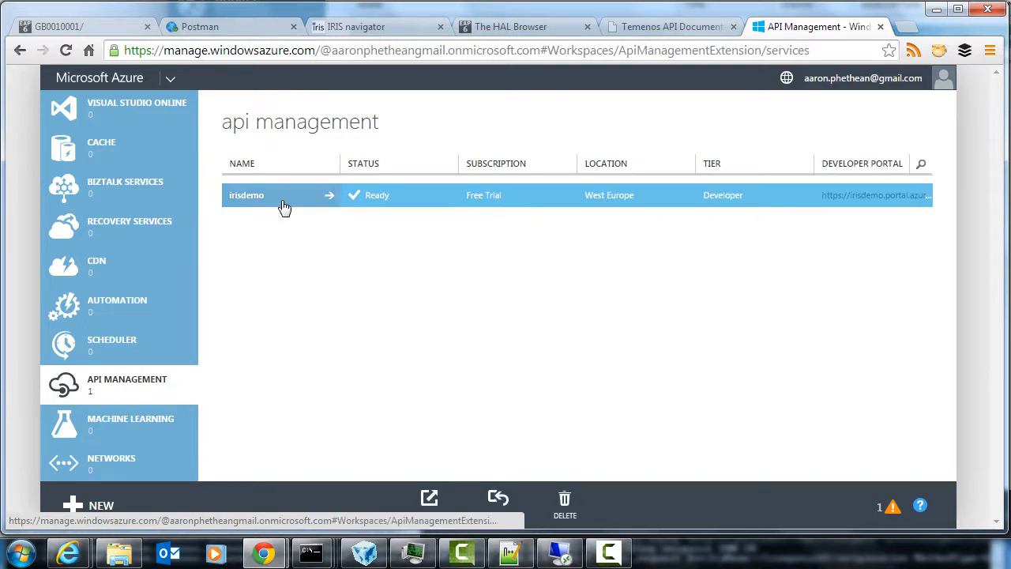
pyautogui.click(246, 196)
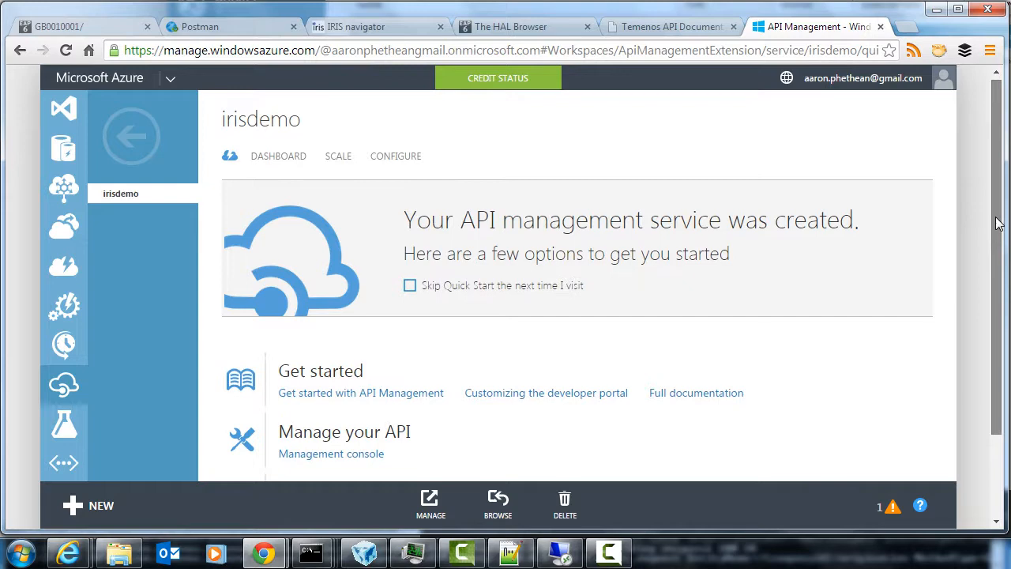
pyautogui.click(332, 454)
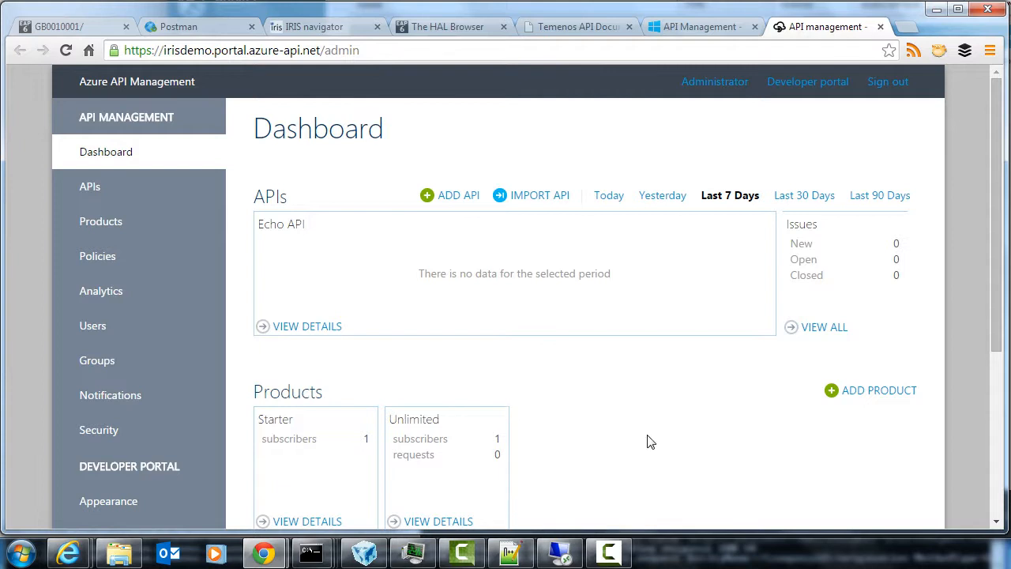
pyautogui.moveTo(540, 204)
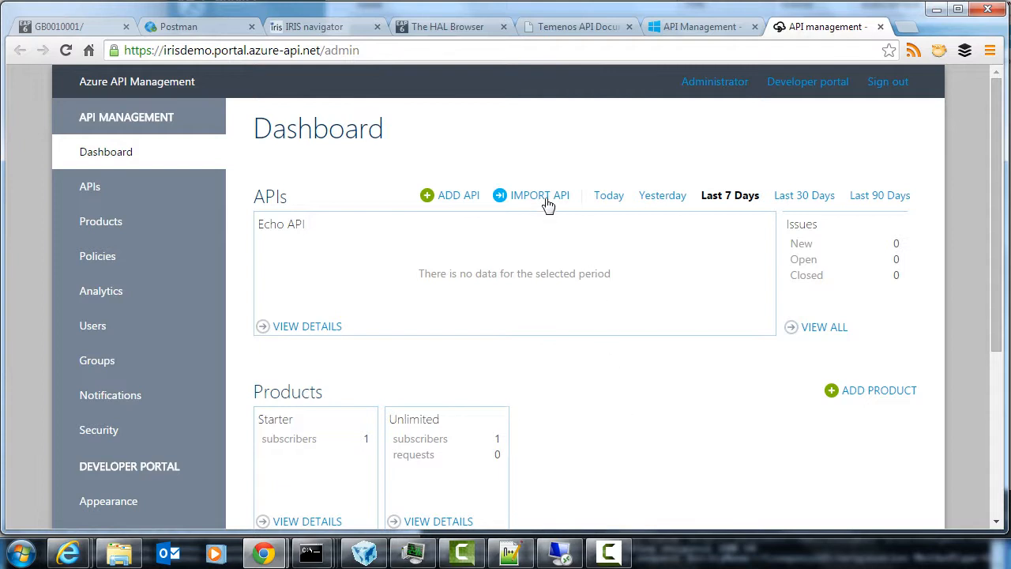
pyautogui.moveTo(661, 385)
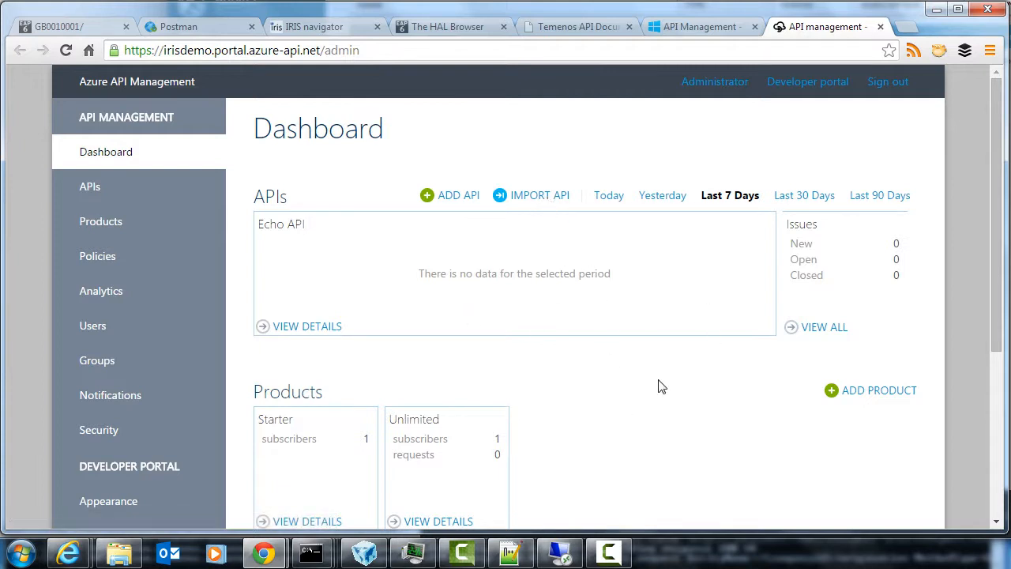
pyautogui.moveTo(565, 307)
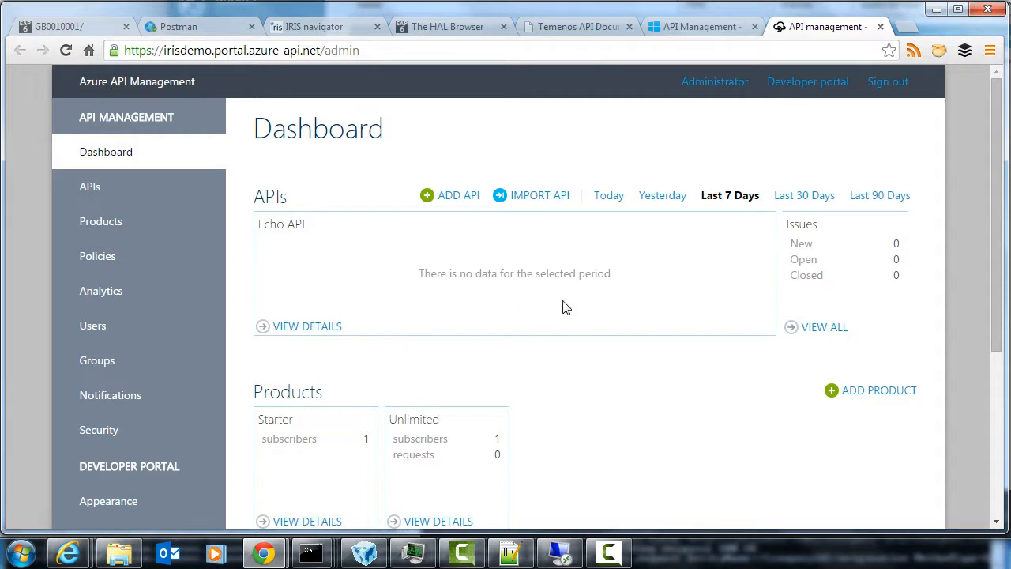
pyautogui.click(540, 196)
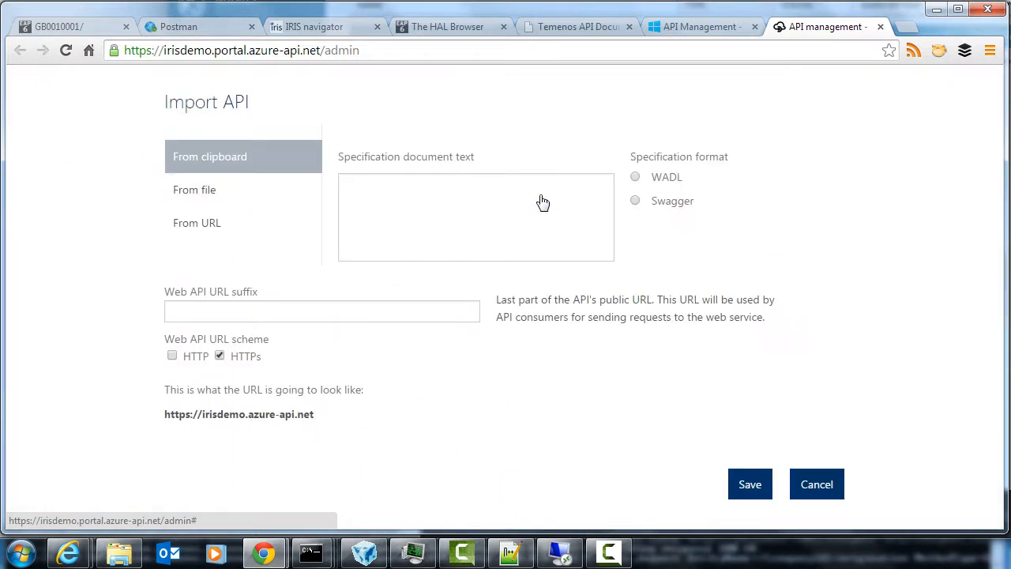
pyautogui.click(196, 222)
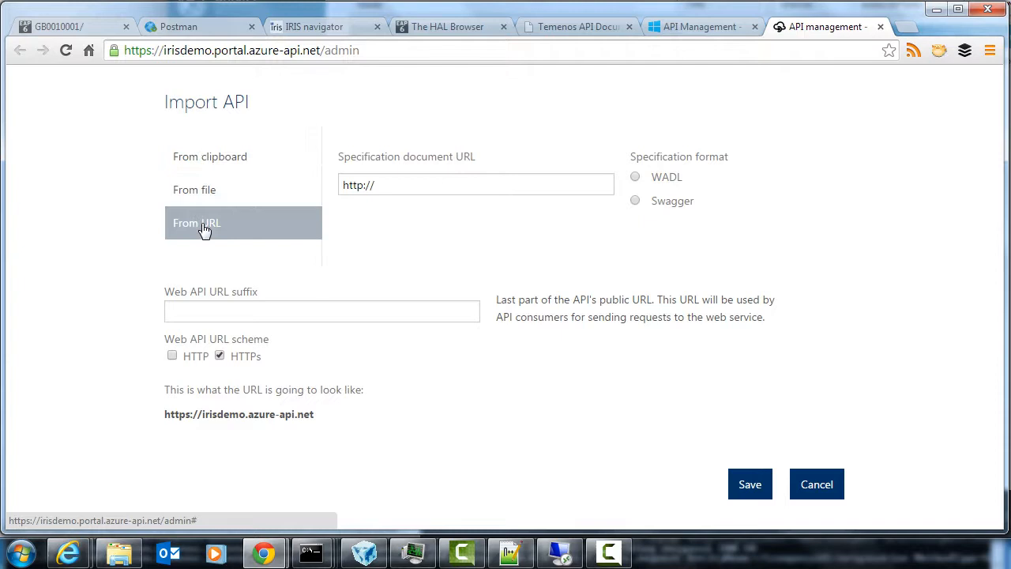
pyautogui.moveTo(772, 240)
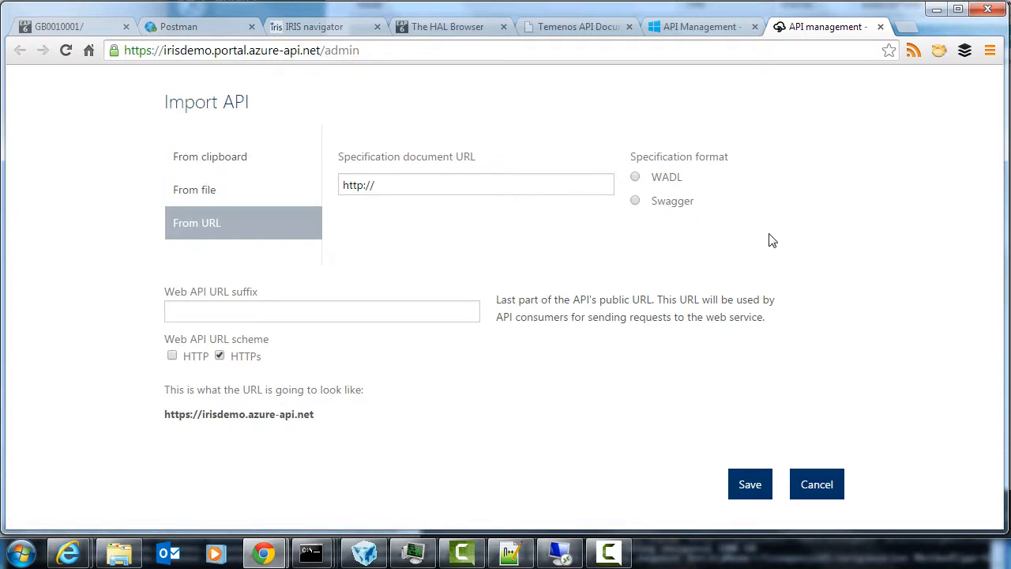
pyautogui.moveTo(771, 243)
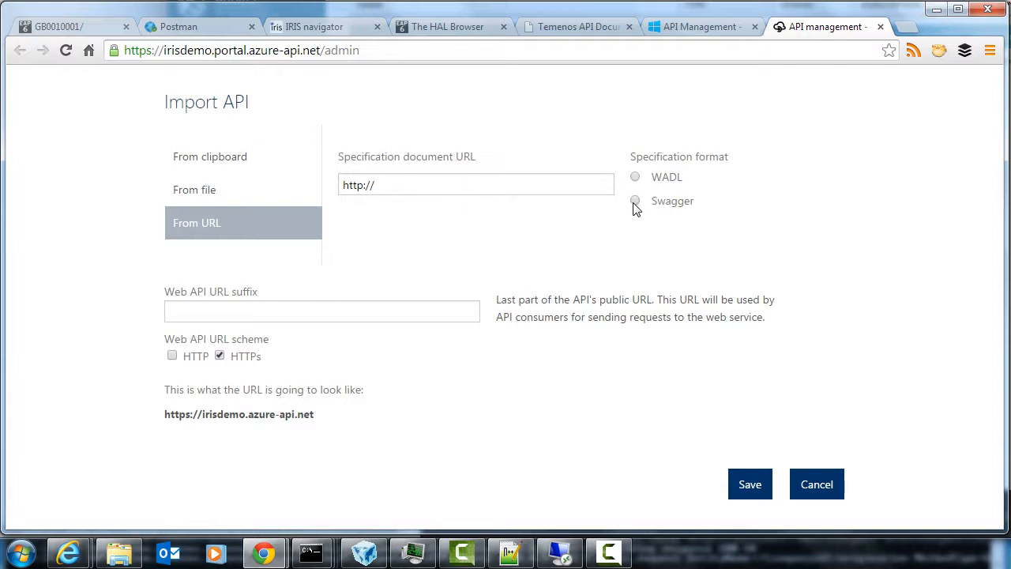
pyautogui.click(634, 200)
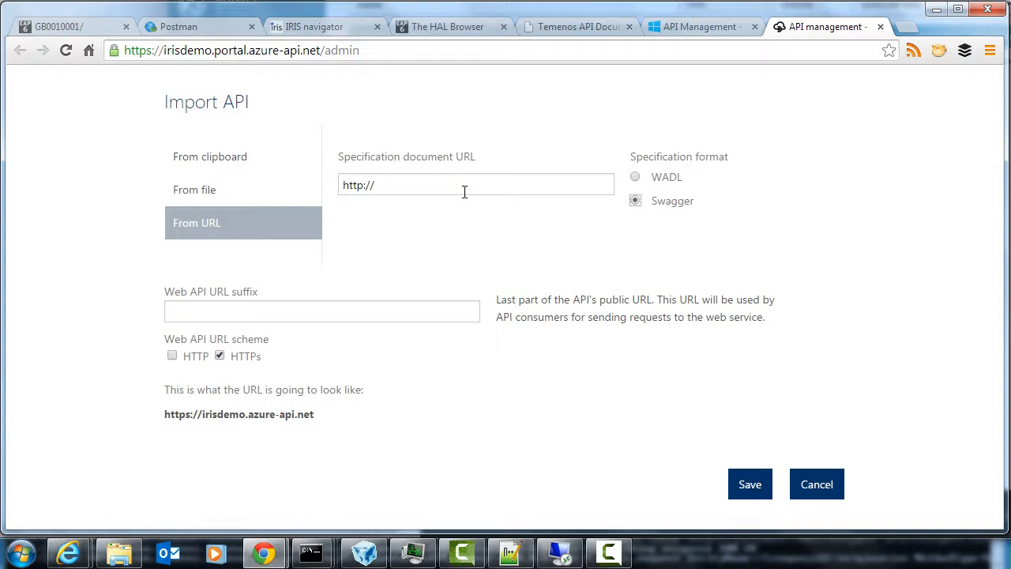
pyautogui.moveTo(424, 184)
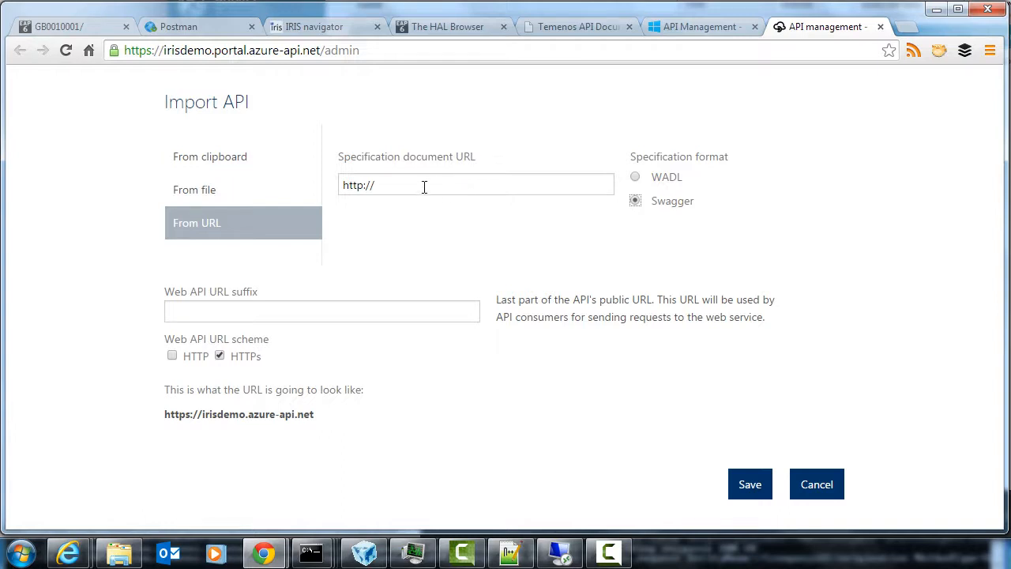
pyautogui.tripleClick(474, 185)
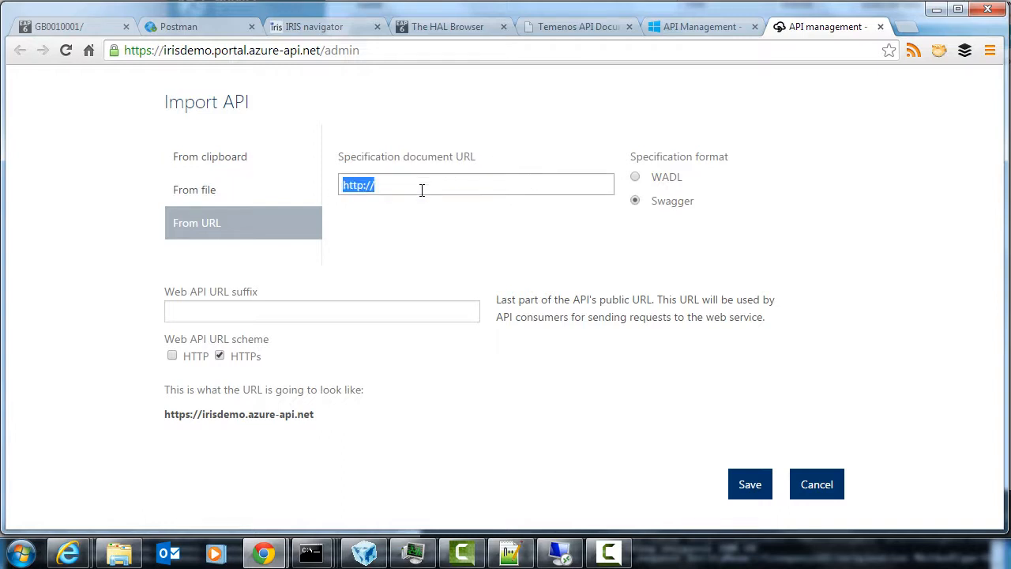
pyautogui.moveTo(419, 205)
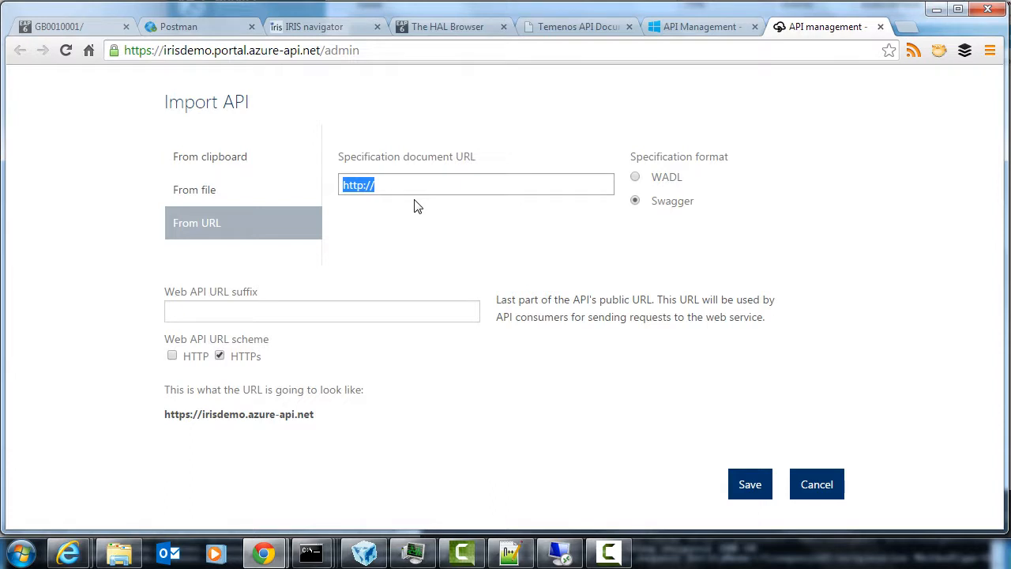
pyautogui.moveTo(538, 373)
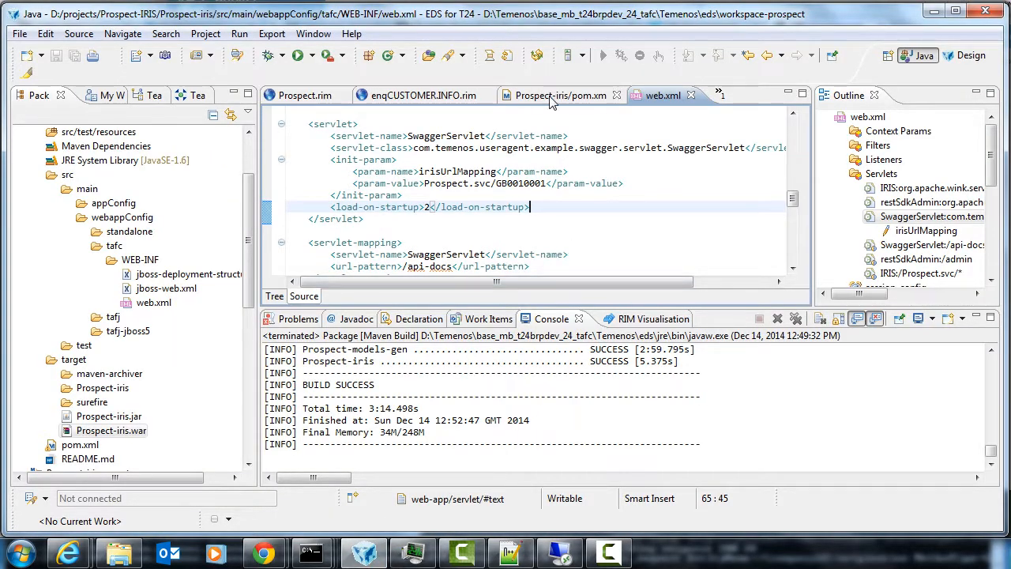
# Review the interaction-sdk-rim-plugin and swaggerTargetDirectory settings in the Prospect-iris pom.xml
pyautogui.click(560, 95)
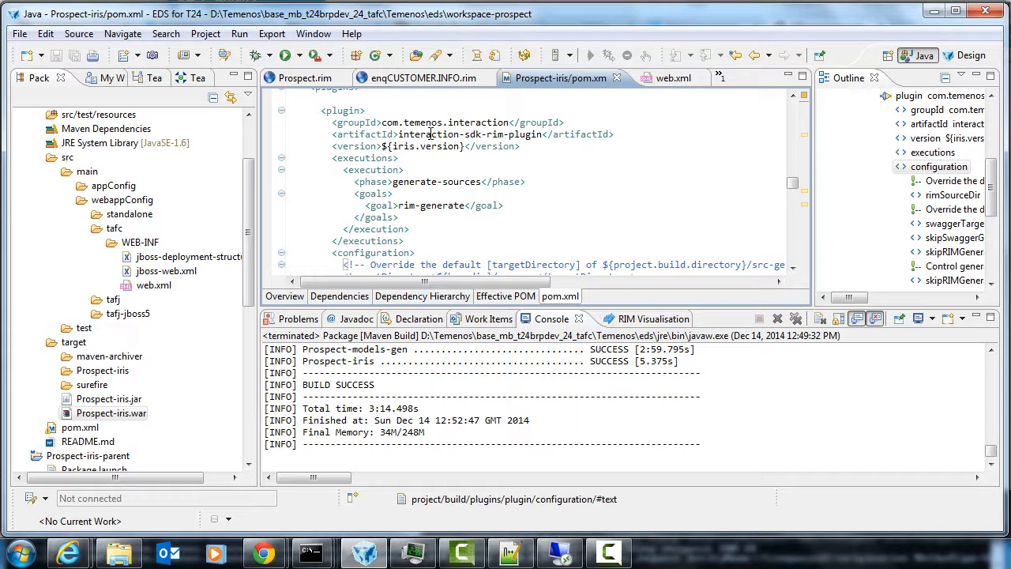
pyautogui.doubleClick(465, 132)
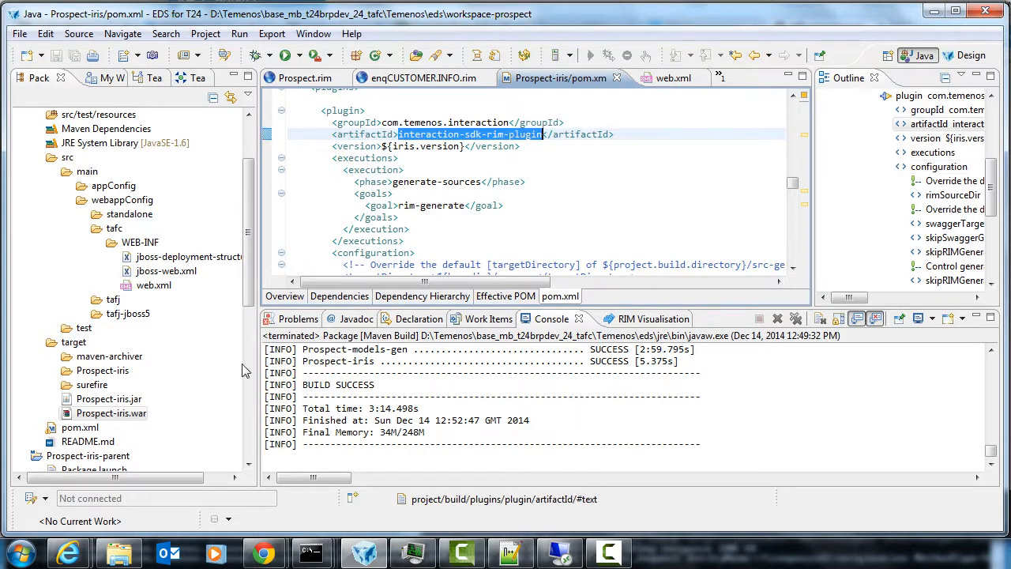
pyautogui.scroll(-3)
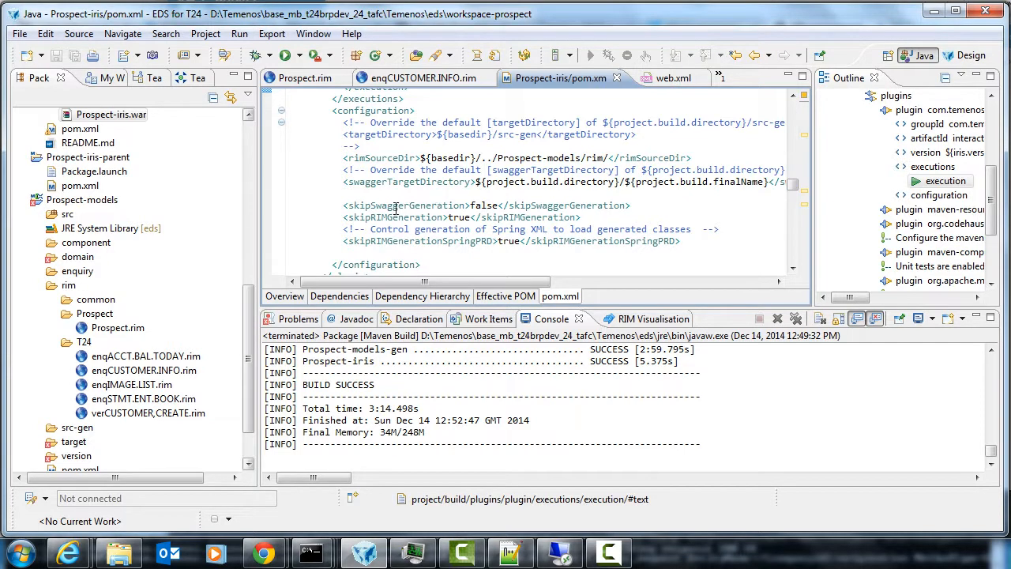
pyautogui.doubleClick(398, 205)
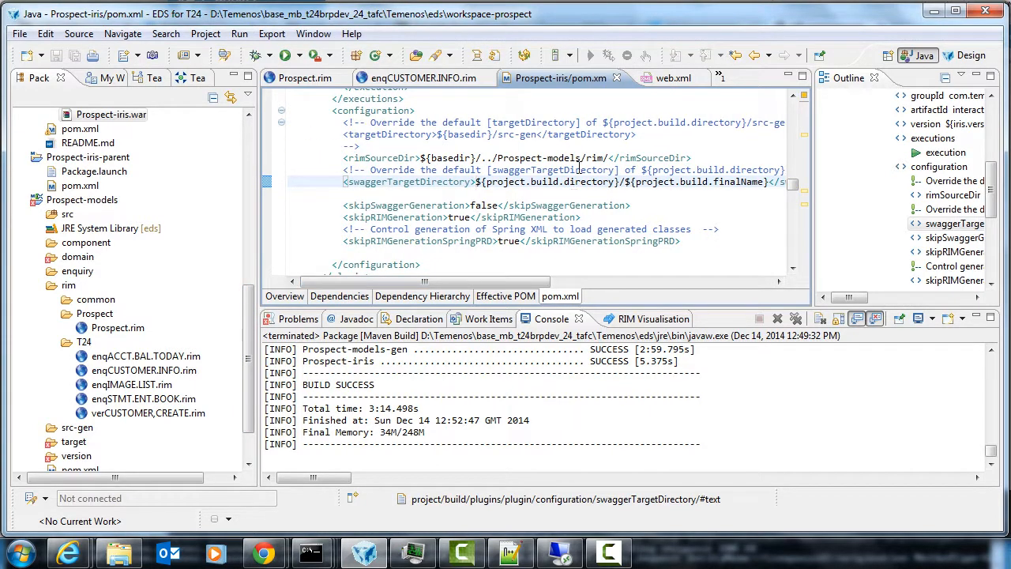
pyautogui.scroll(3)
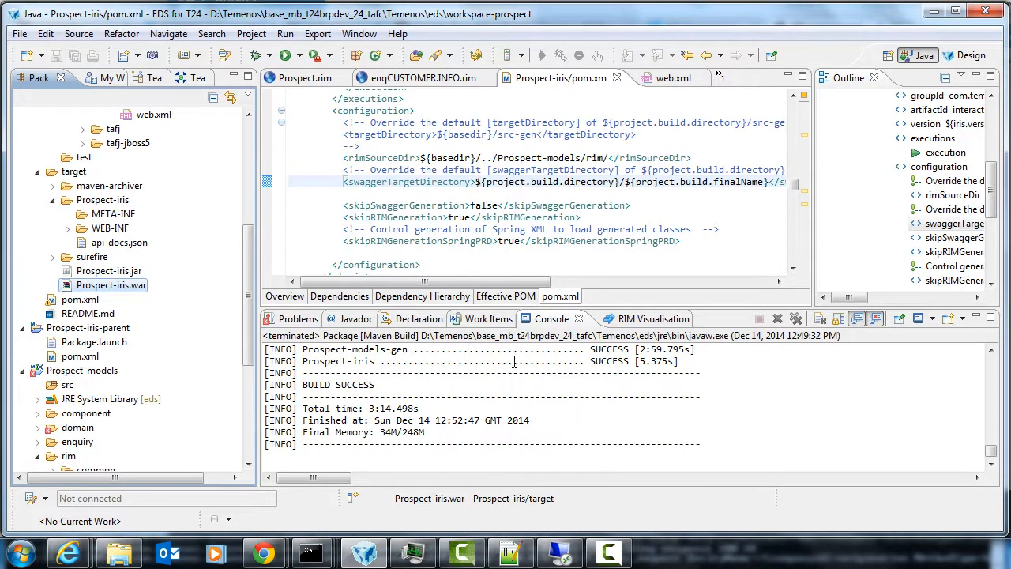
pyautogui.moveTo(510, 433)
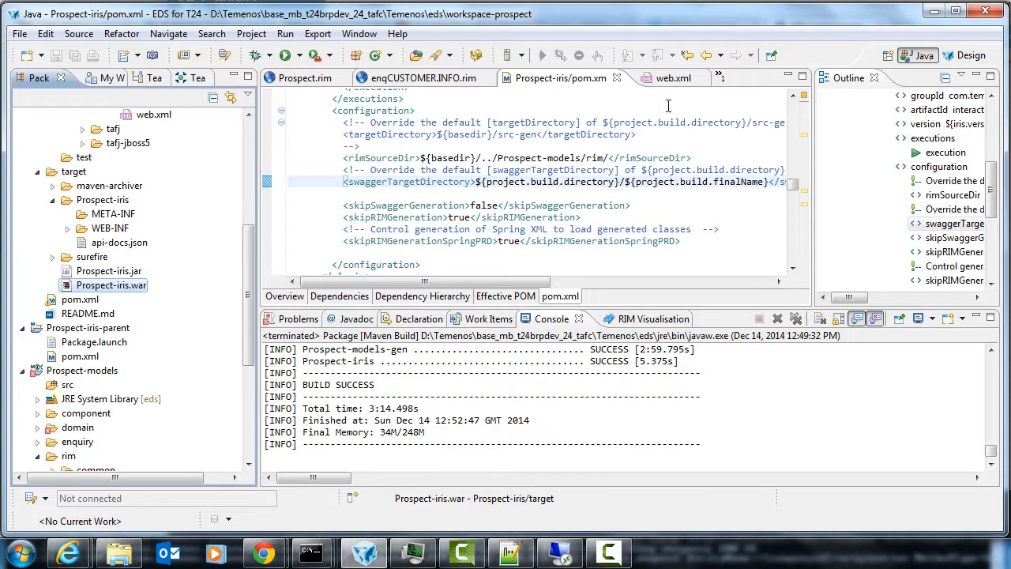
pyautogui.click(670, 78)
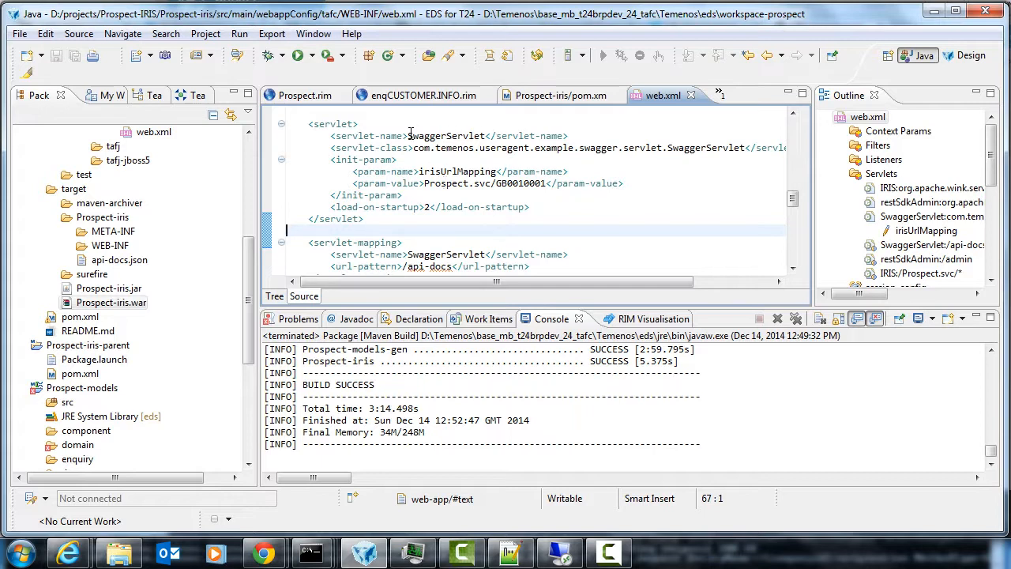
pyautogui.moveTo(514, 196)
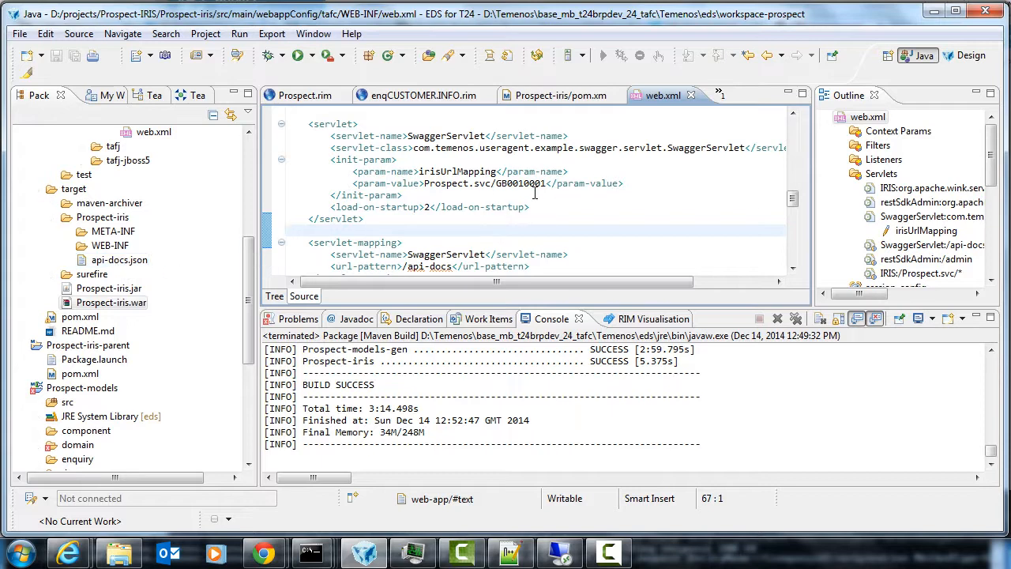
pyautogui.moveTo(556, 205)
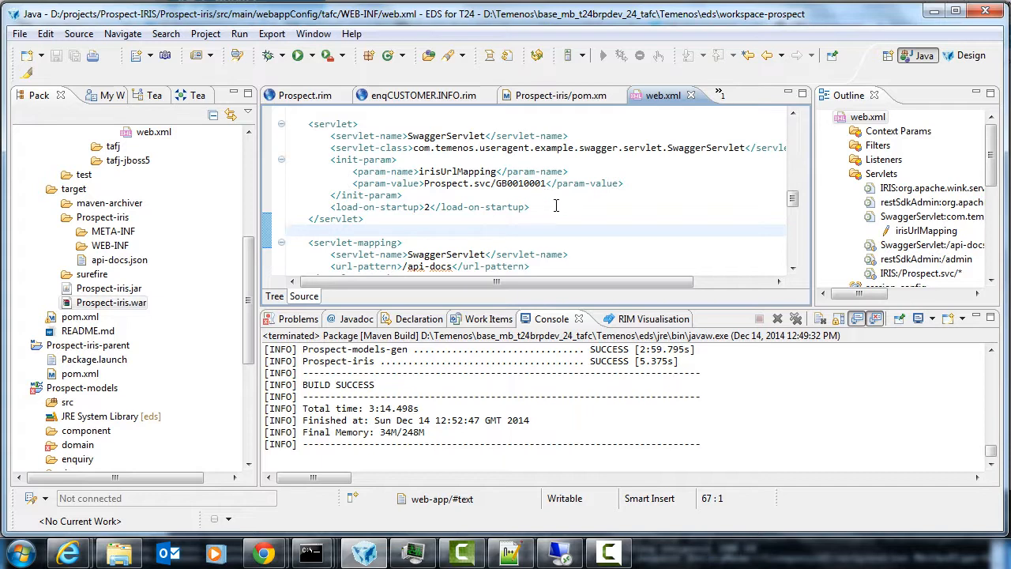
pyautogui.moveTo(492, 199)
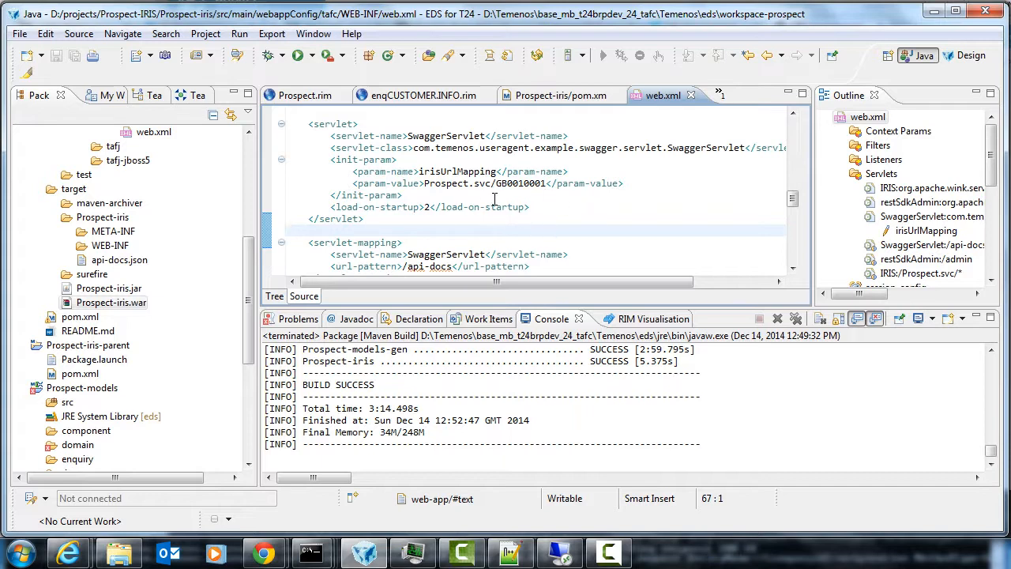
pyautogui.click(287, 231)
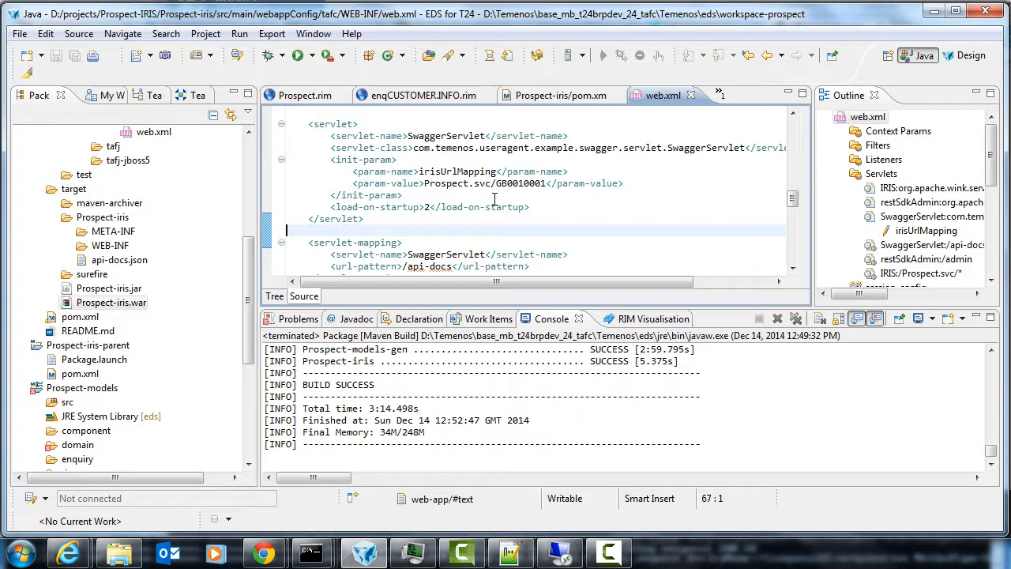
pyautogui.click(559, 94)
pyautogui.write('useragent')
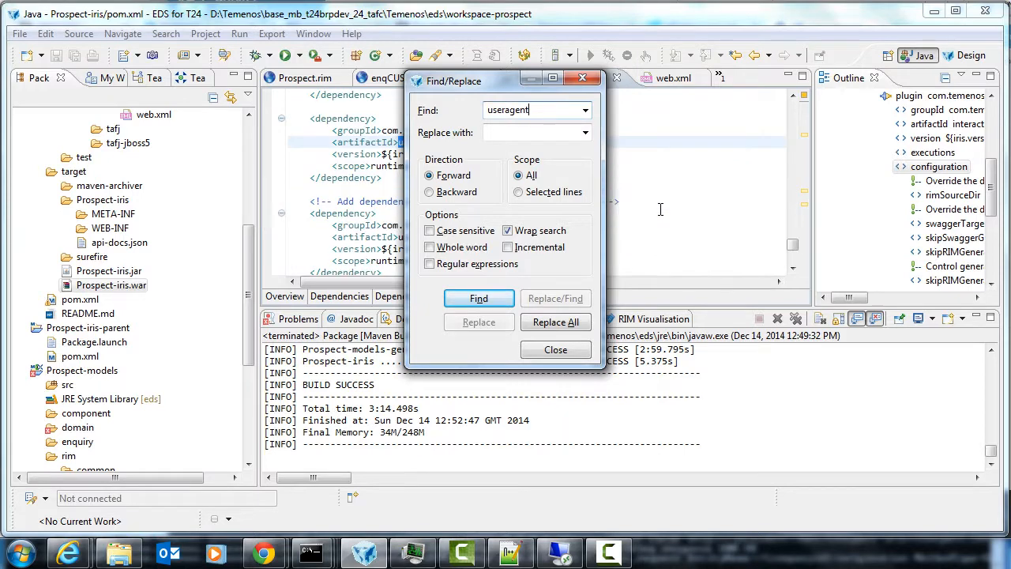
# Locate the useragent-swagger-ui dependency in pom.xml, then return to the API Management import page in Chrome
pyautogui.click(556, 349)
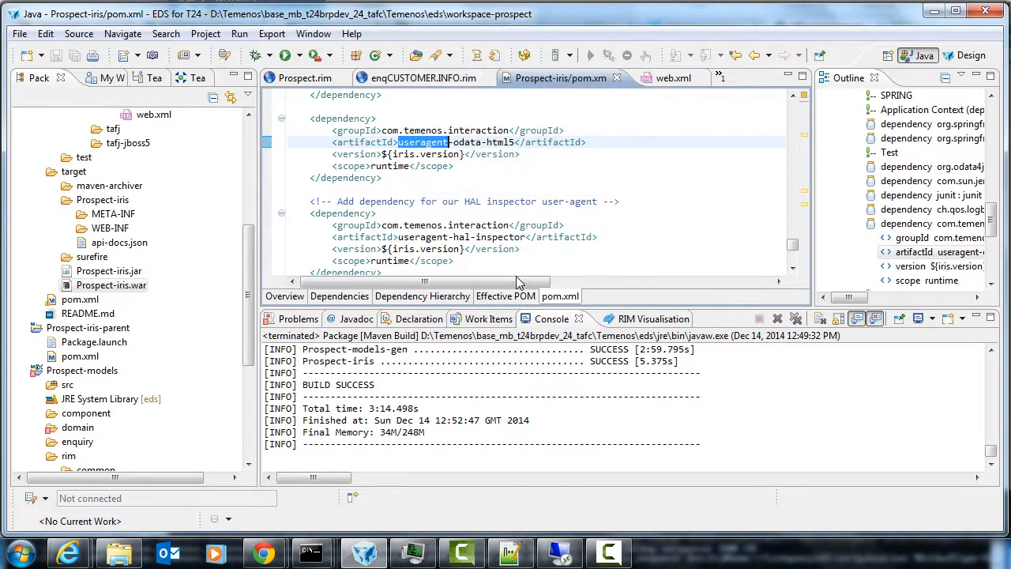
pyautogui.scroll(-3)
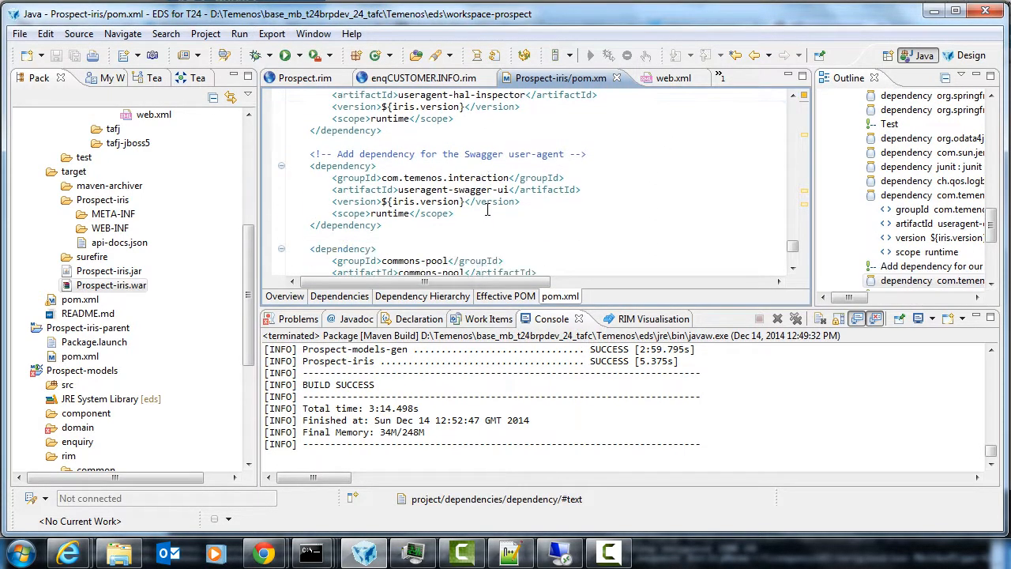
pyautogui.scroll(3)
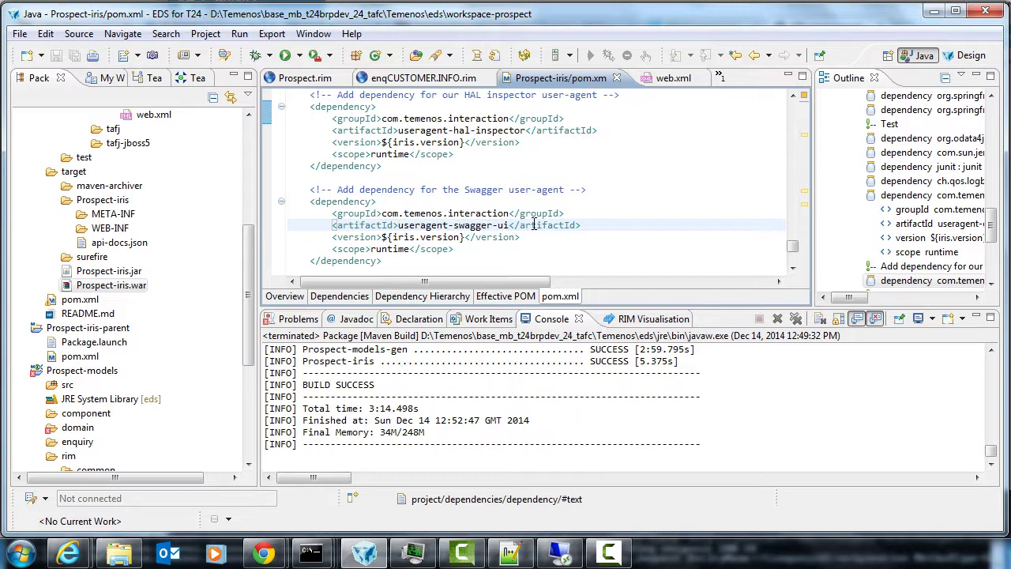
pyautogui.click(398, 224)
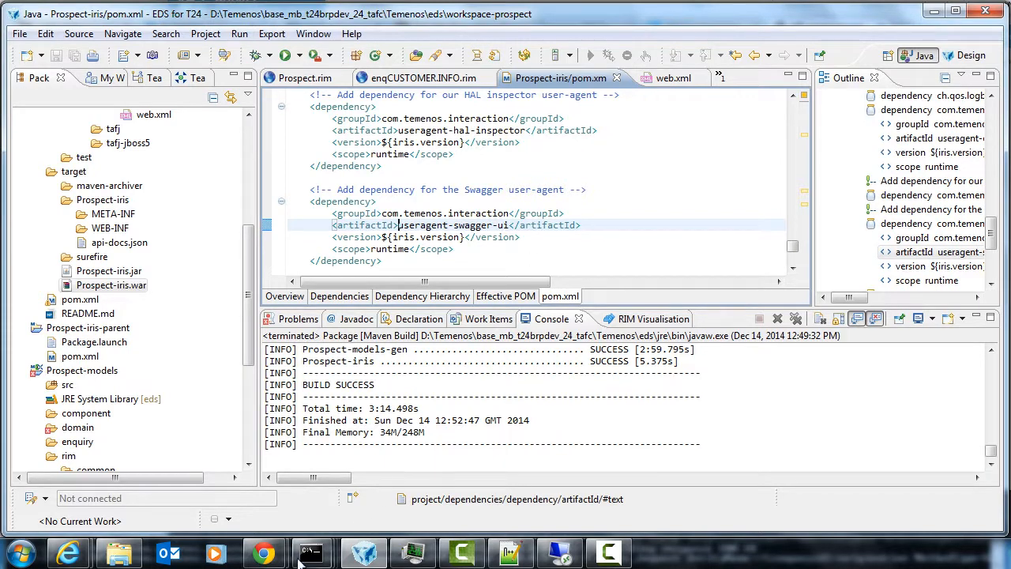
pyautogui.moveTo(265, 553)
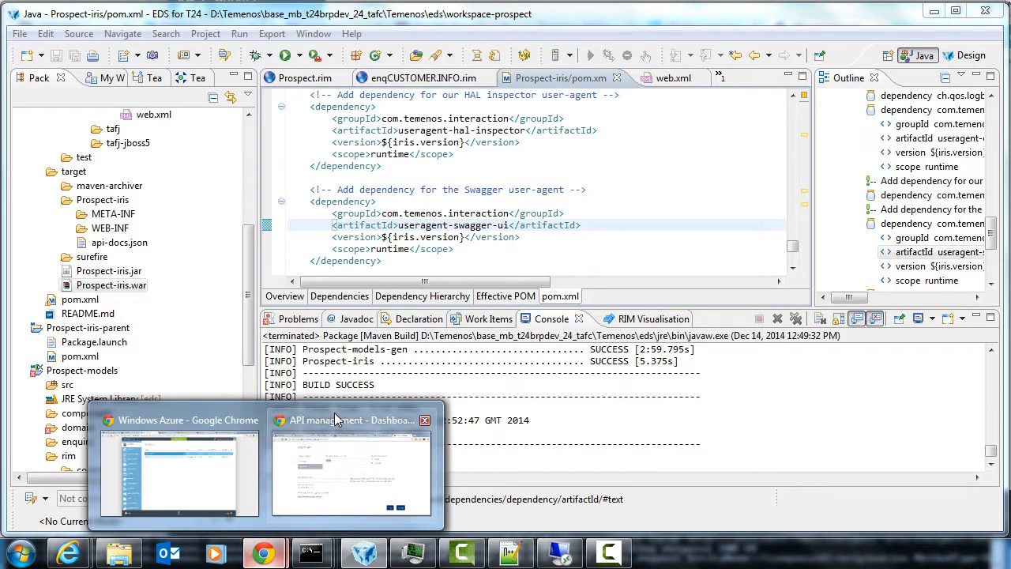
pyautogui.click(351, 470)
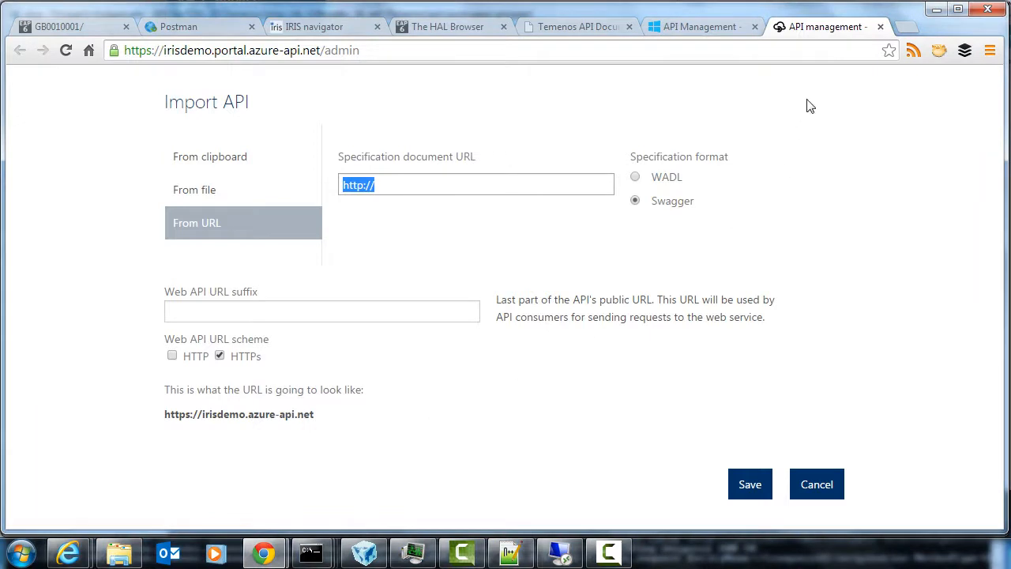
pyautogui.click(903, 25)
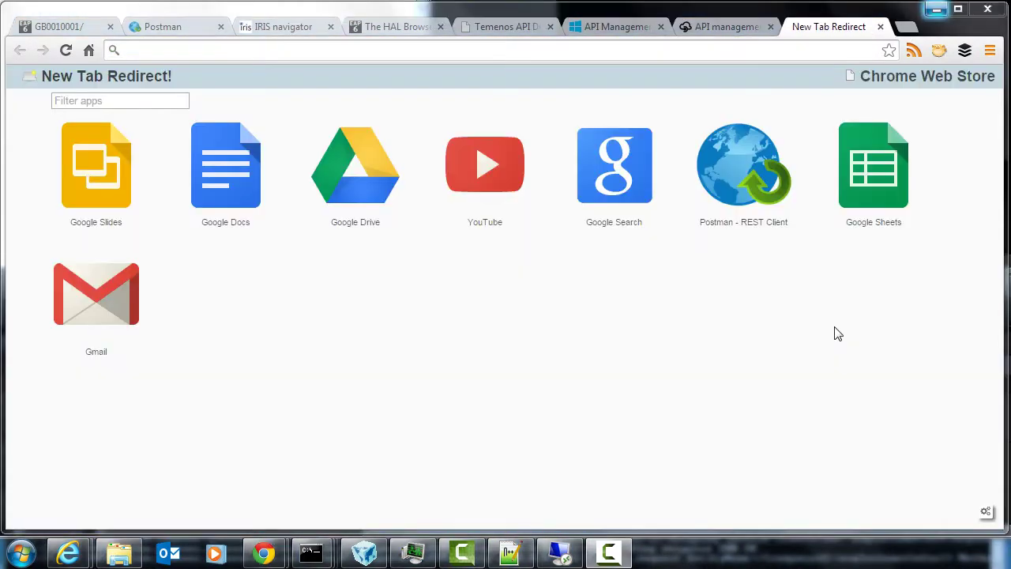
pyautogui.moveTo(739, 165)
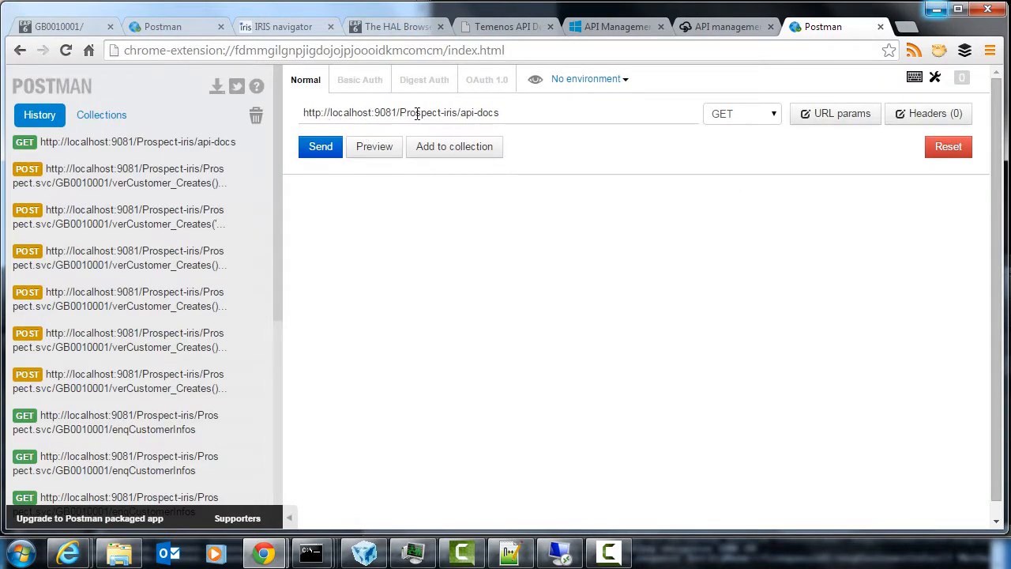
pyautogui.click(319, 146)
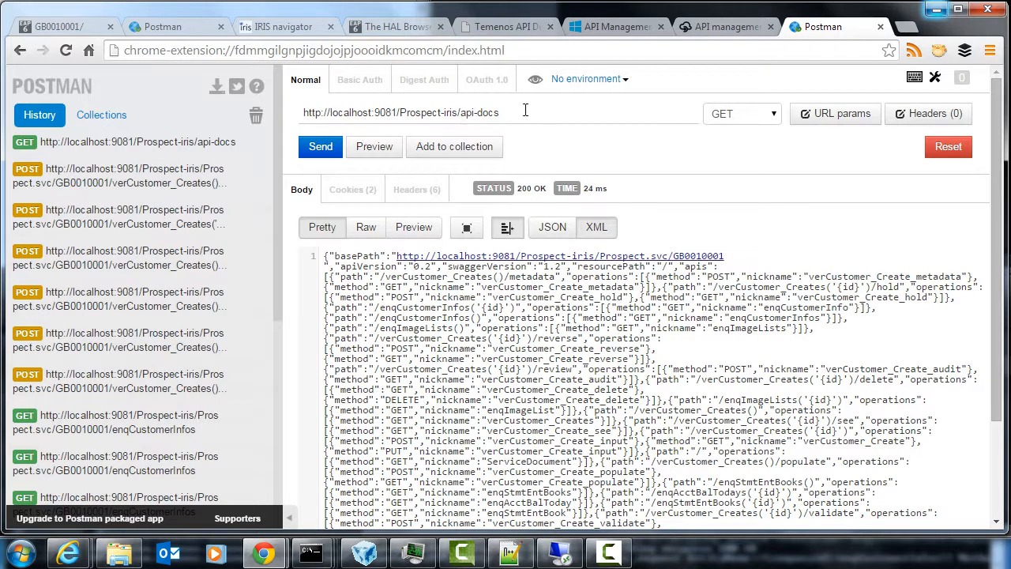
pyautogui.write('http://t24demo.cloudapp.net/Prospect-iris/api-docs')
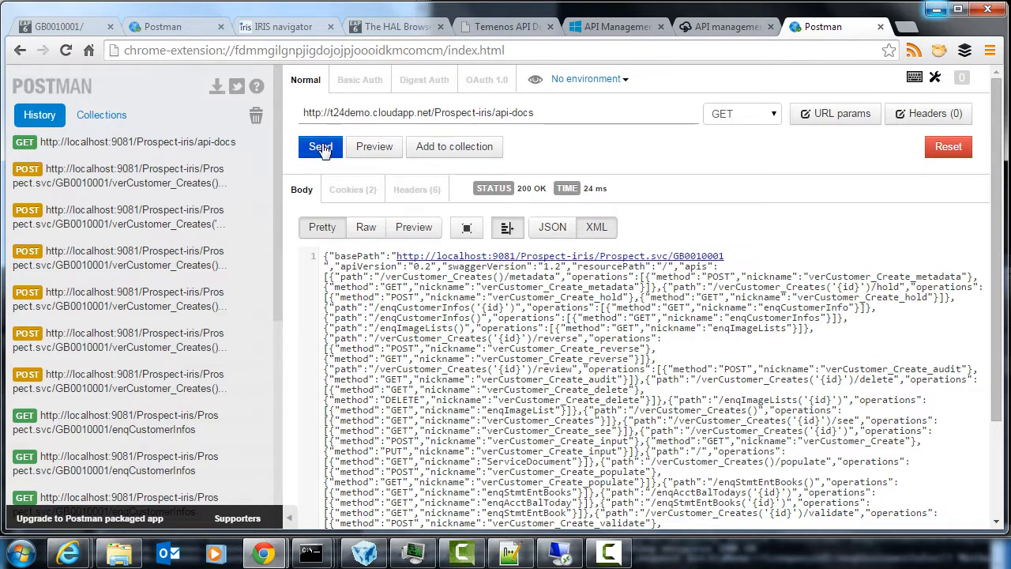
pyautogui.click(319, 146)
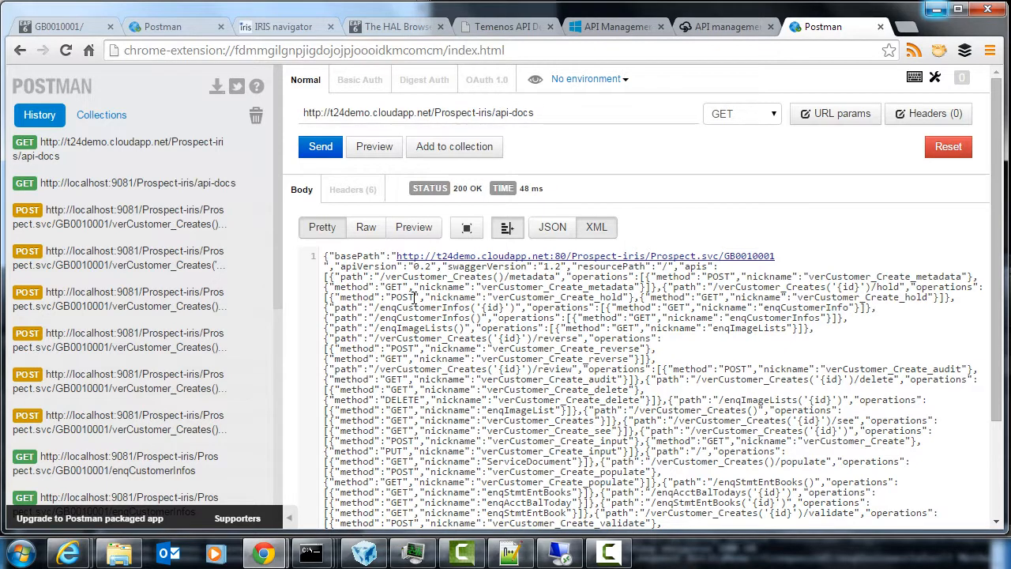
# GET the t24demo enqCustomerInfos feed with 200 OK, then reload the api-docs request from History
pyautogui.click(498, 112)
pyautogui.write('Prospect.svc/GB0010001/enqCustomerInfo')
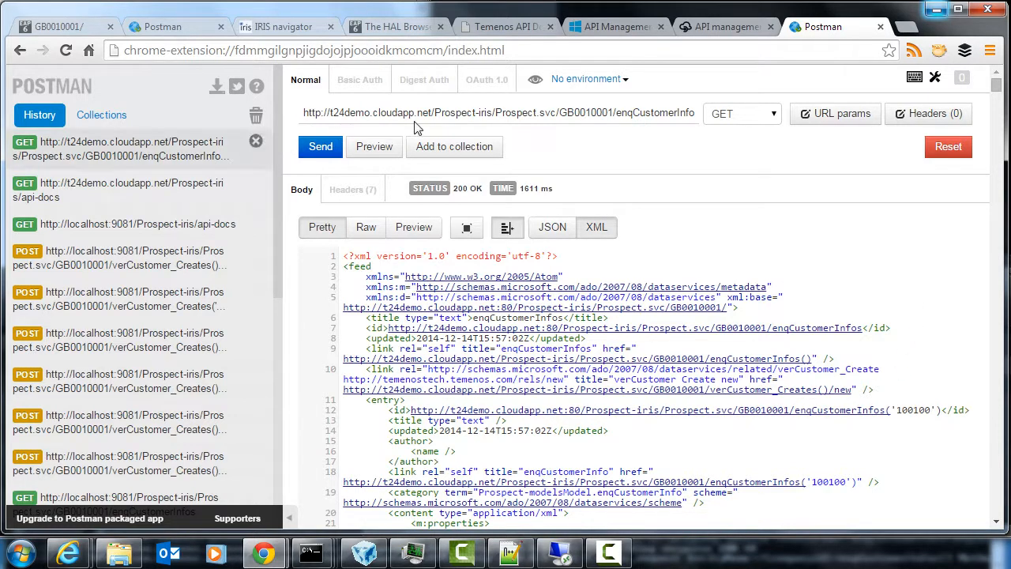
pyautogui.click(319, 145)
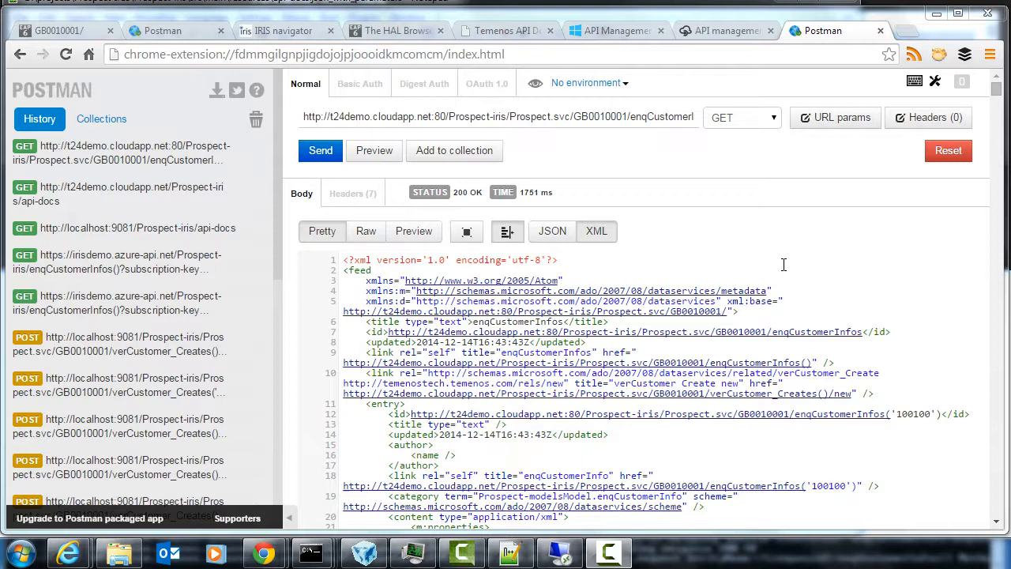
pyautogui.moveTo(770, 186)
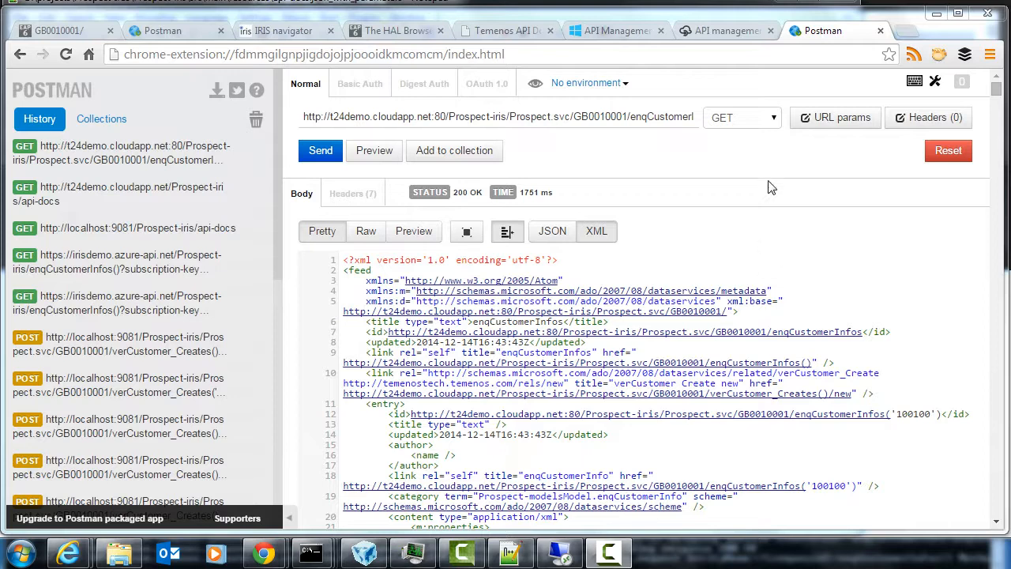
pyautogui.moveTo(722, 193)
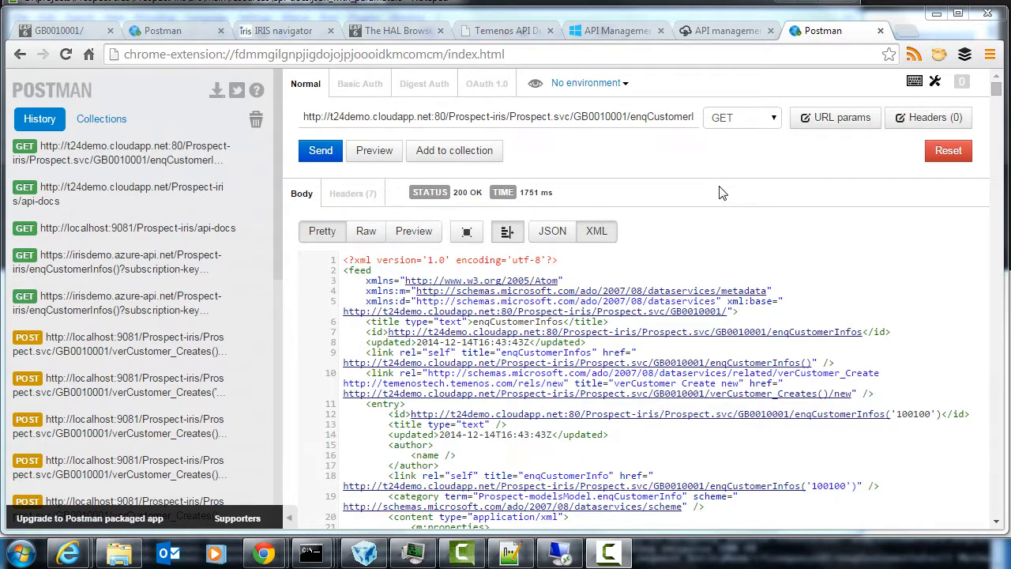
pyautogui.click(723, 31)
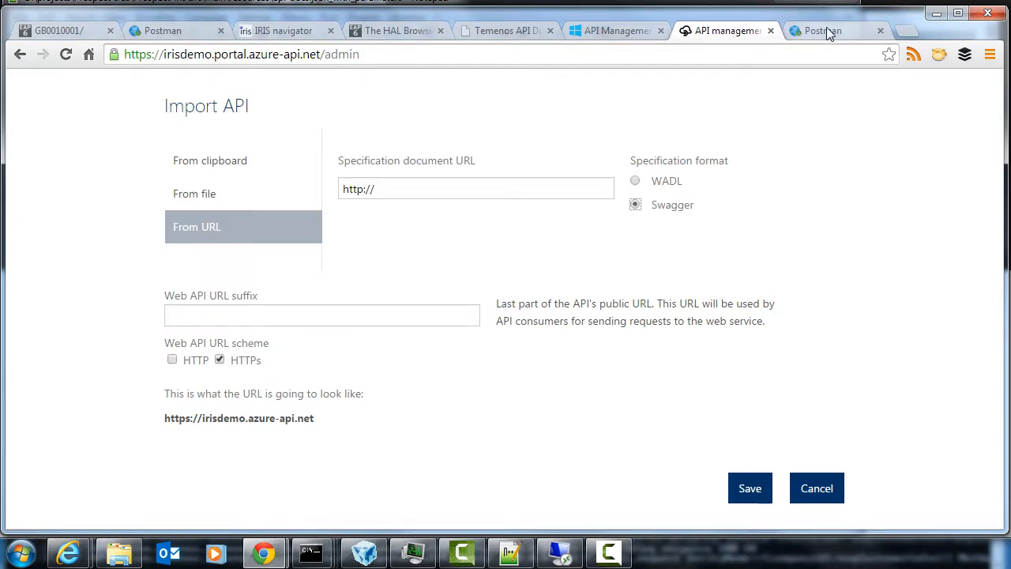
pyautogui.click(821, 32)
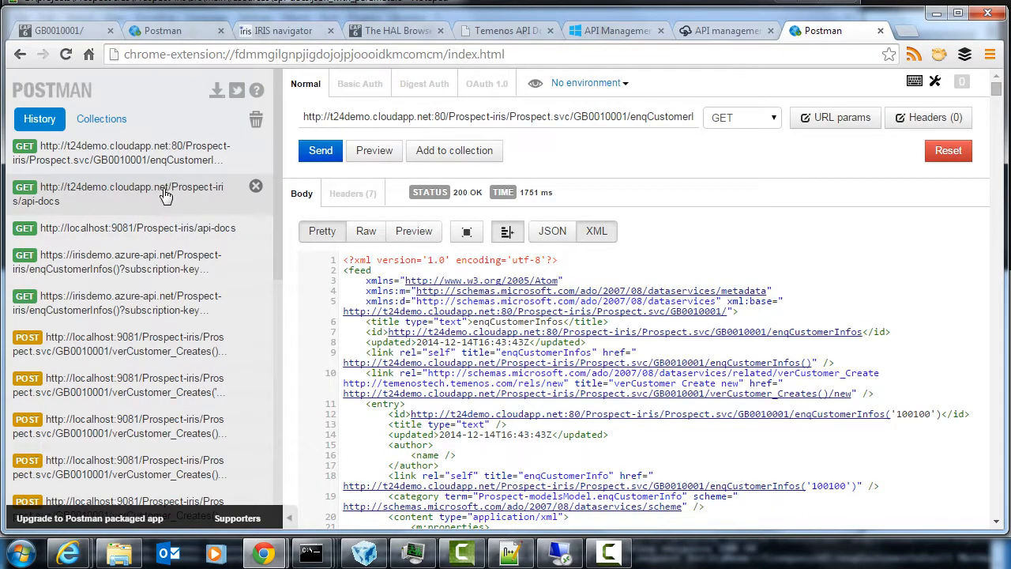
pyautogui.click(130, 193)
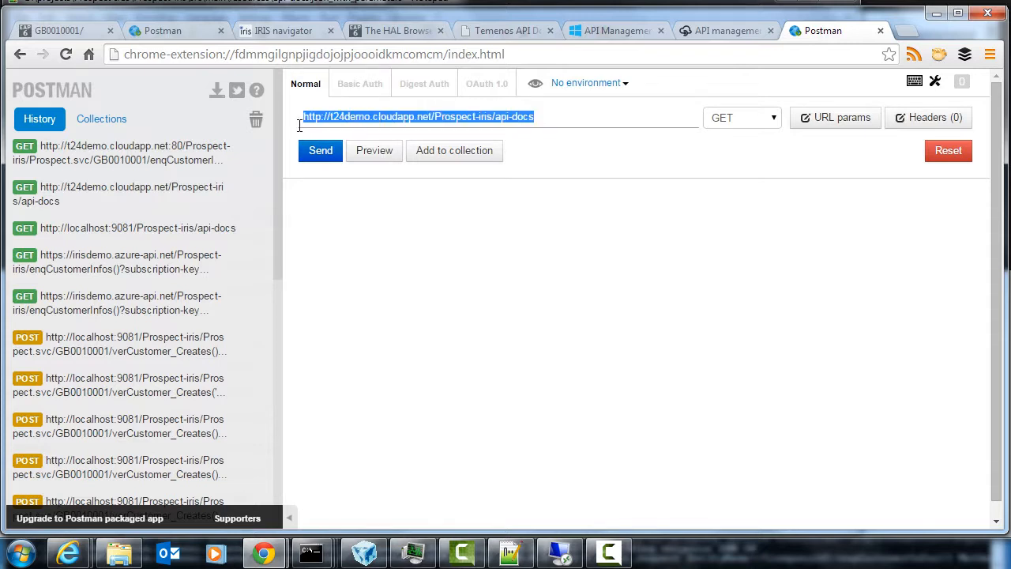
# Save the import with URL t24demo.cloudapp.net/Prospect-iris/api-docs and suffix Prospect-iris, getting 401 Unauthorized
pyautogui.click(719, 31)
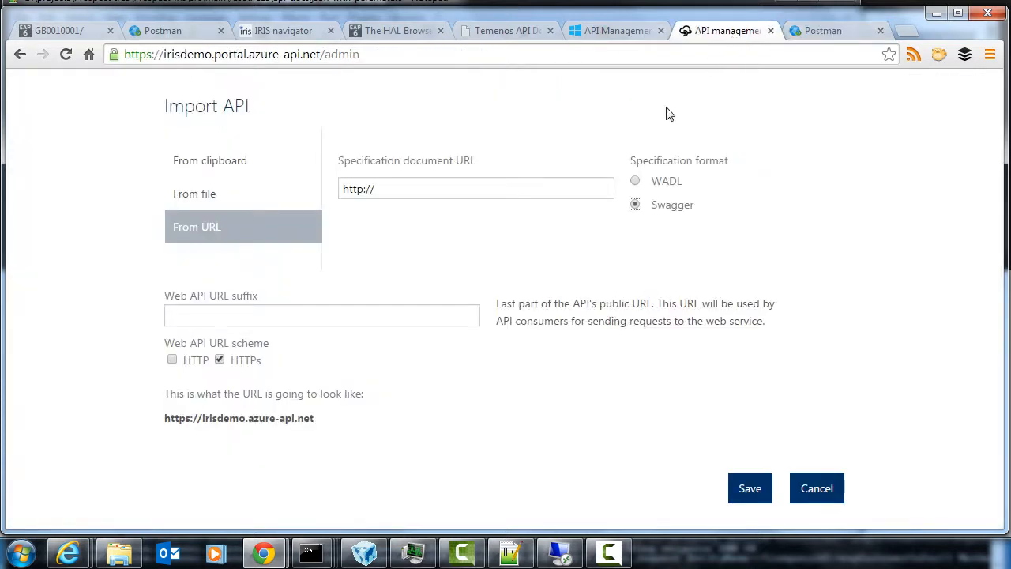
pyautogui.write('t24demo.cloudapp.net/Prospect-iris/api-docs')
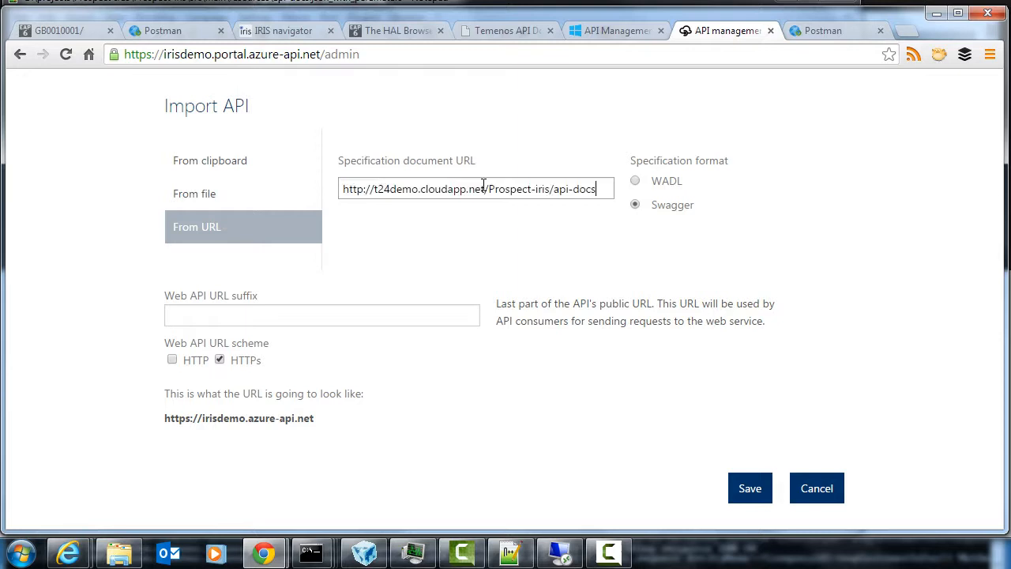
pyautogui.moveTo(477, 354)
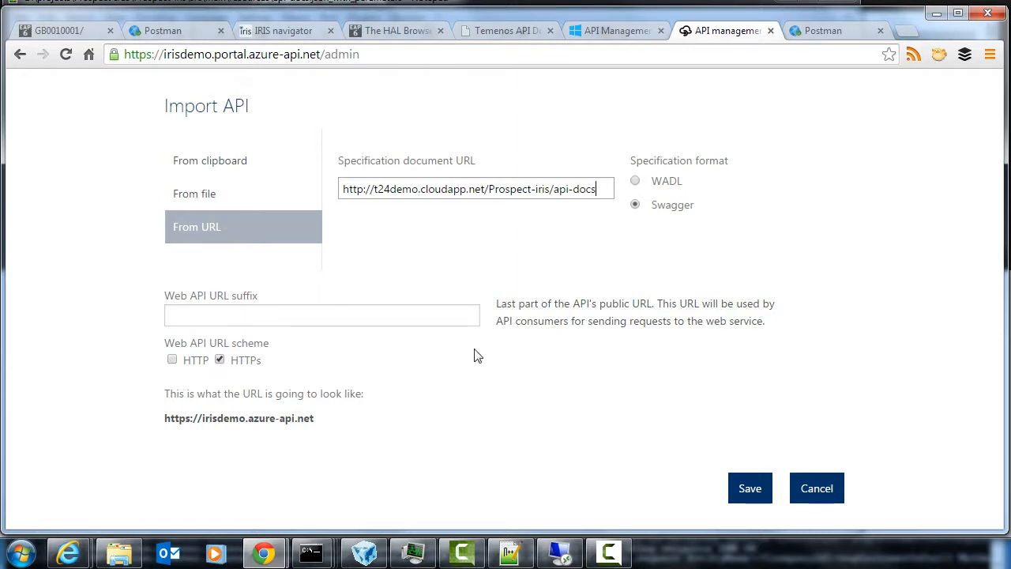
pyautogui.write('Pr')
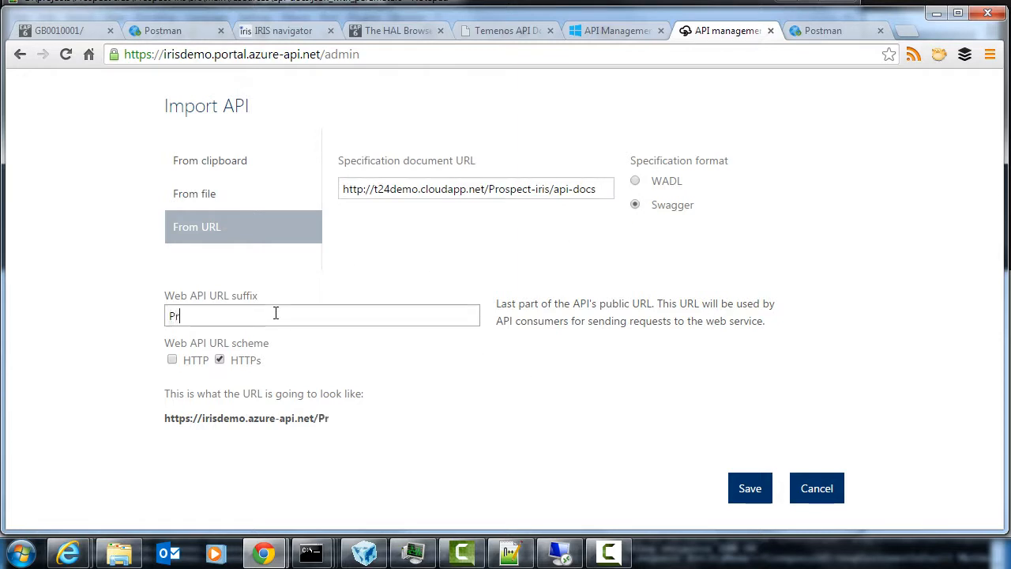
pyautogui.write('ospect')
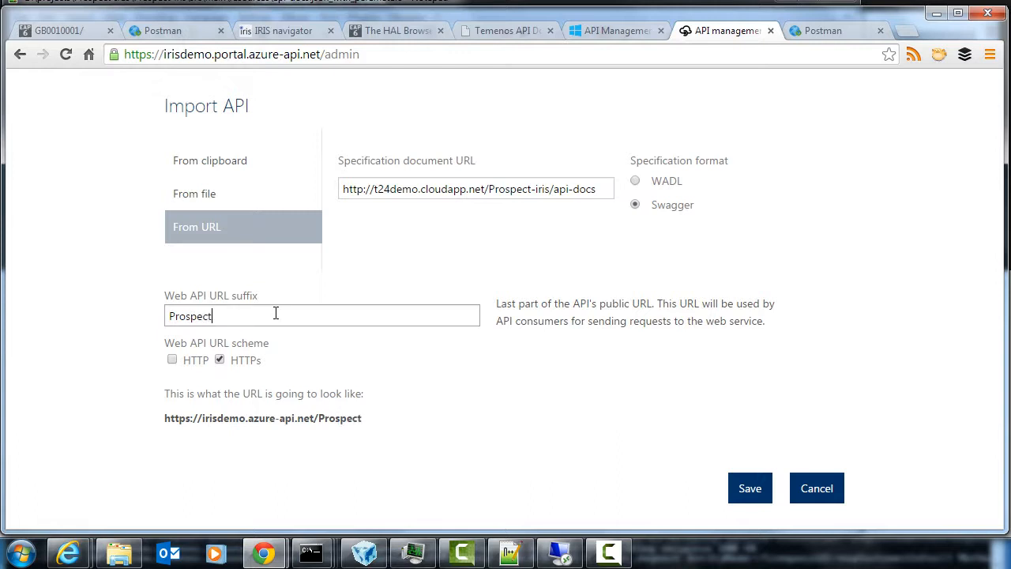
pyautogui.write('-iri')
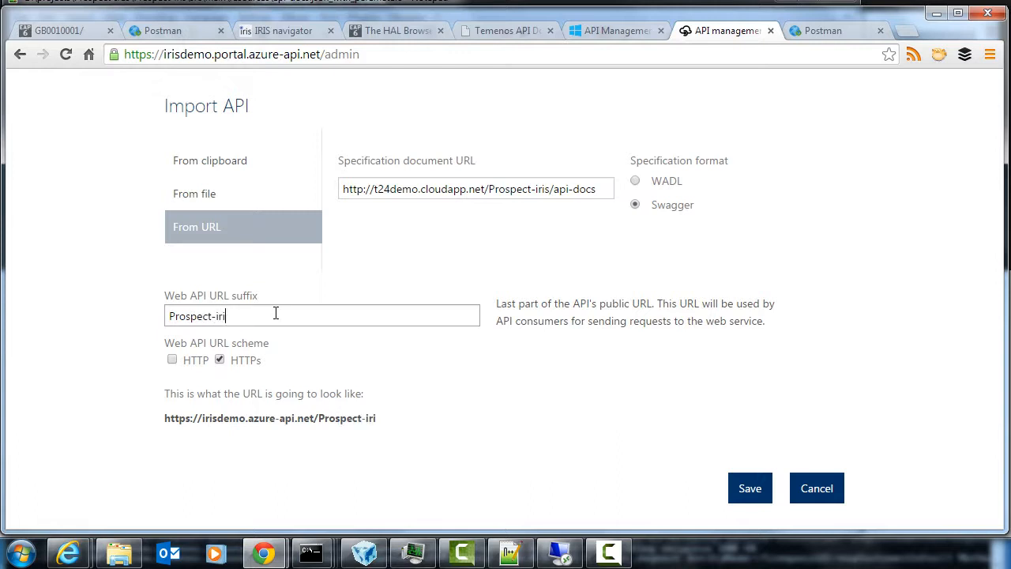
pyautogui.write('s')
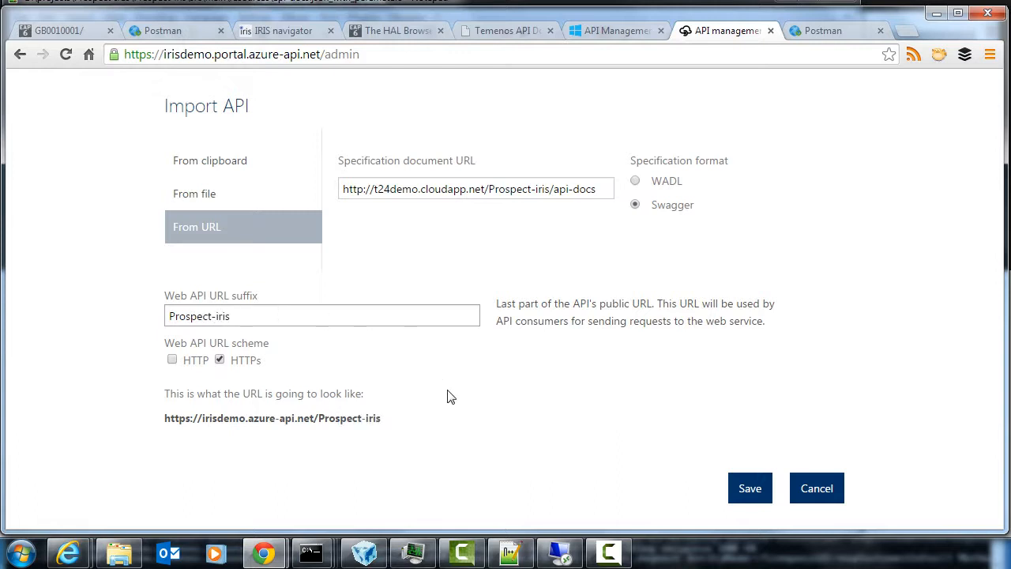
pyautogui.click(748, 486)
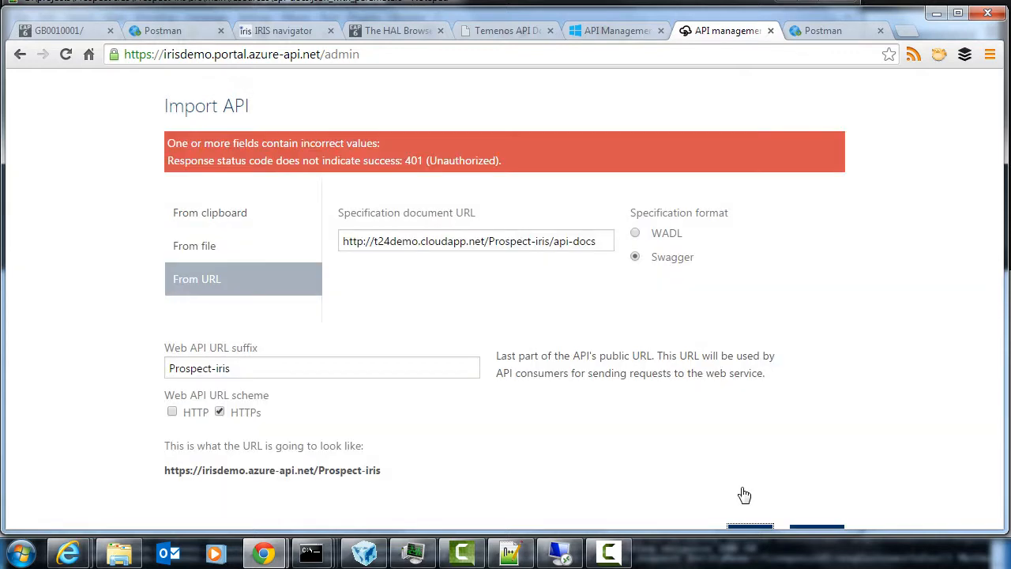
pyautogui.moveTo(344, 156)
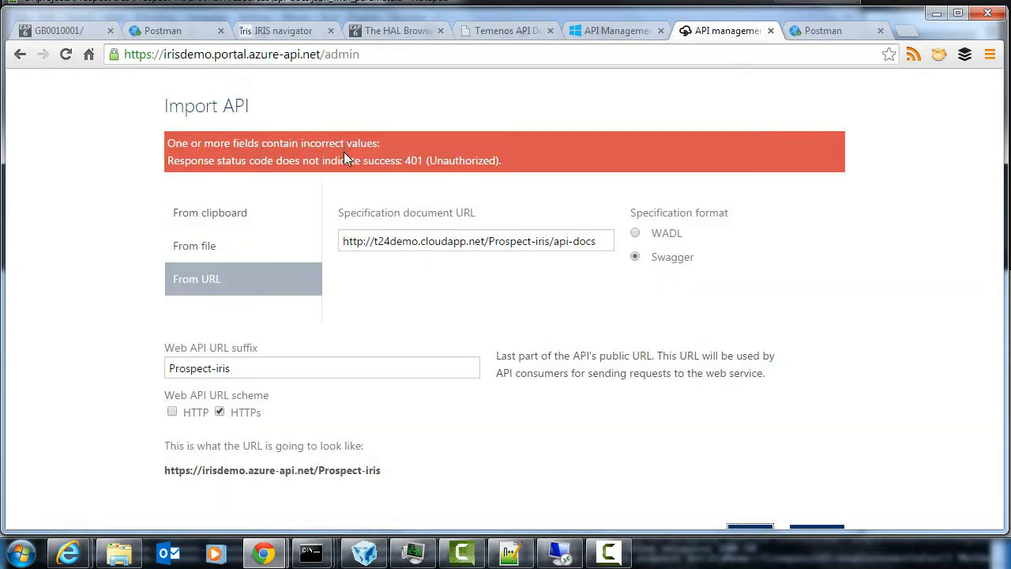
pyautogui.moveTo(196, 161)
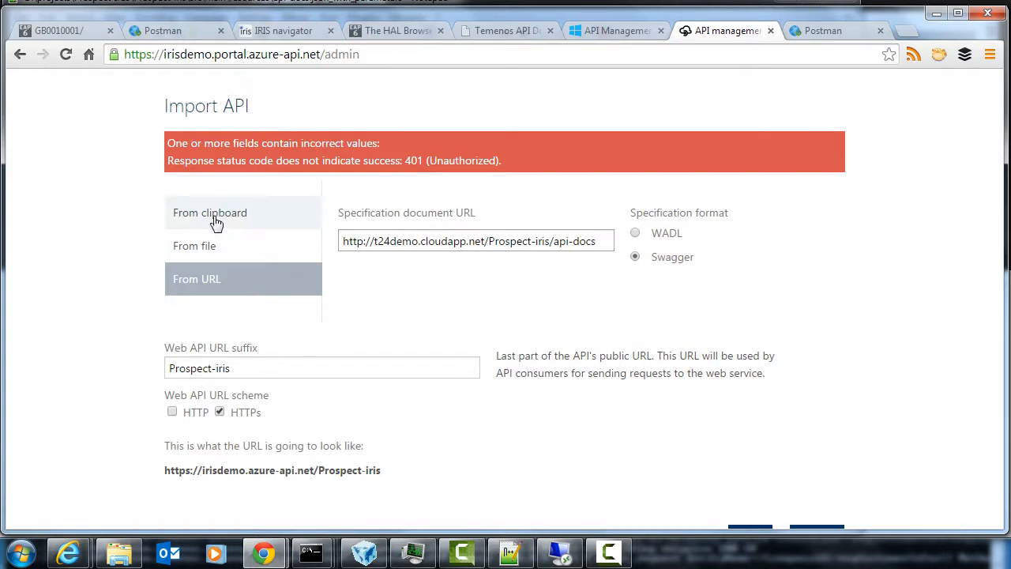
# Switch to From clipboard and select the whole api-docs JSON in Notepad++ for pasting
pyautogui.click(209, 211)
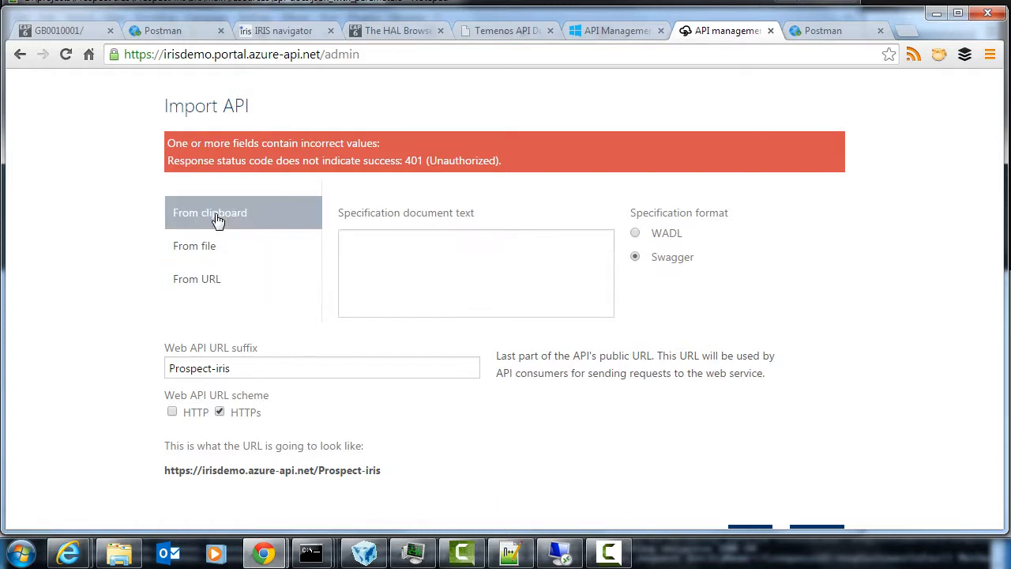
pyautogui.moveTo(503, 499)
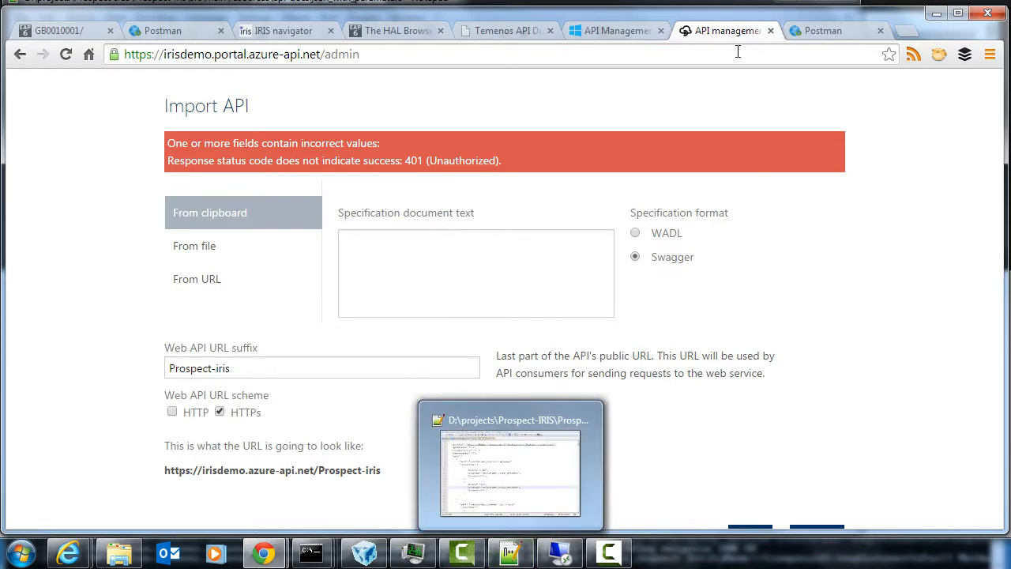
pyautogui.click(512, 465)
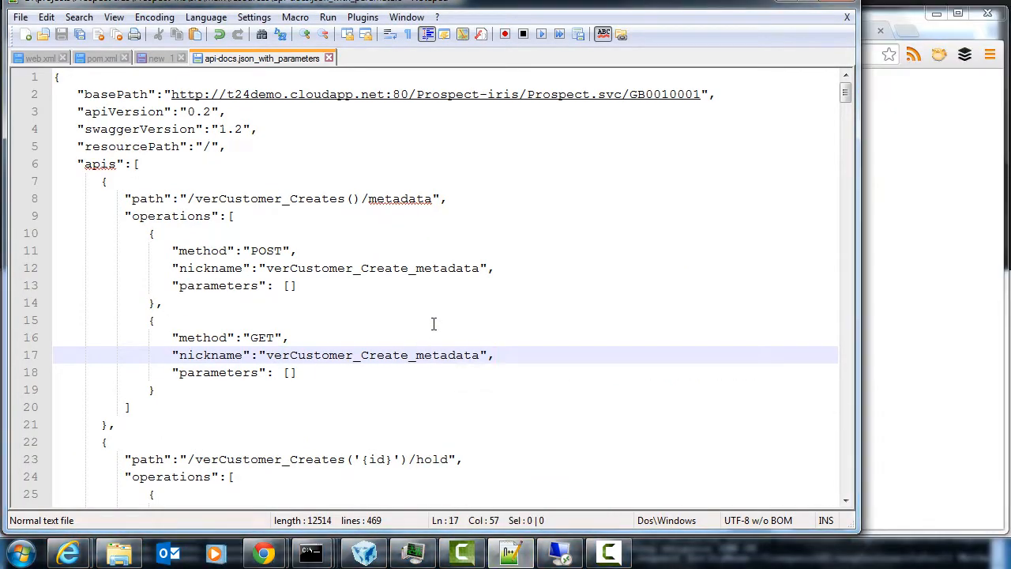
pyautogui.press('ctrl+a')
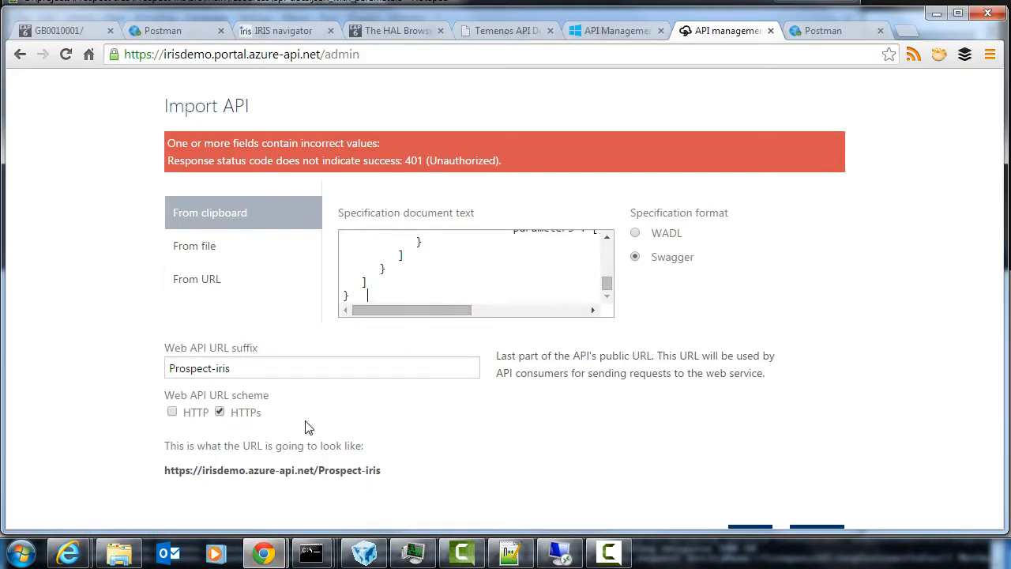
pyautogui.moveTo(940, 384)
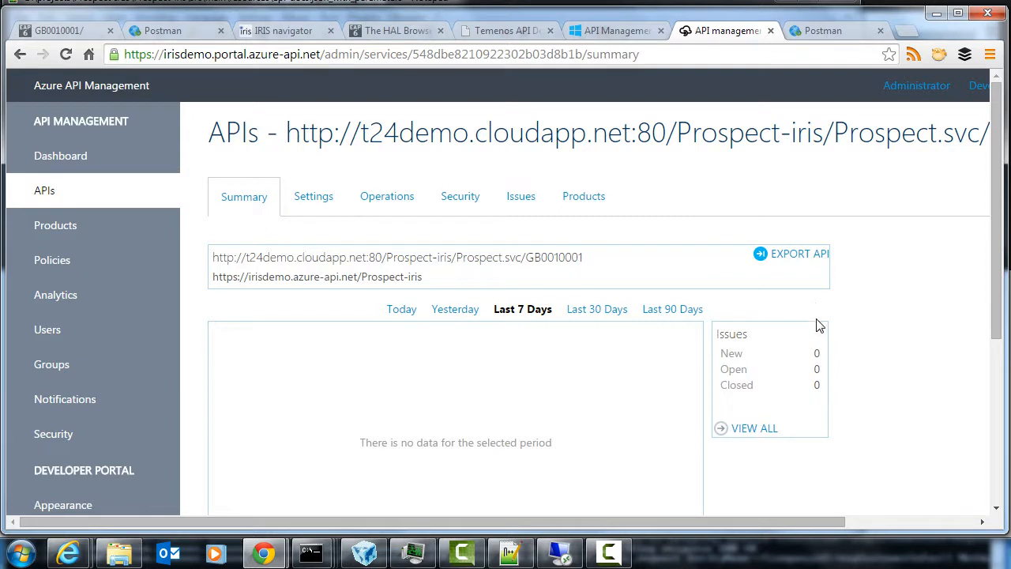
pyautogui.scroll(-3)
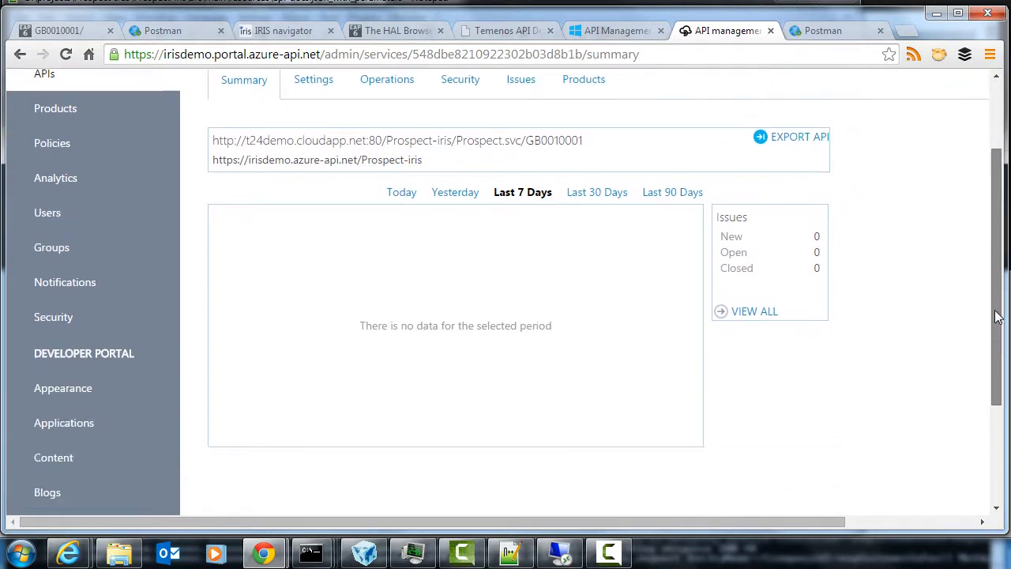
pyautogui.scroll(3)
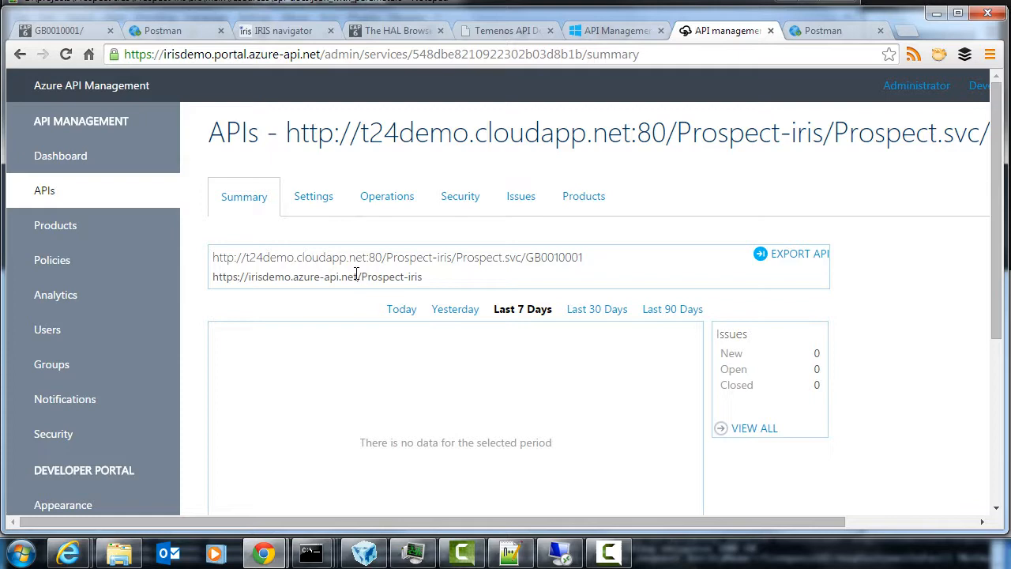
pyautogui.moveTo(483, 353)
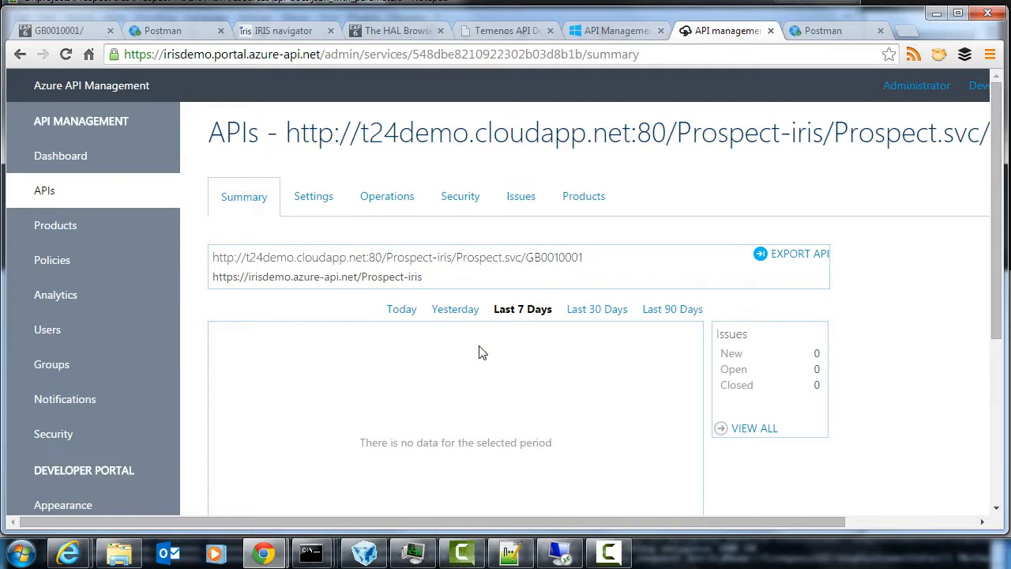
pyautogui.moveTo(513, 327)
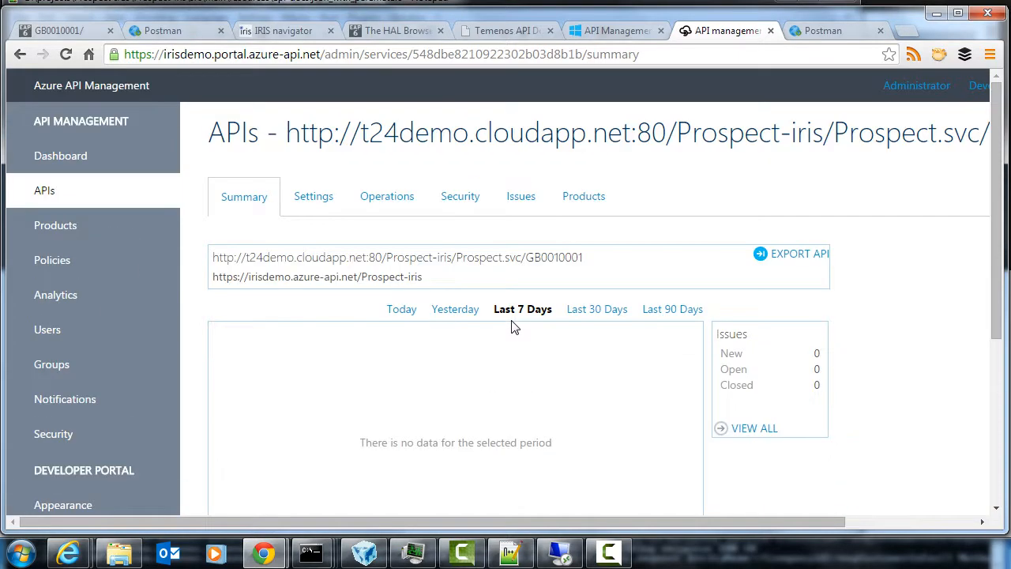
pyautogui.moveTo(433, 382)
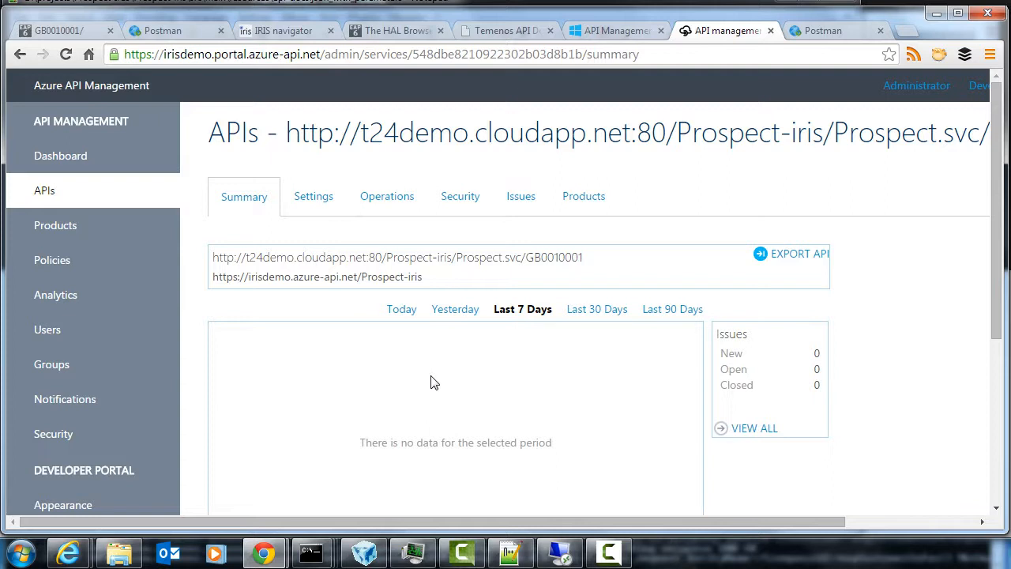
pyautogui.moveTo(979, 87)
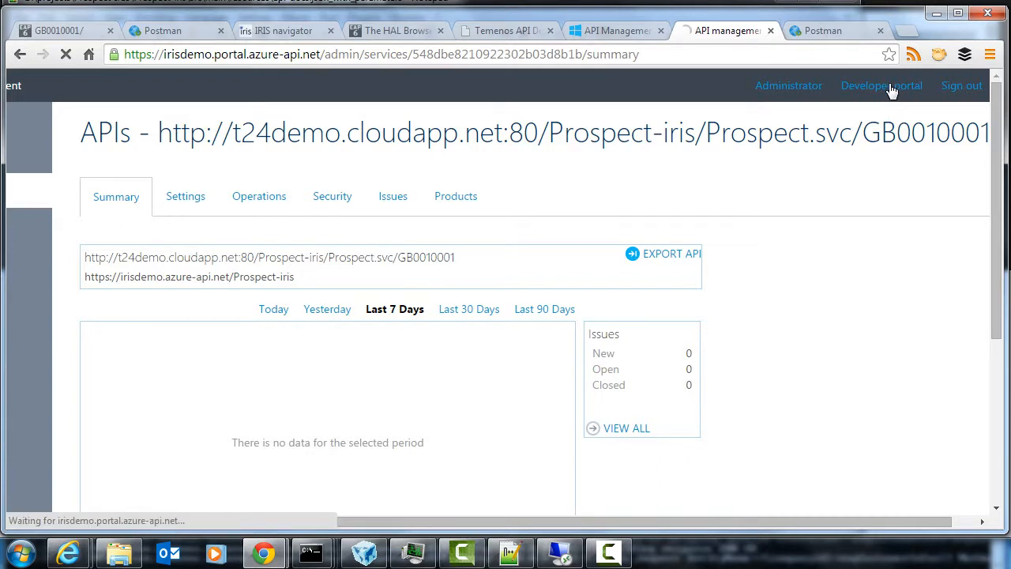
# View the developer portal's APIs list showing the t24demo Prospect-iris API, then return to the Azure tab
pyautogui.click(881, 85)
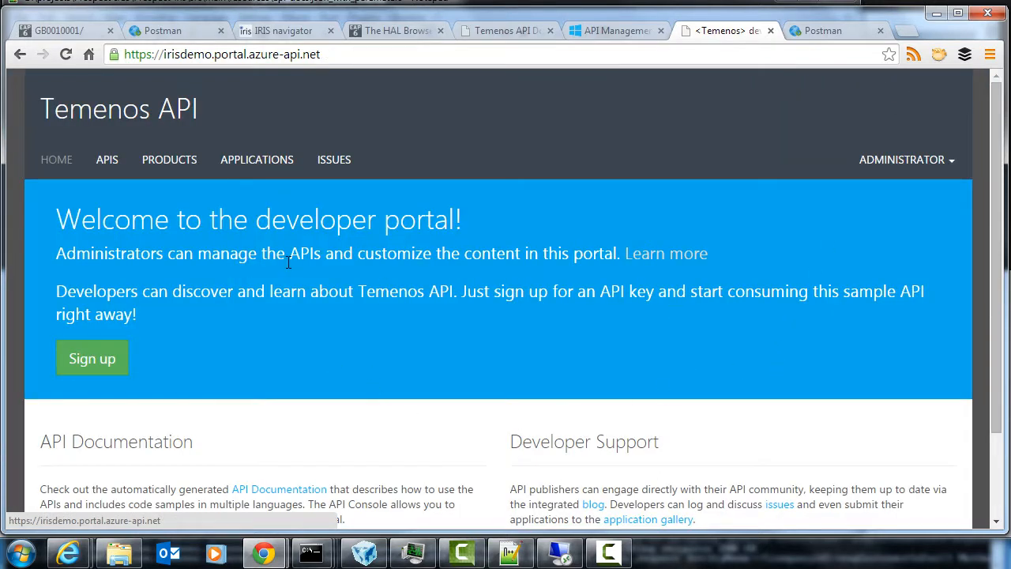
pyautogui.moveTo(483, 279)
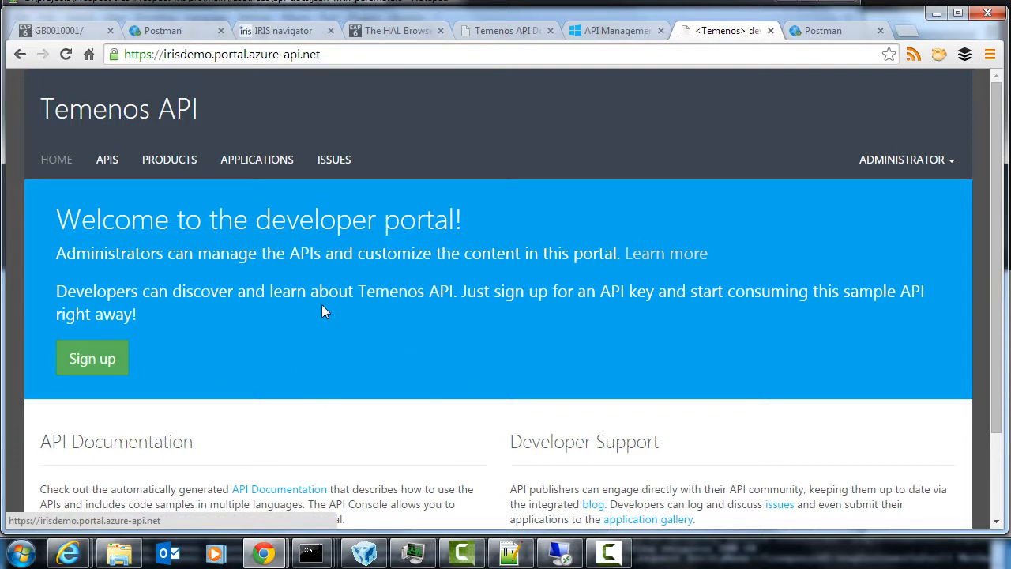
pyautogui.moveTo(107, 160)
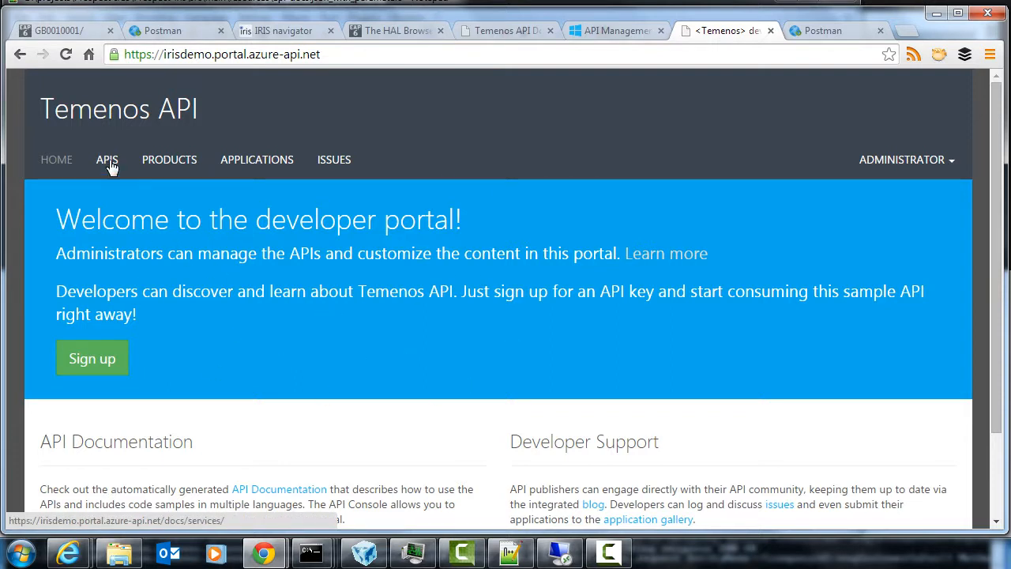
pyautogui.click(107, 158)
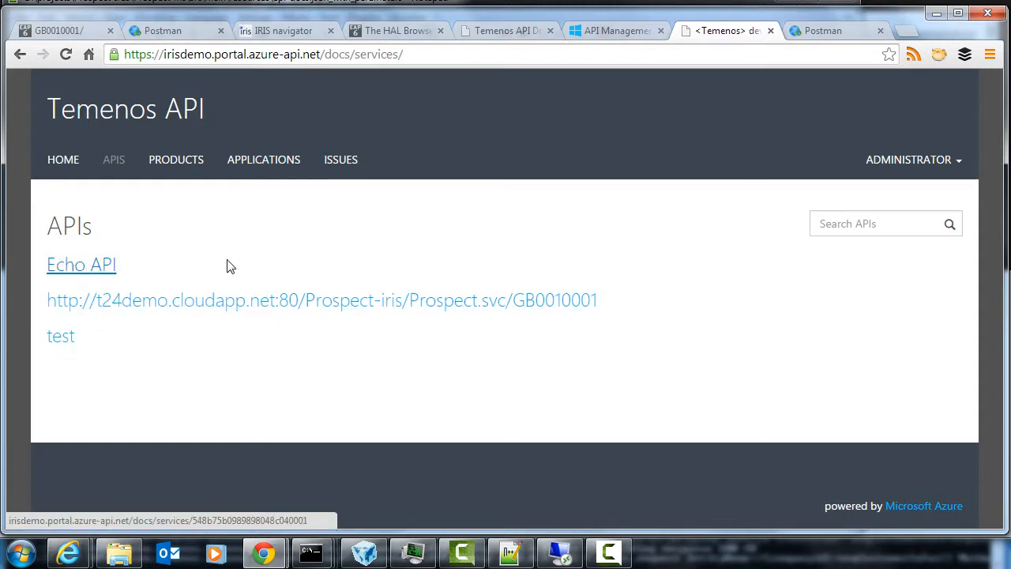
pyautogui.moveTo(306, 300)
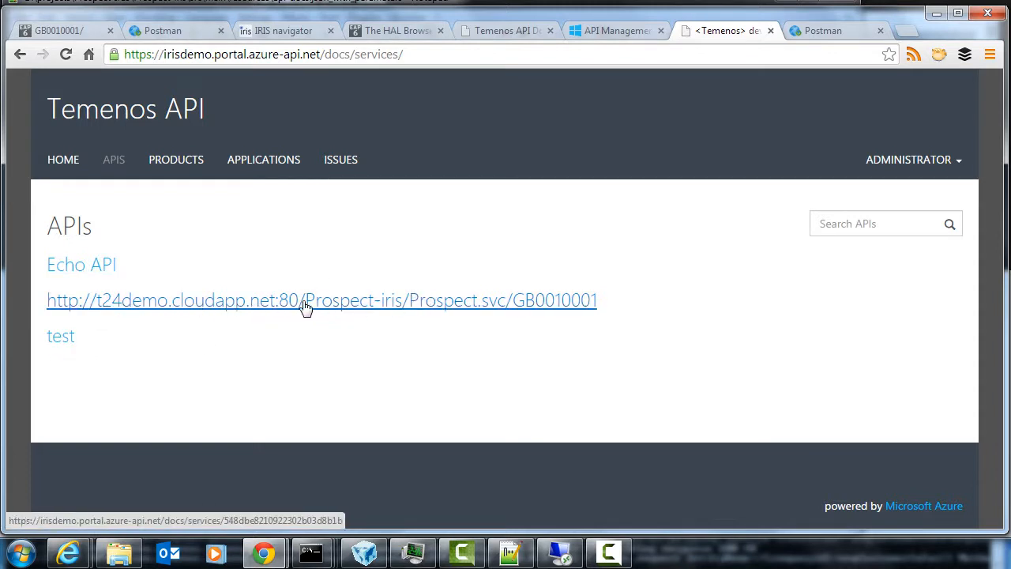
pyautogui.moveTo(640, 41)
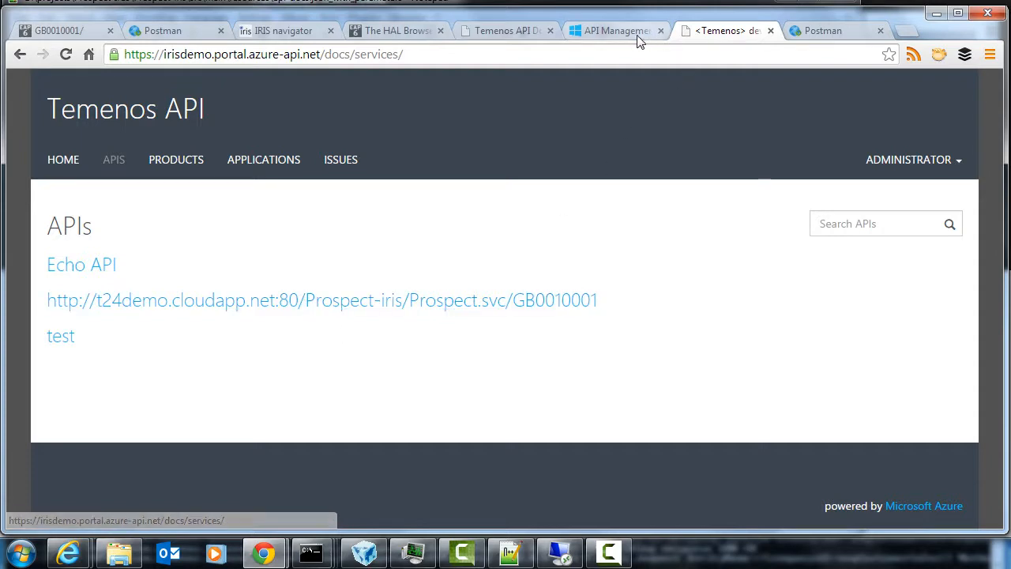
pyautogui.click(615, 32)
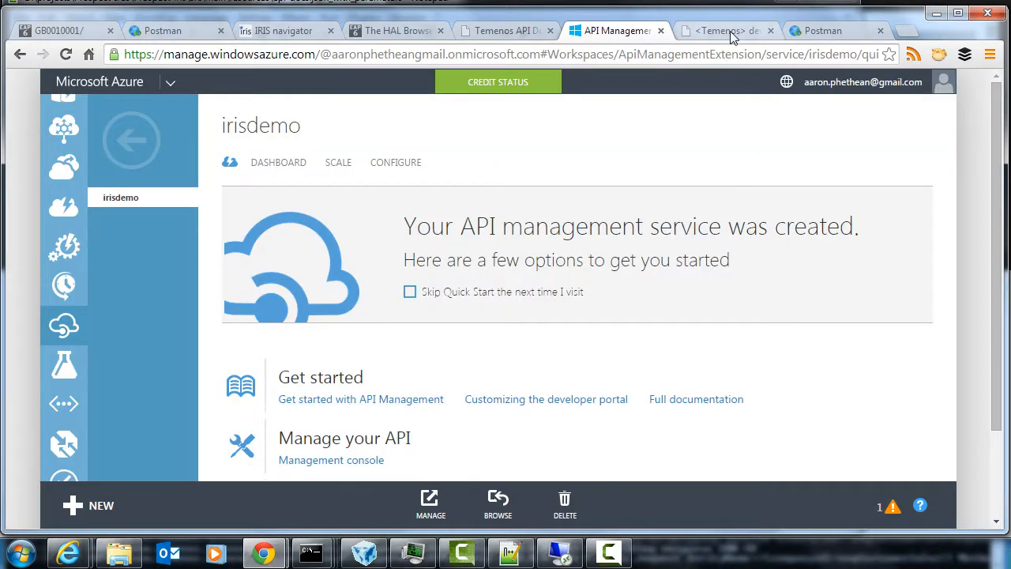
# Rename the imported Web API to Prospects in its Settings and save
pyautogui.click(723, 30)
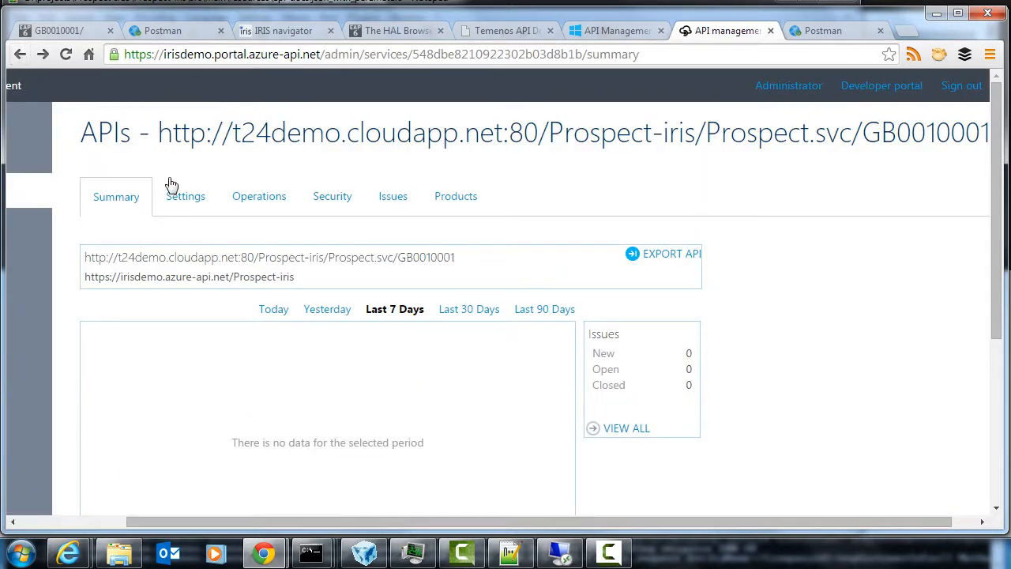
pyautogui.click(185, 195)
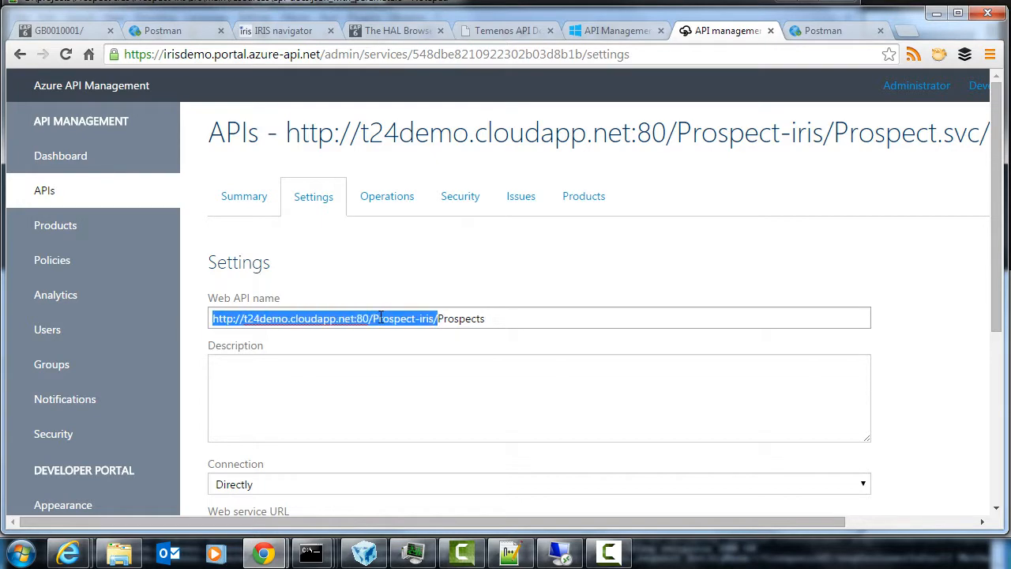
pyautogui.scroll(-3)
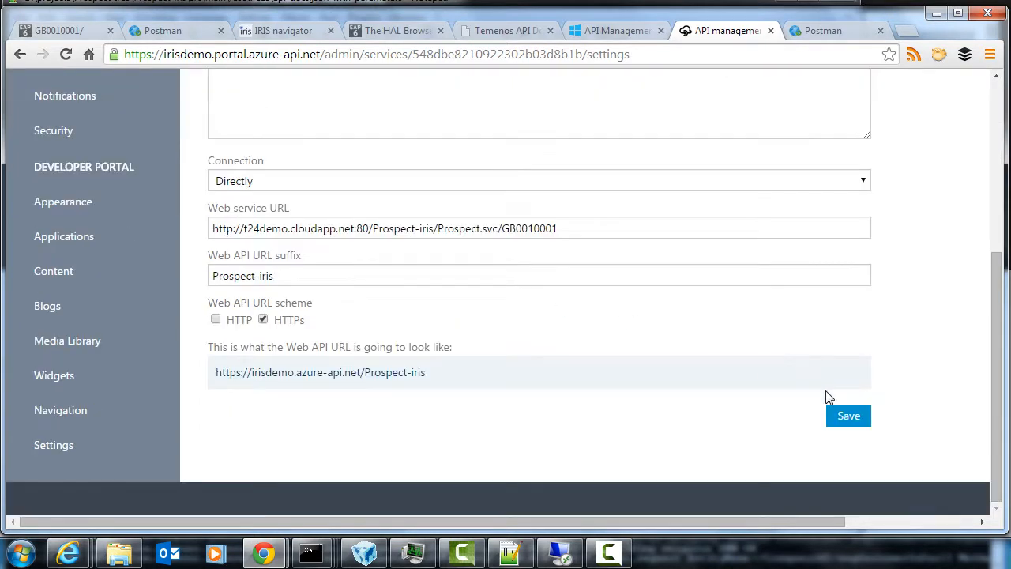
pyautogui.click(848, 415)
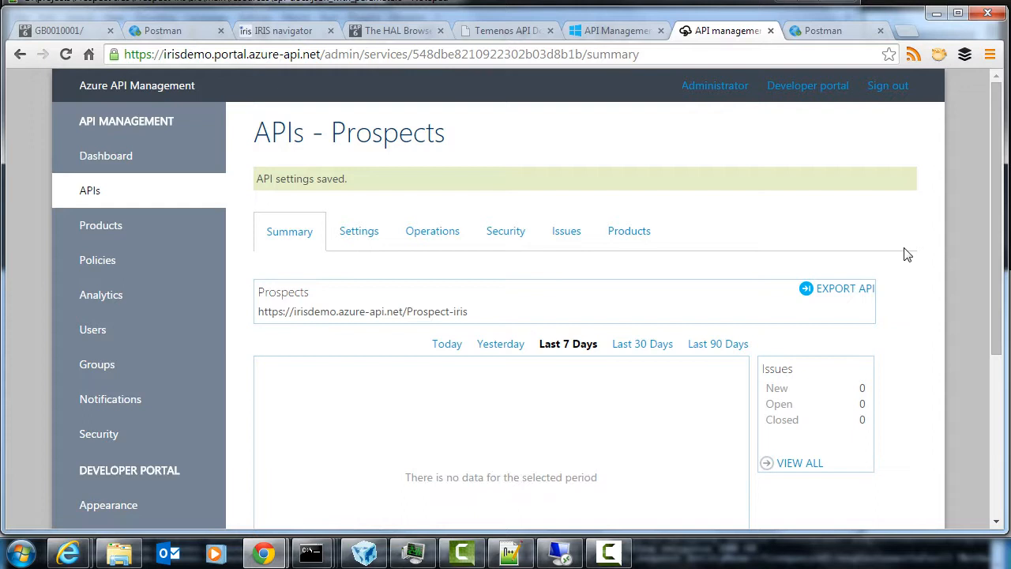
pyautogui.rightClick(807, 85)
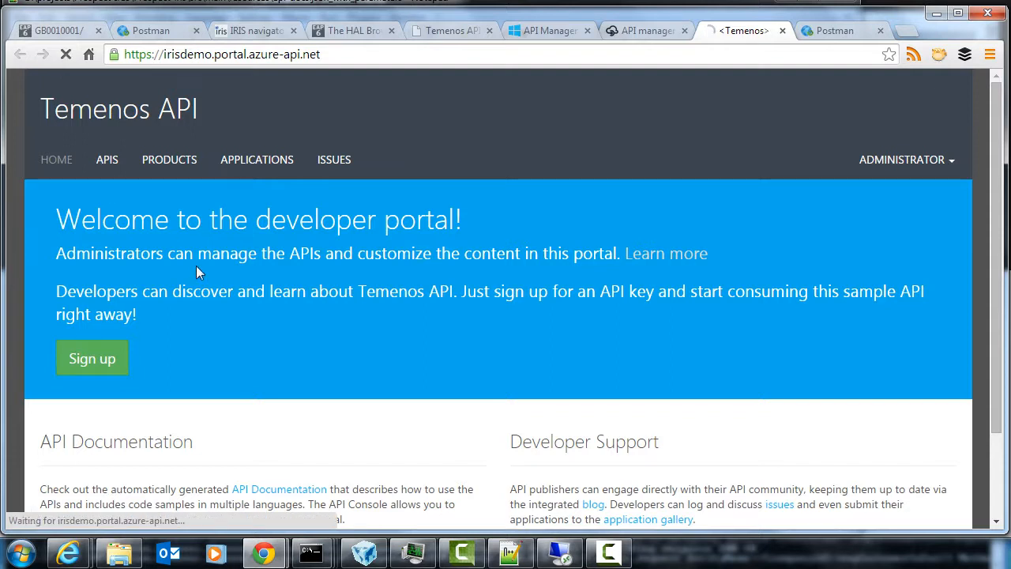
# Browse the developer portal APIs list to the Prospects enqCustomerInfos operation documentation
pyautogui.click(107, 160)
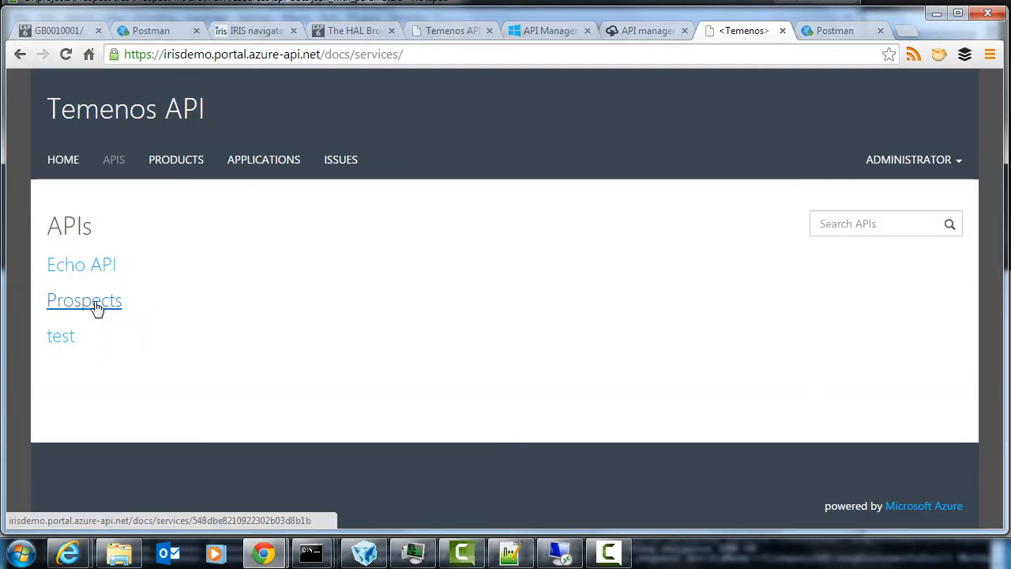
pyautogui.click(84, 300)
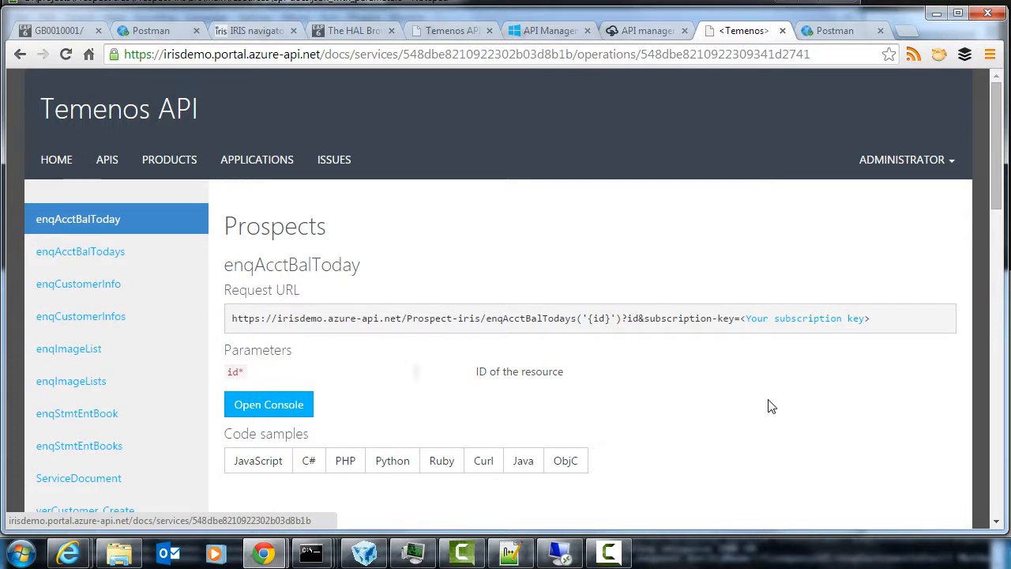
pyautogui.moveTo(240, 396)
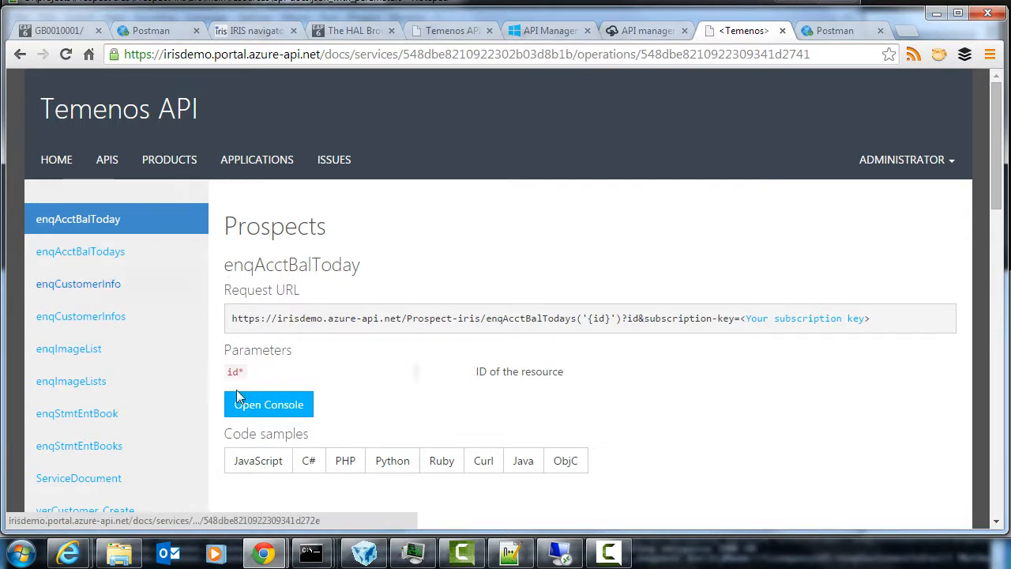
pyautogui.moveTo(85, 322)
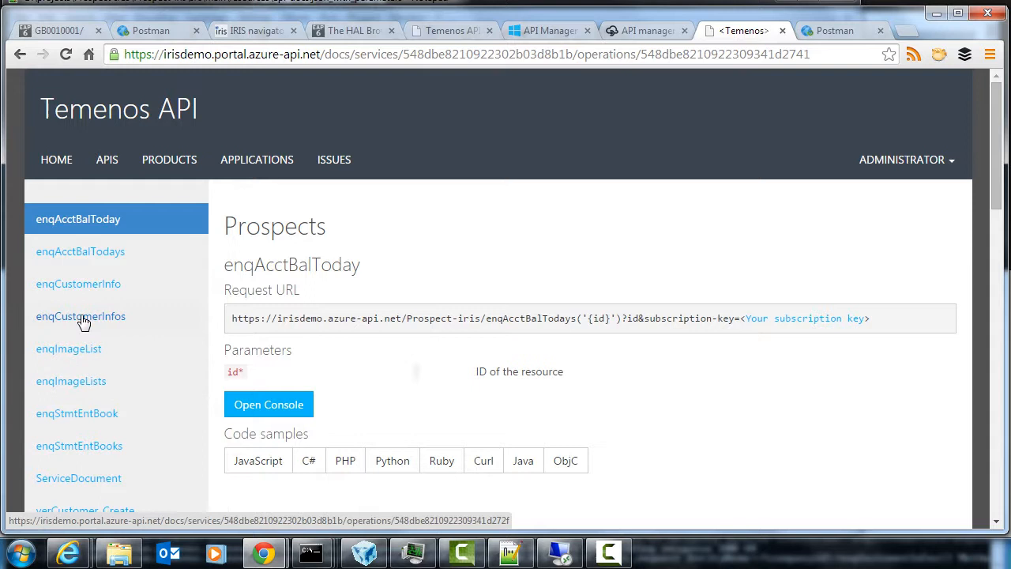
pyautogui.click(81, 316)
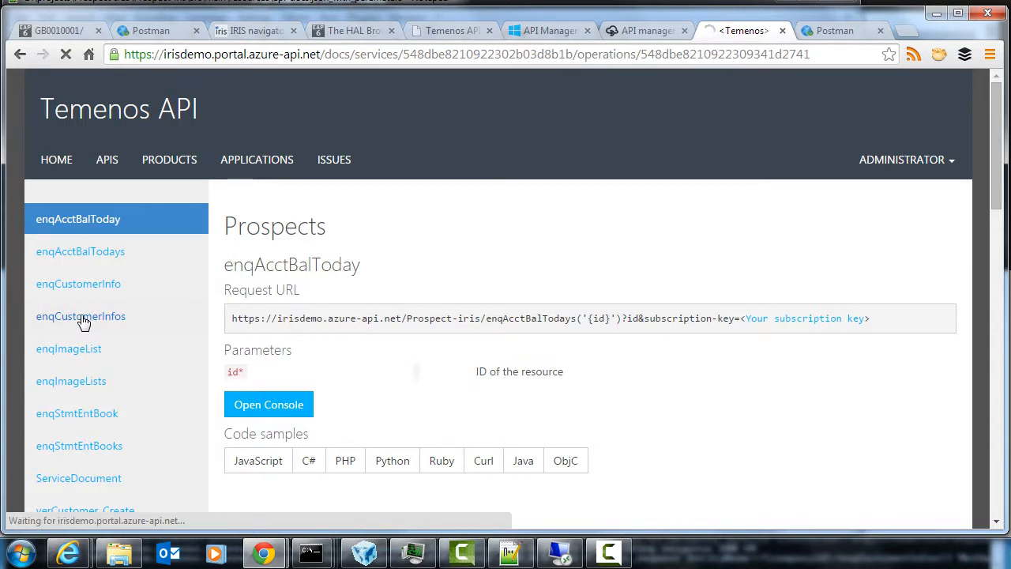
pyautogui.click(80, 316)
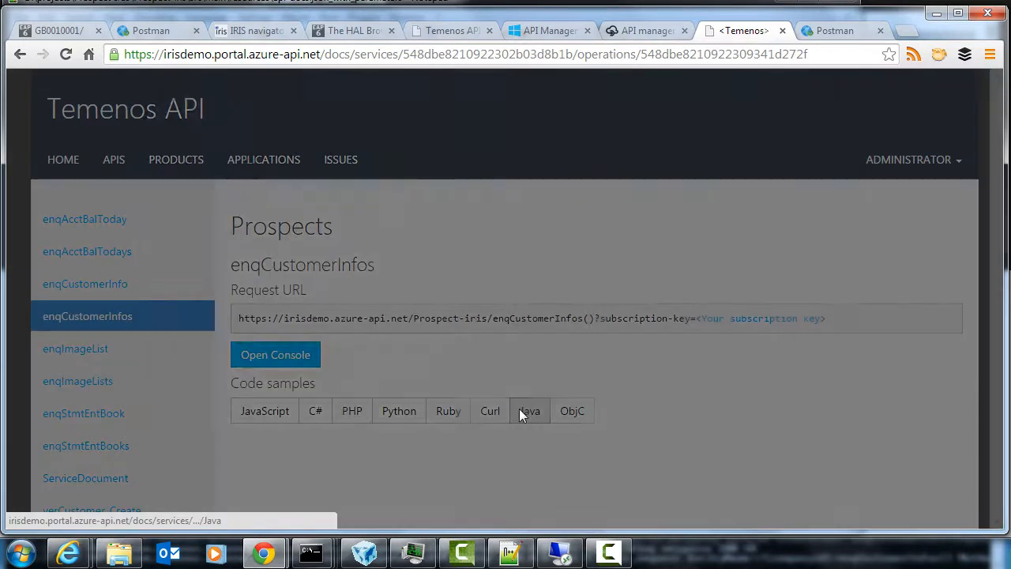
pyautogui.moveTo(800, 487)
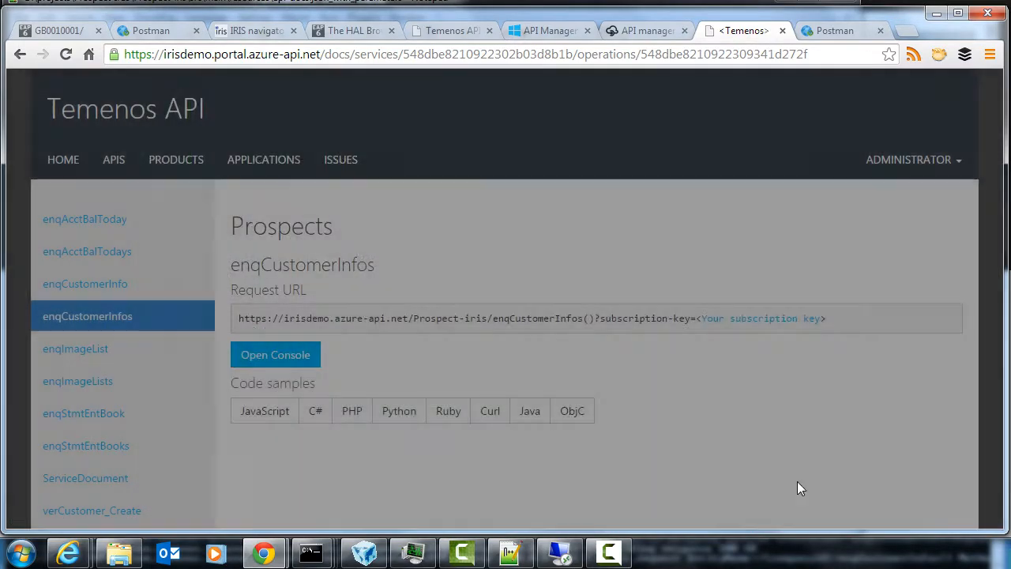
# View and close the JavaScript code sample for enqCustomerInfos, then check the Administrator menu
pyautogui.click(264, 410)
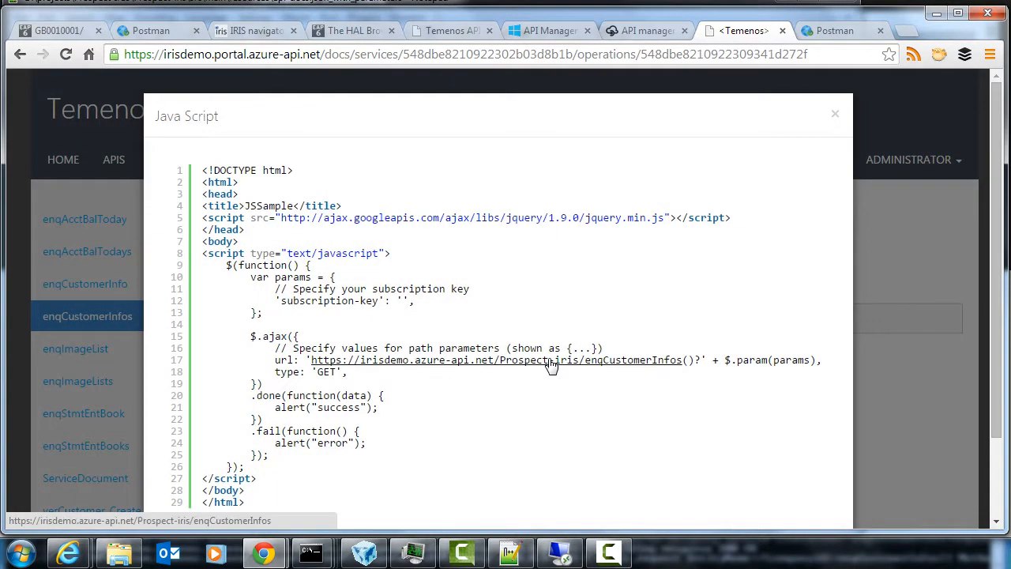
pyautogui.click(834, 114)
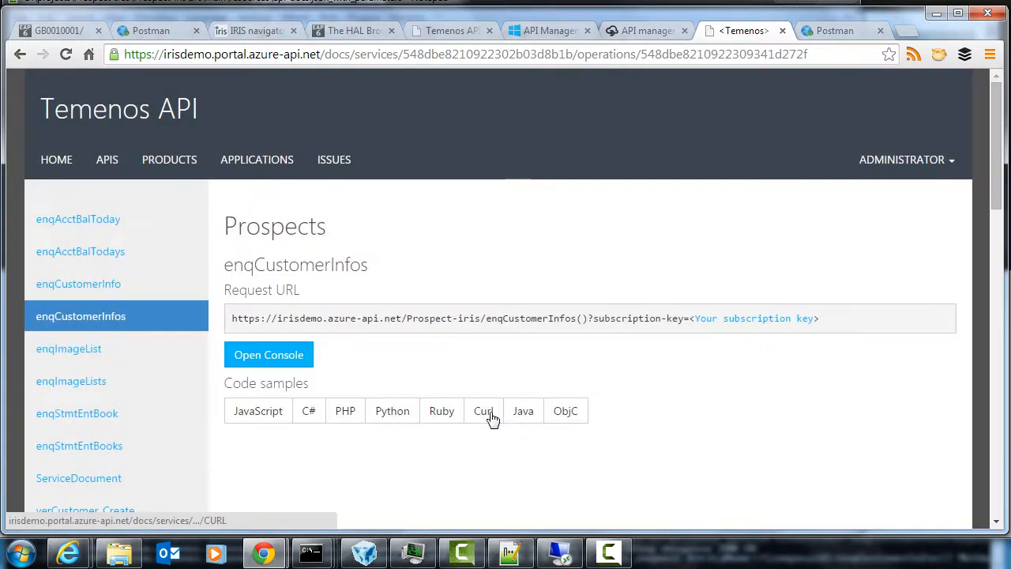
pyautogui.moveTo(687, 417)
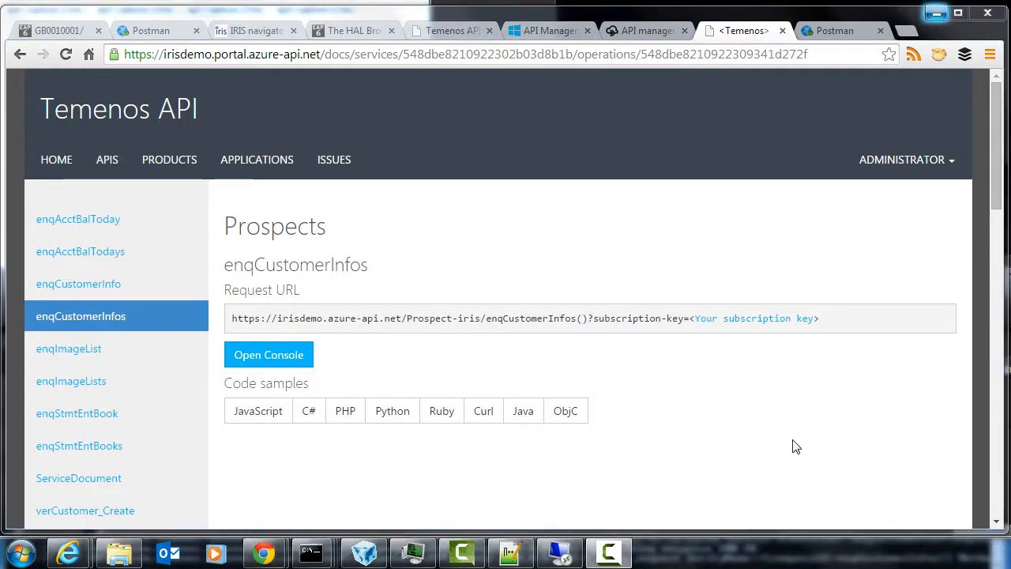
pyautogui.moveTo(698, 435)
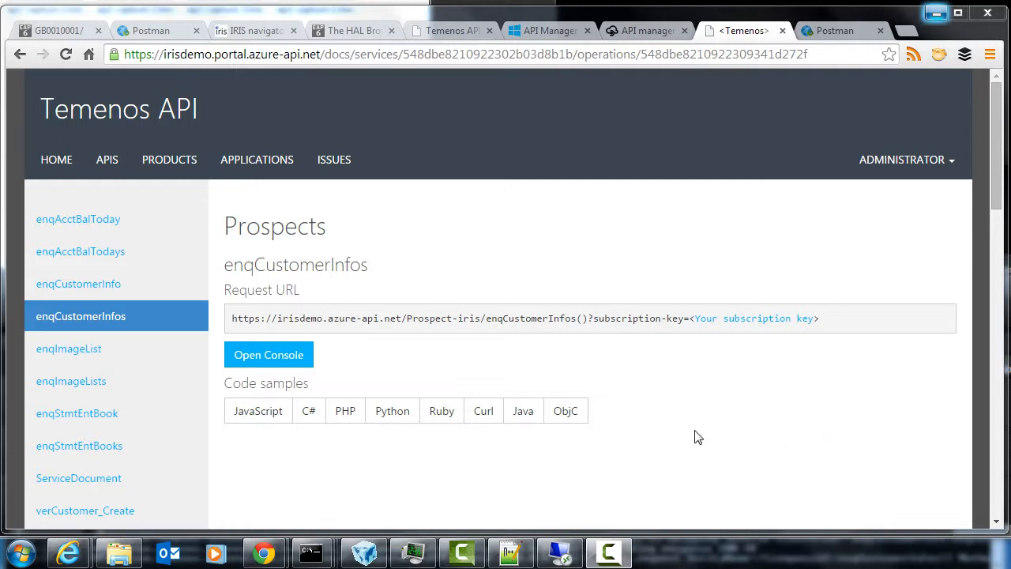
pyautogui.moveTo(417, 240)
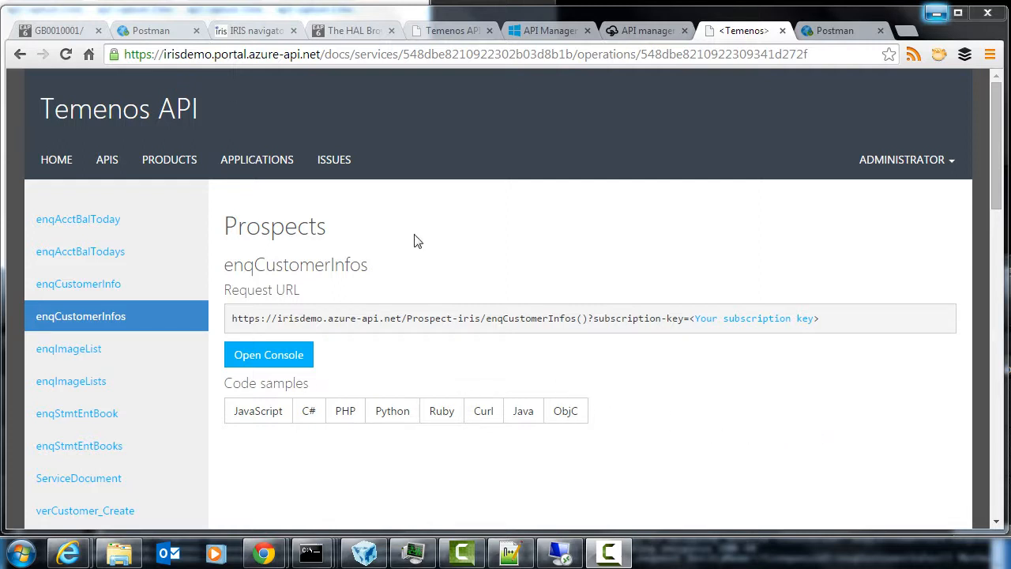
pyautogui.moveTo(894, 170)
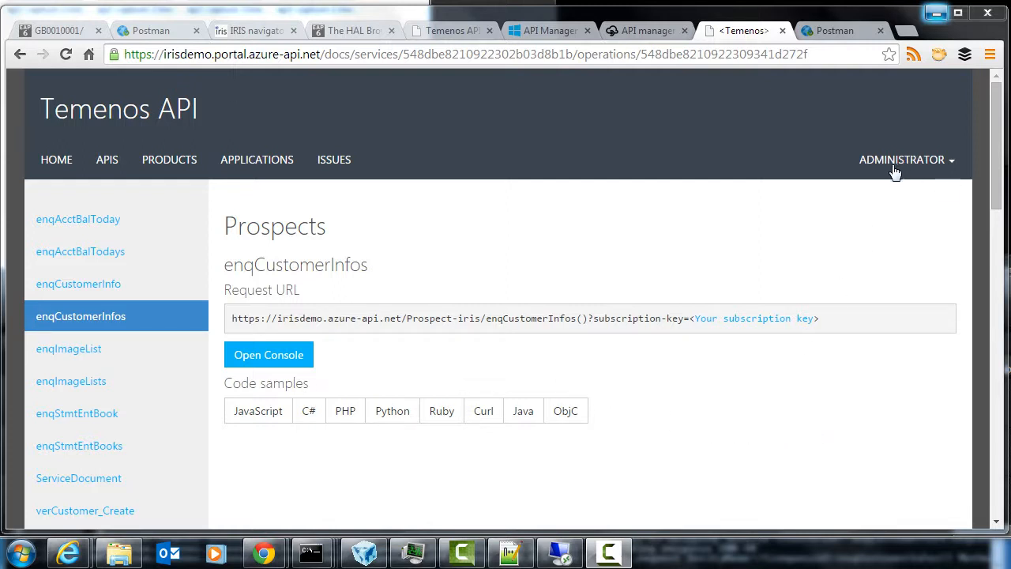
pyautogui.click(902, 159)
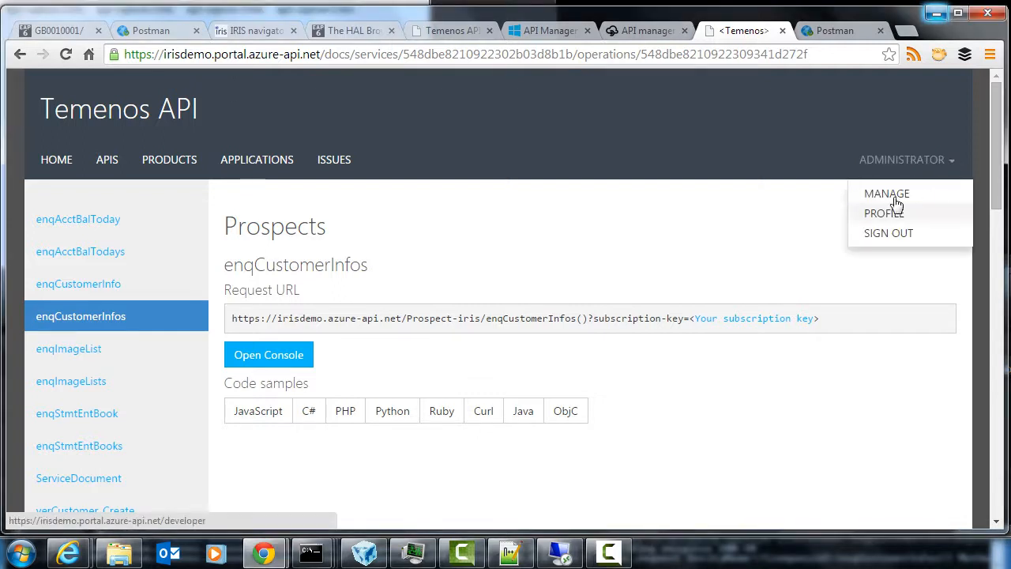
pyautogui.moveTo(432, 221)
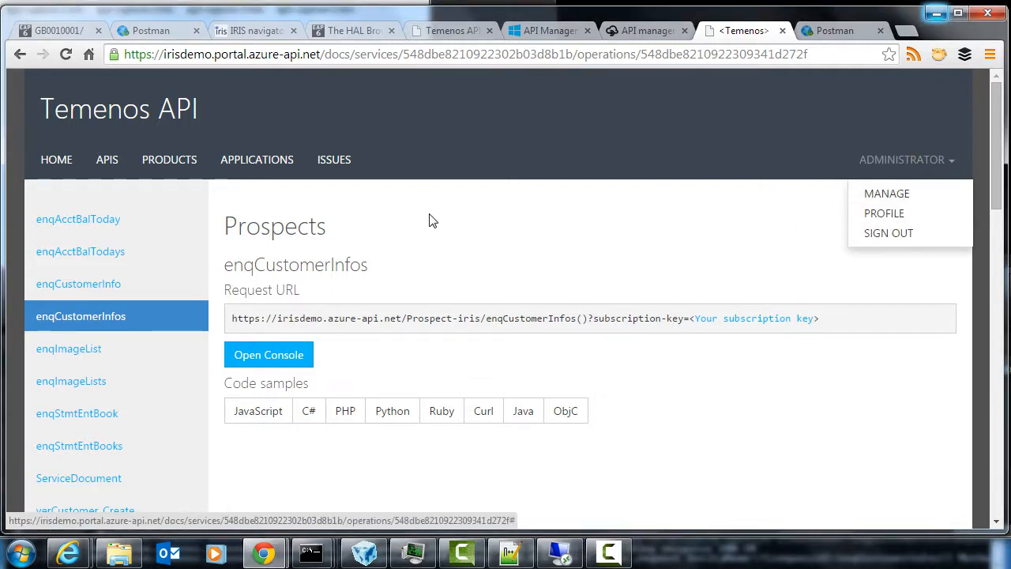
pyautogui.click(672, 192)
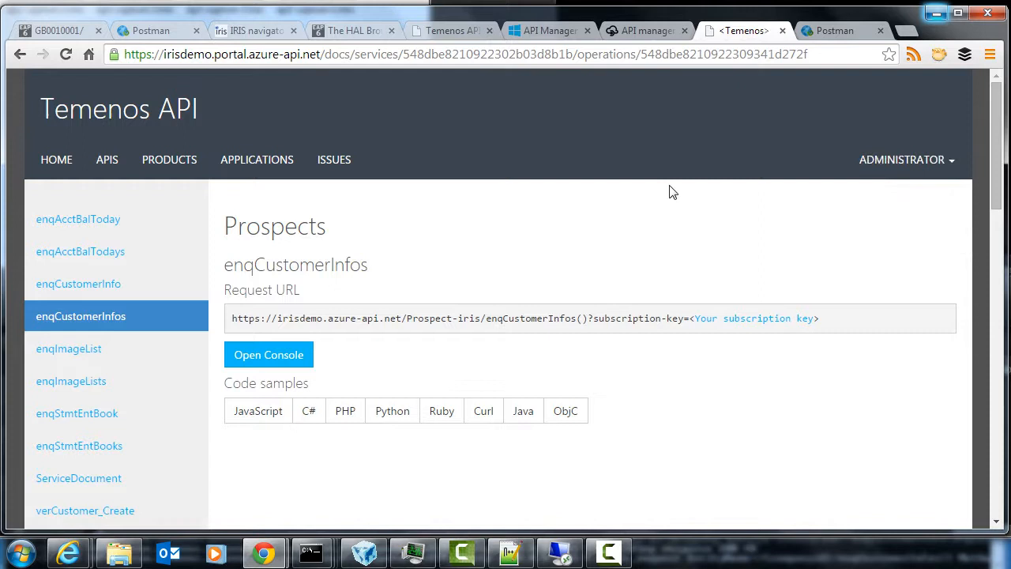
pyautogui.moveTo(543, 271)
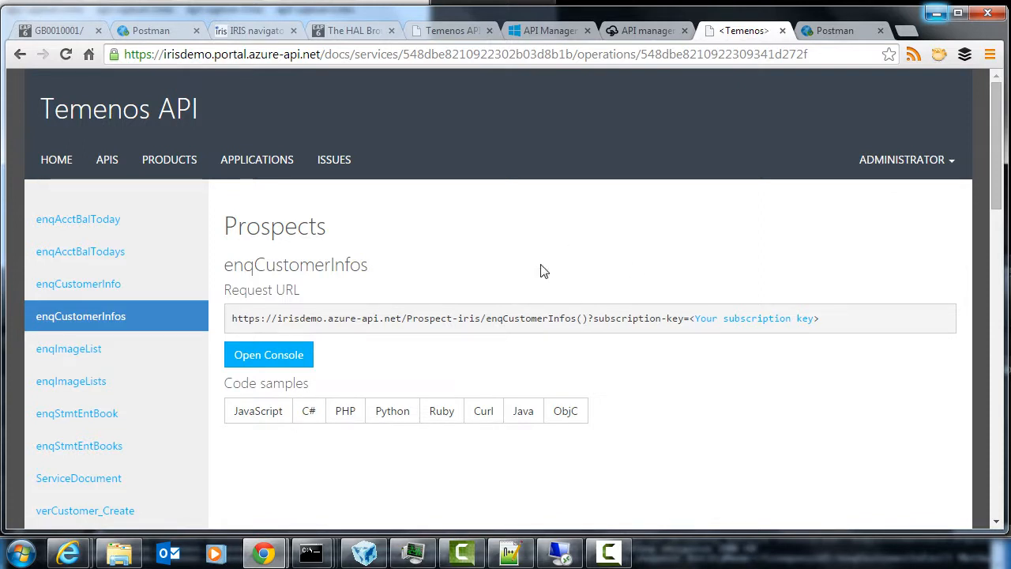
pyautogui.moveTo(304, 188)
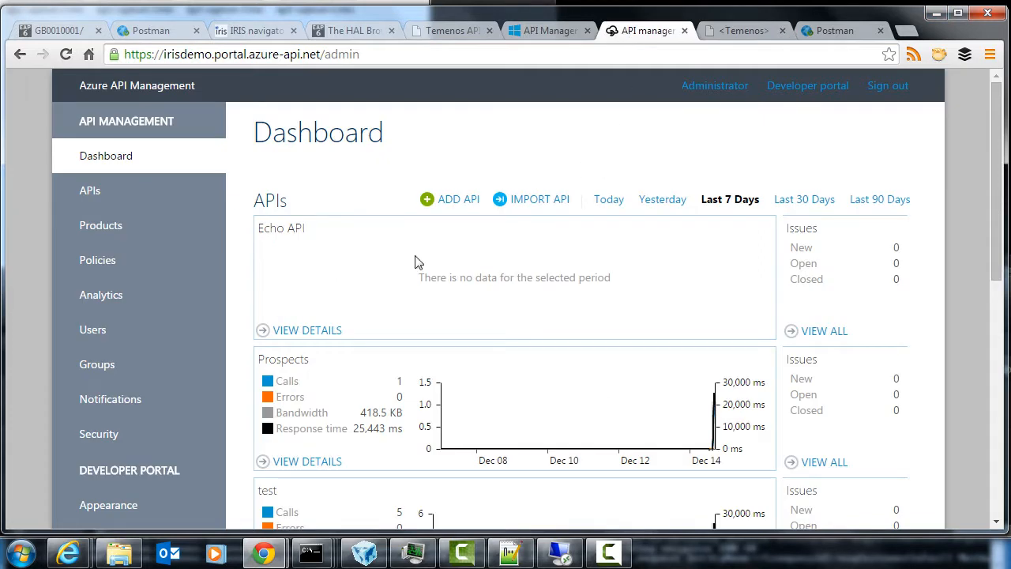
pyautogui.moveTo(240, 322)
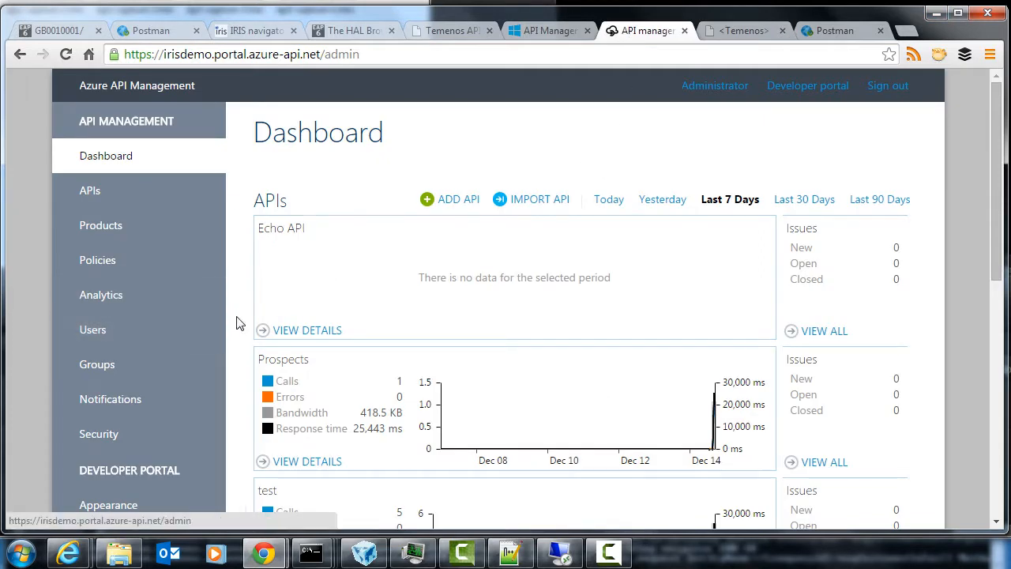
# Review the Starter and Unlimited products, then list the registered users
pyautogui.click(101, 224)
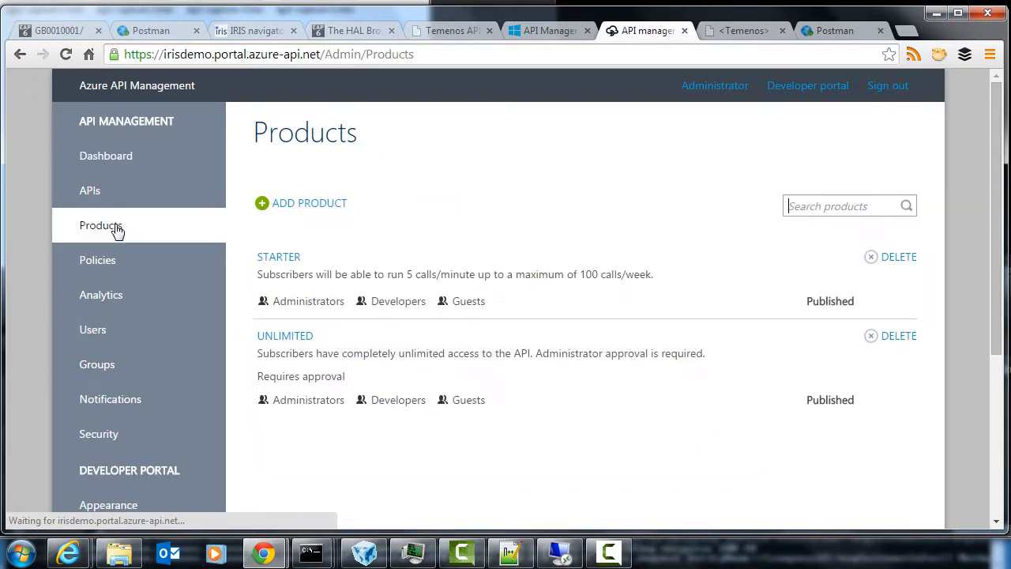
pyautogui.moveTo(284, 335)
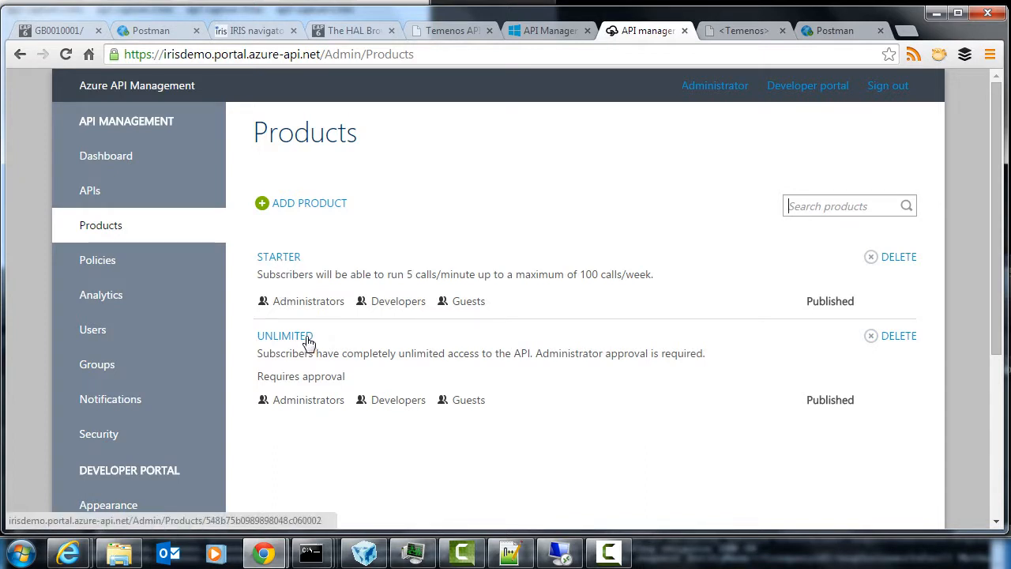
pyautogui.moveTo(414, 276)
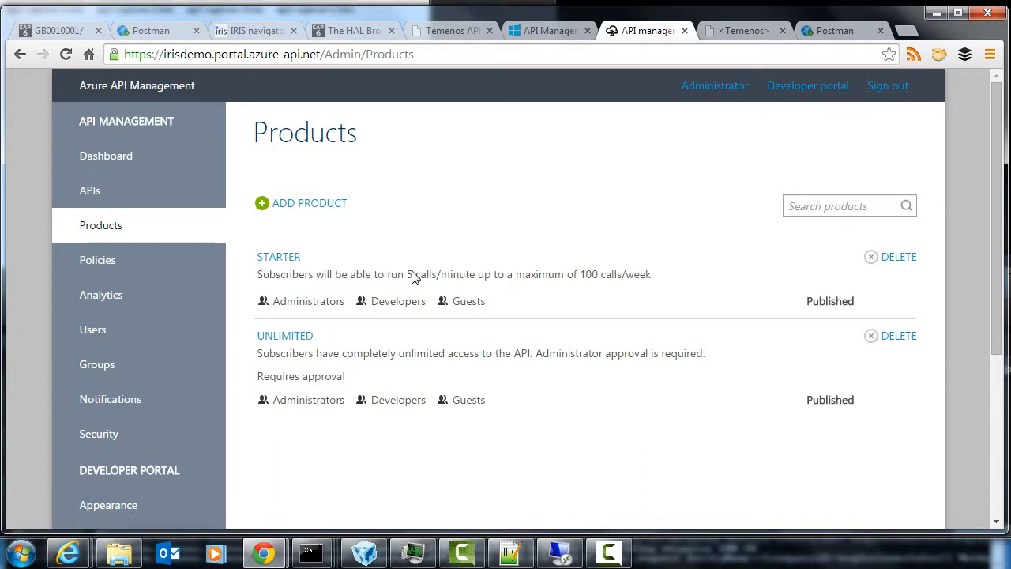
pyautogui.moveTo(361, 278)
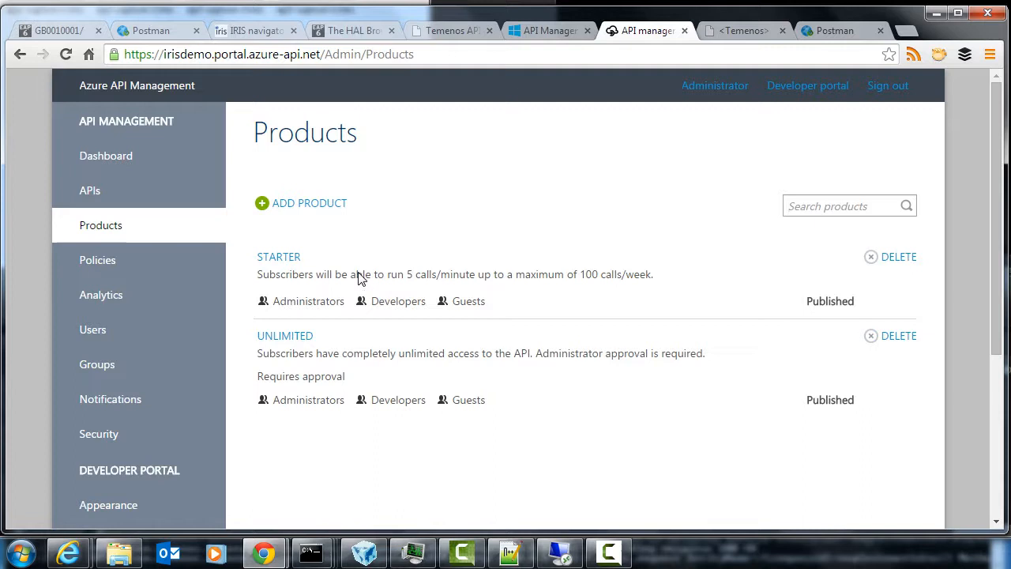
pyautogui.moveTo(297, 349)
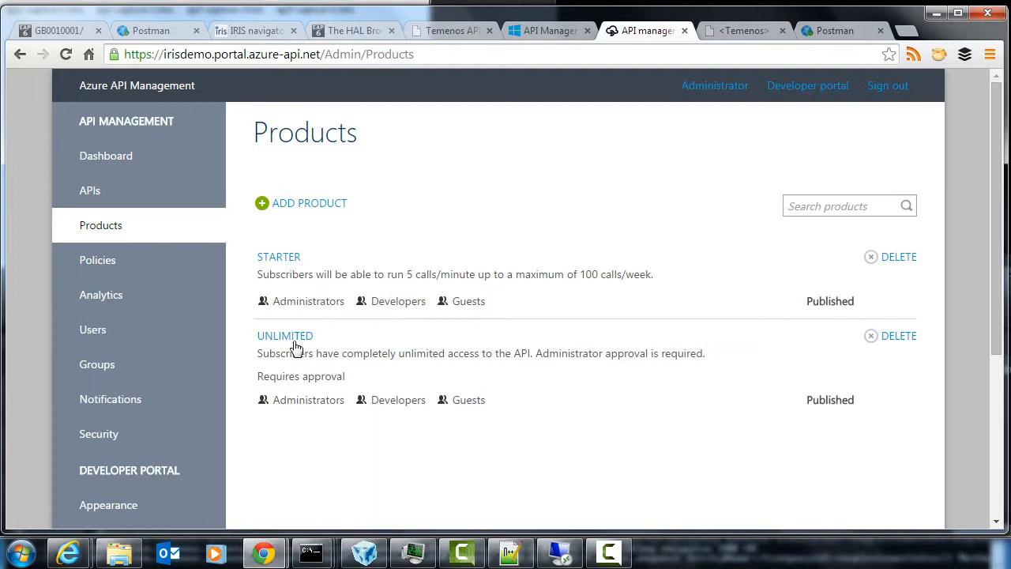
pyautogui.moveTo(101, 295)
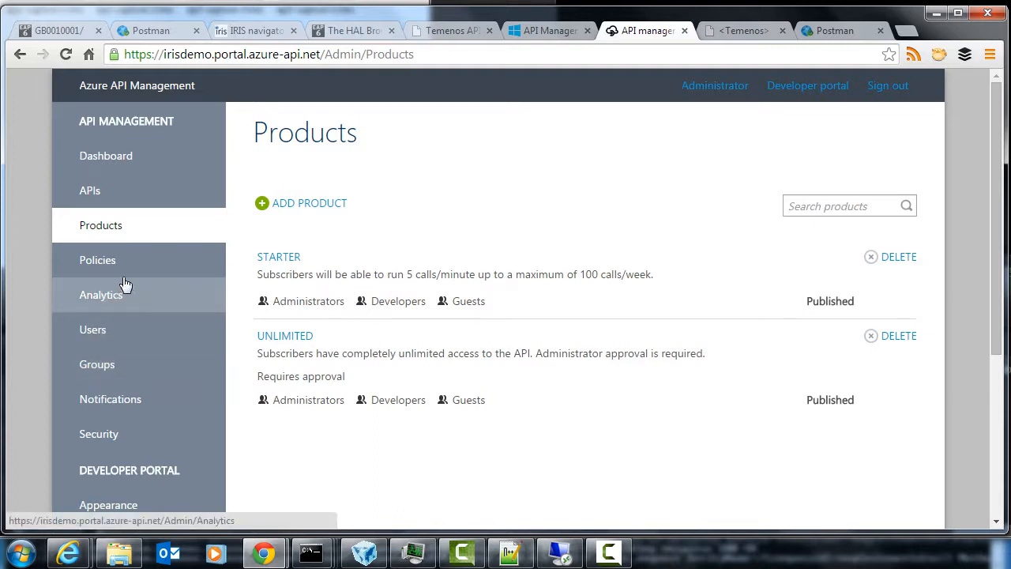
pyautogui.moveTo(117, 332)
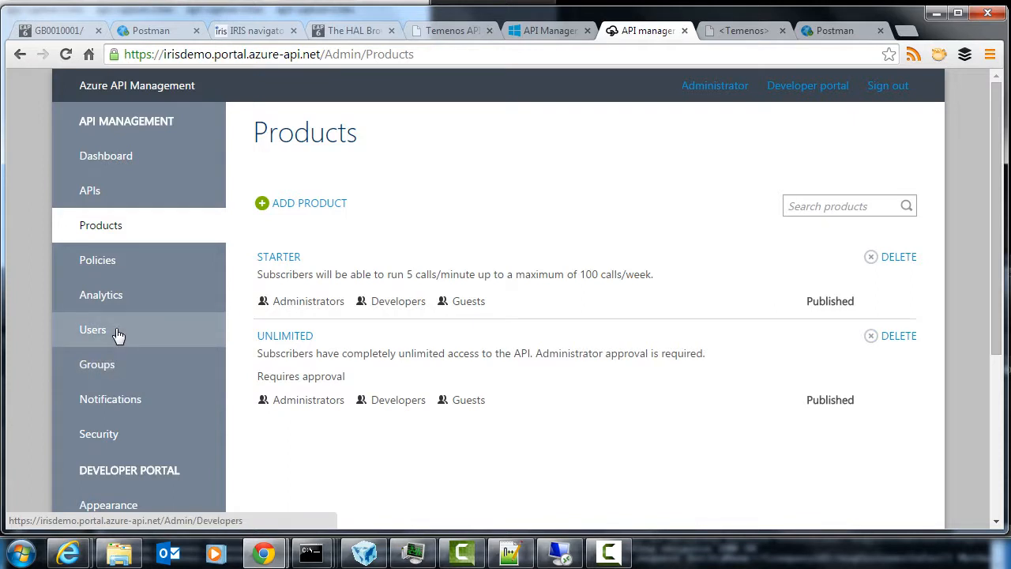
pyautogui.click(91, 330)
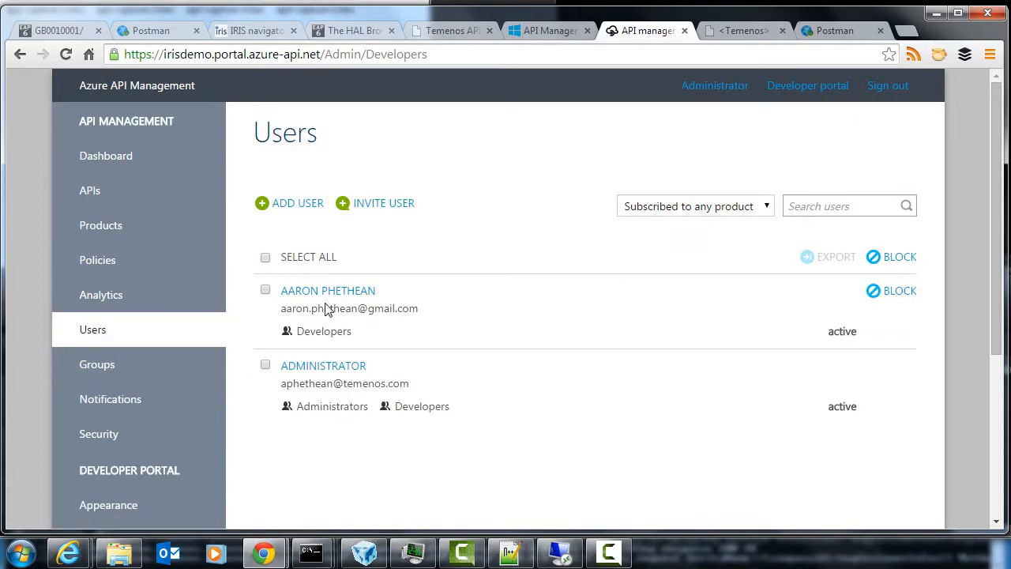
# Check Aaron Phethean's active Starter subscription in his developer account details
pyautogui.click(328, 291)
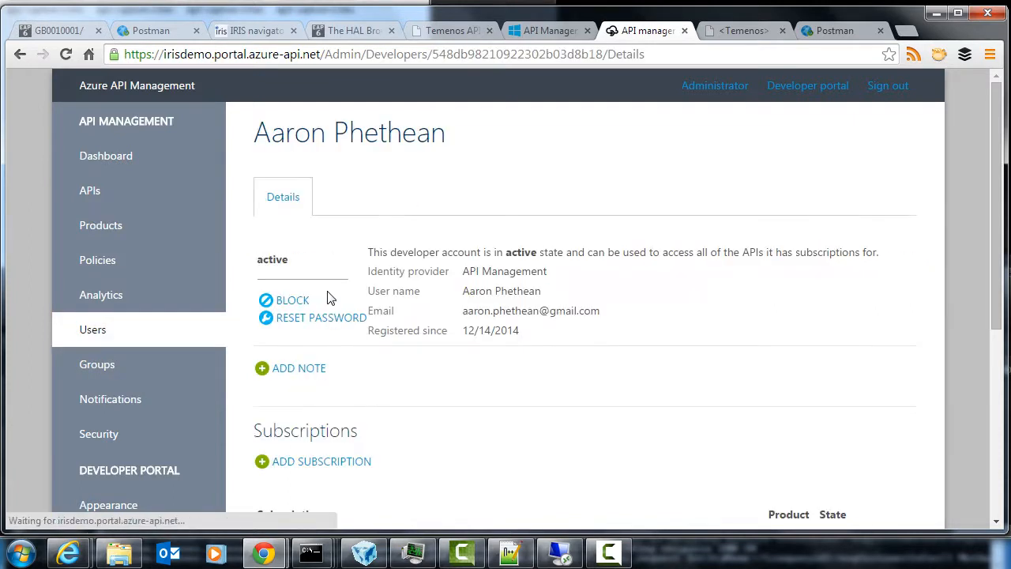
pyautogui.scroll(-3)
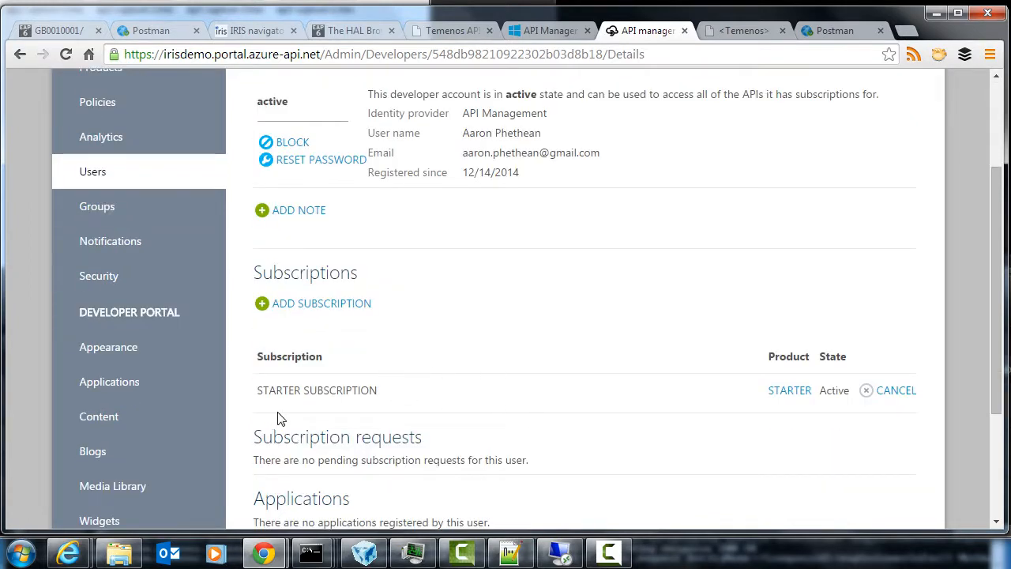
pyautogui.scroll(3)
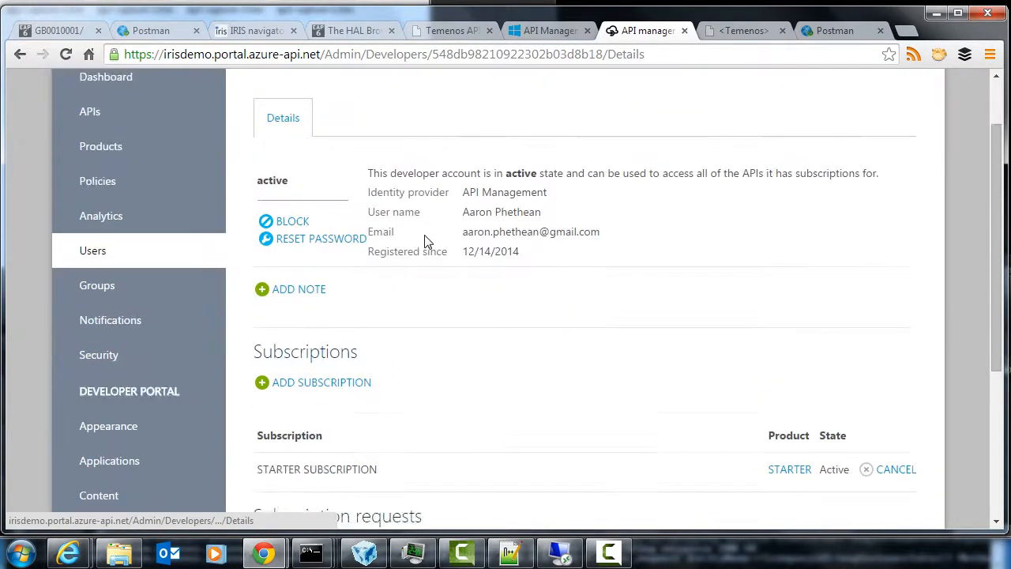
pyautogui.scroll(-3)
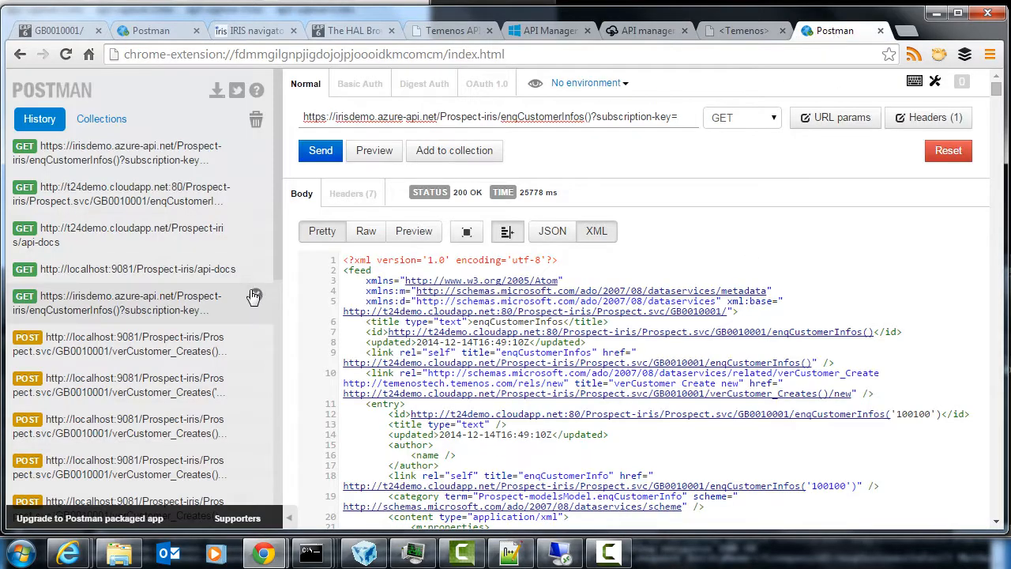
pyautogui.click(118, 303)
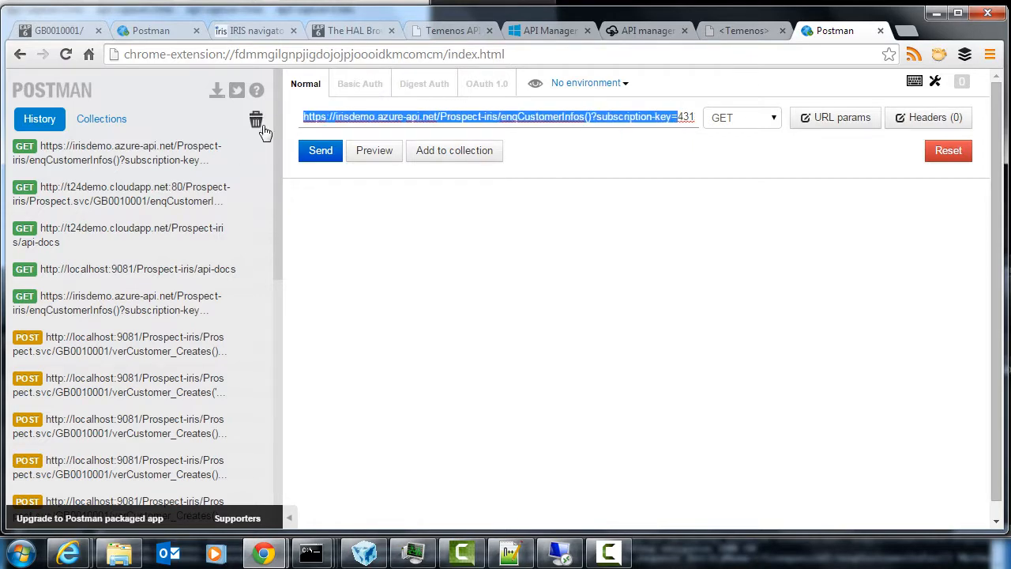
# Send the irisdemo enqCustomerInfos request with the subscription key, getting 401 Unauthorized
pyautogui.click(319, 150)
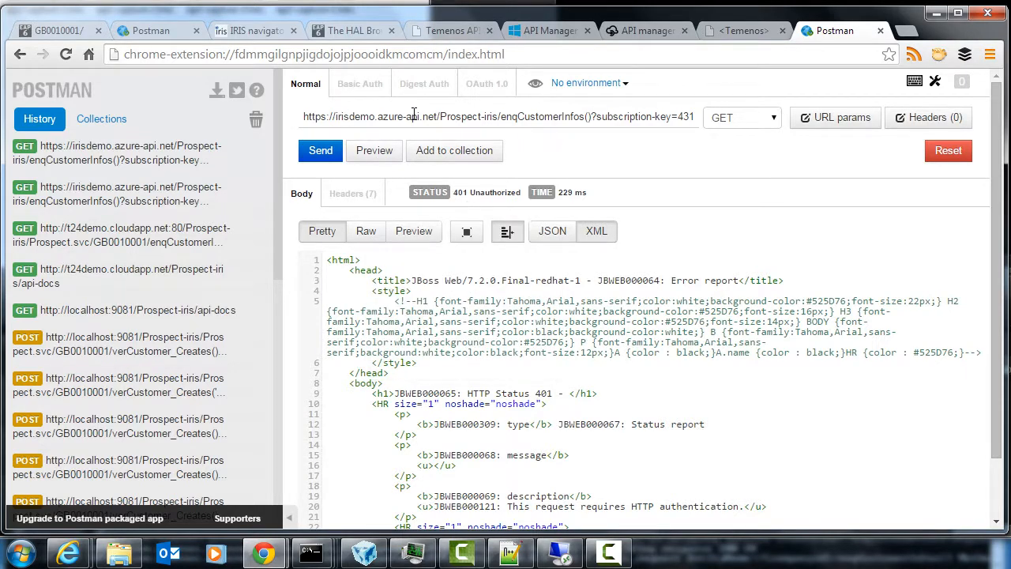
pyautogui.moveTo(356, 172)
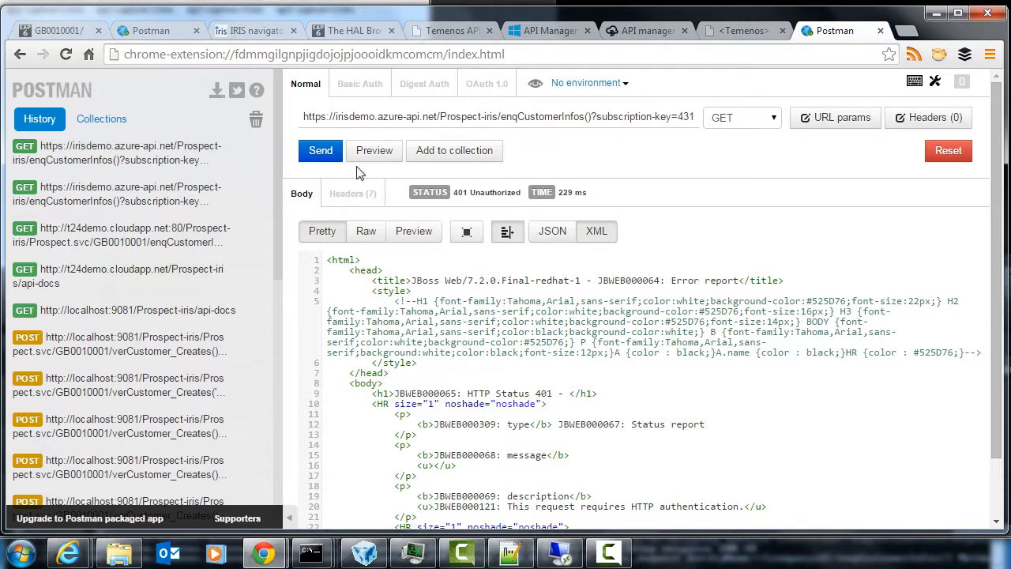
pyautogui.moveTo(616, 205)
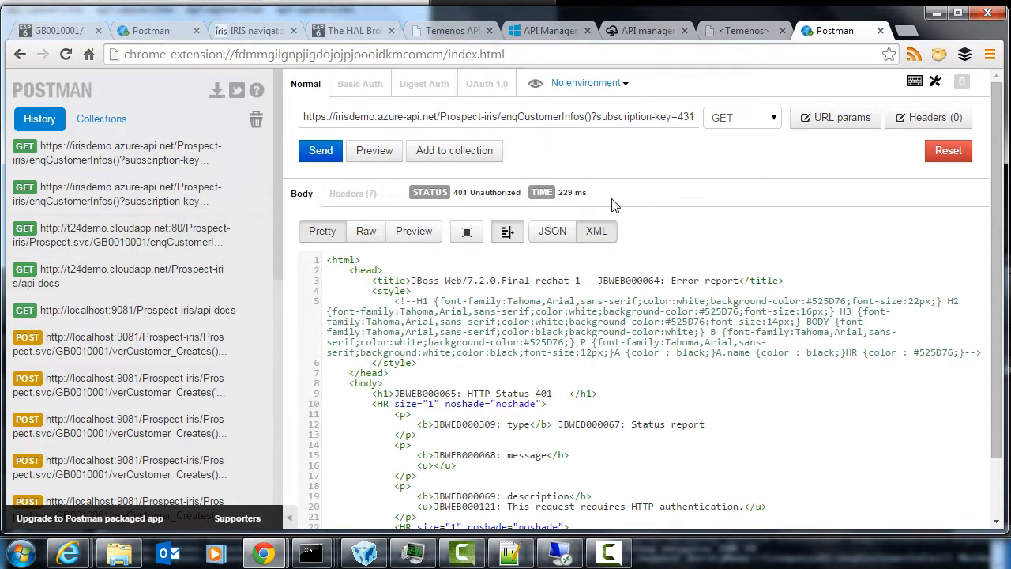
pyautogui.moveTo(486, 192)
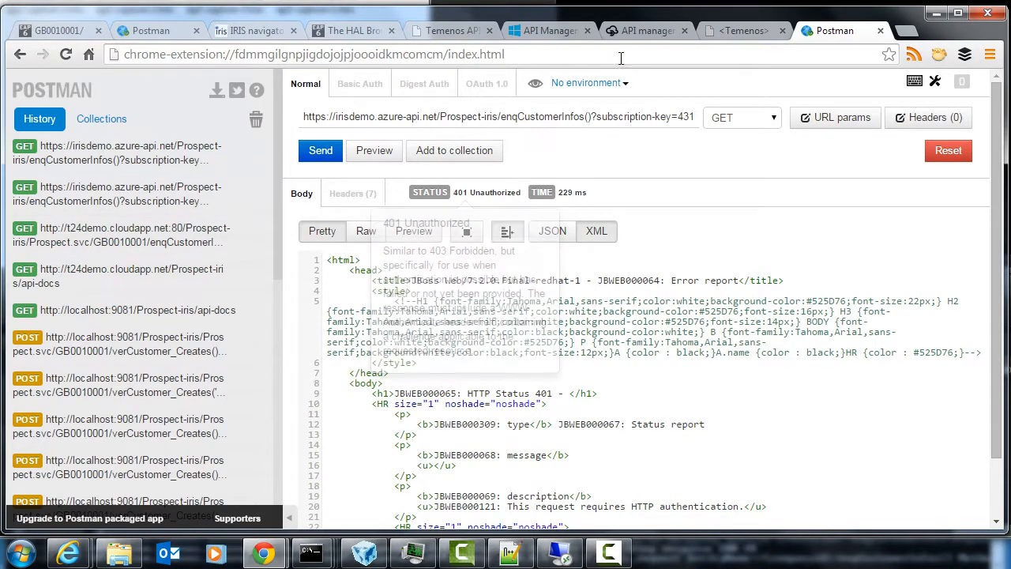
# Navigate to the Prospects API's Security settings in the publisher portal
pyautogui.click(644, 31)
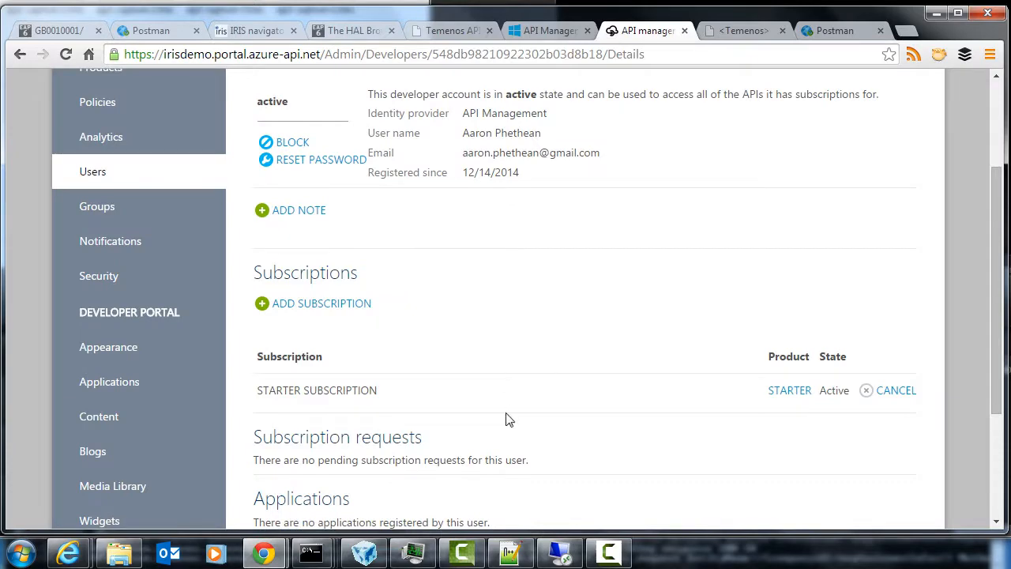
pyautogui.scroll(3)
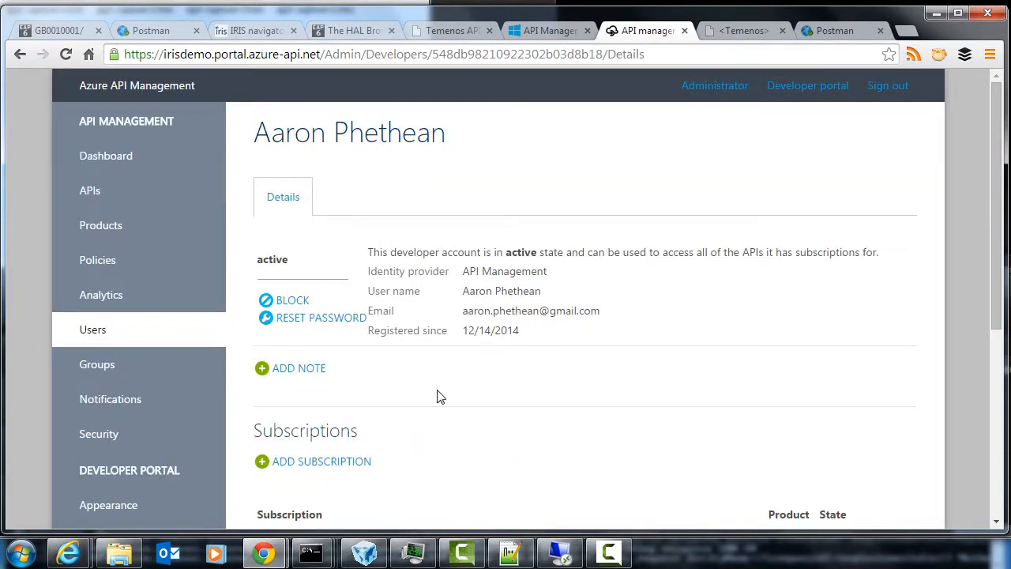
pyautogui.click(88, 189)
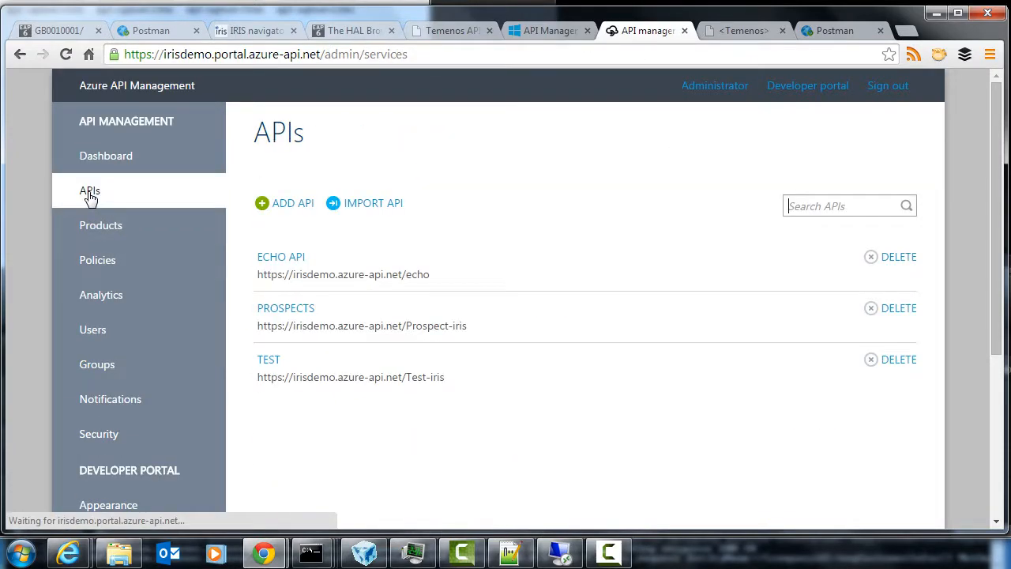
pyautogui.click(284, 306)
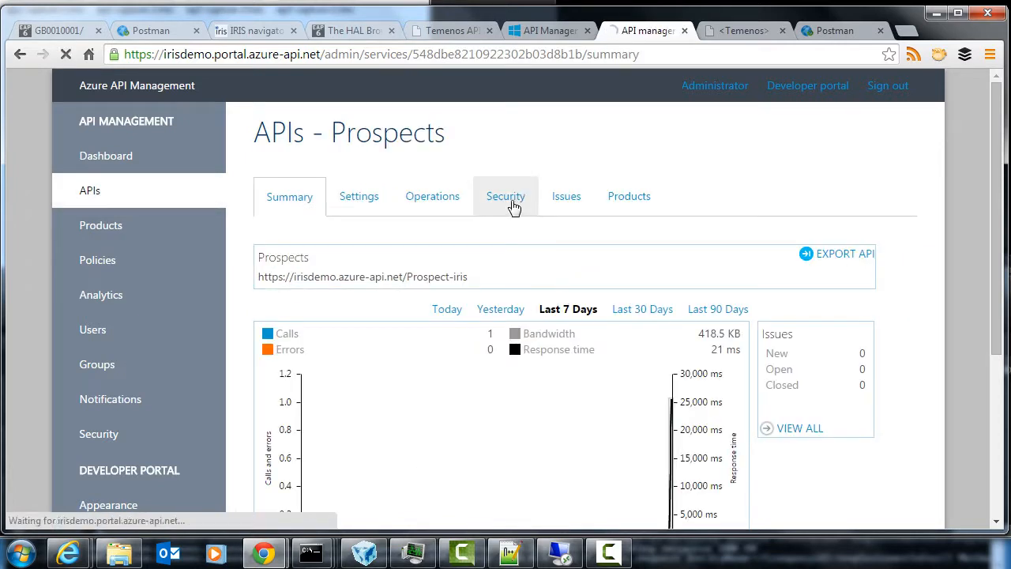
pyautogui.click(505, 196)
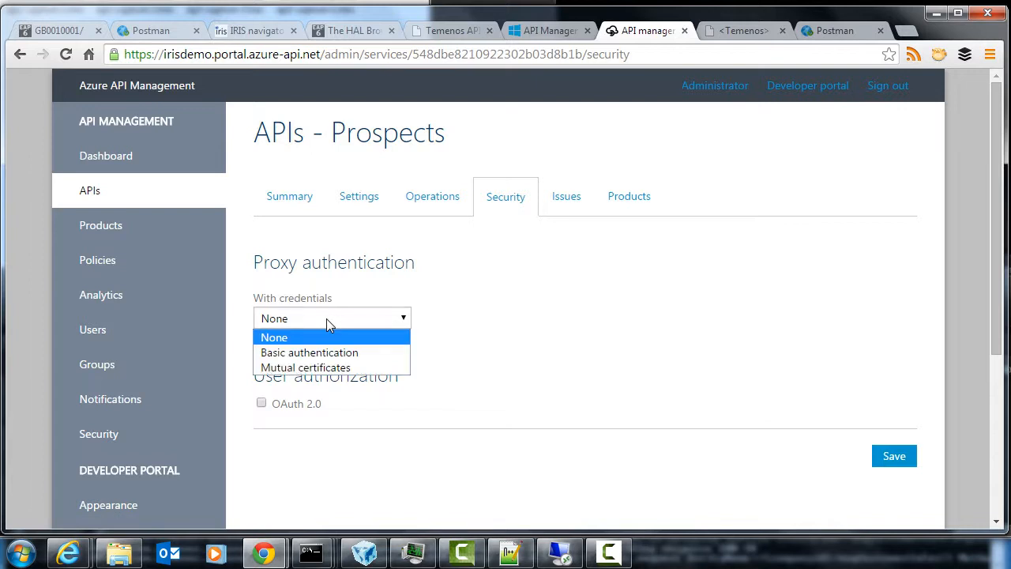
# Set proxy credentials to Basic authentication with user SSOUSER1 and password, and save
pyautogui.click(309, 352)
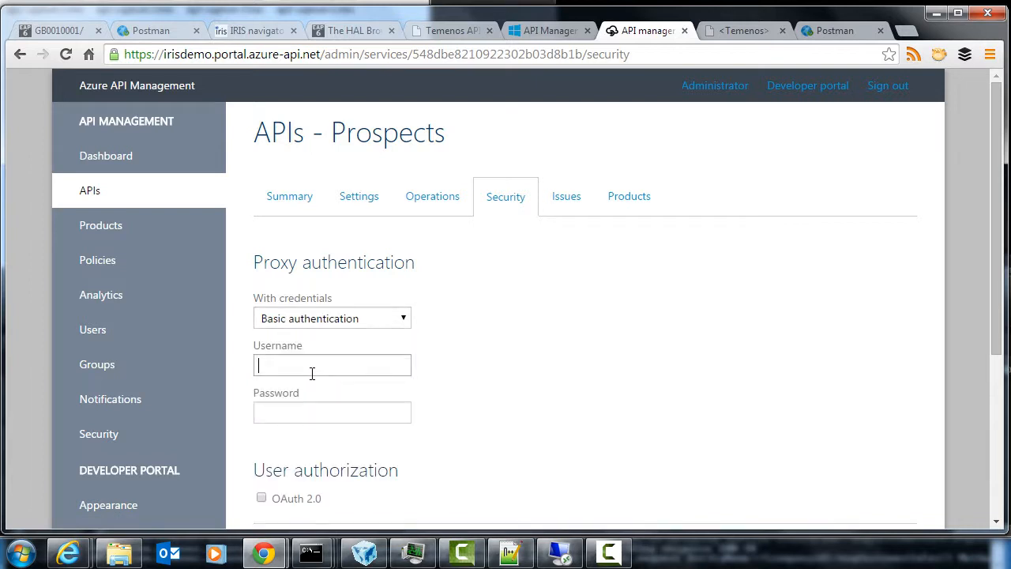
pyautogui.write('SSOUSER1')
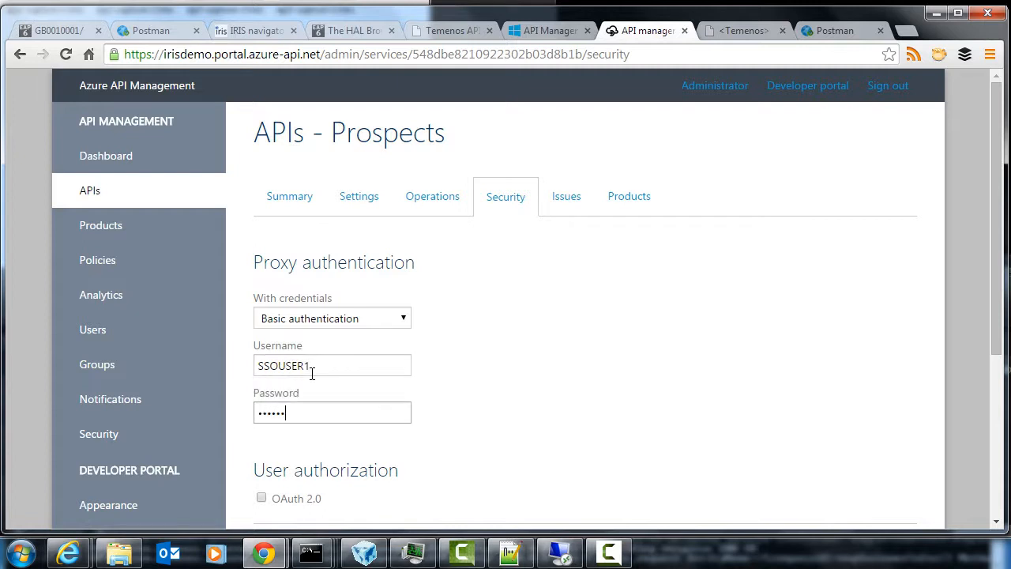
pyautogui.scroll(-3)
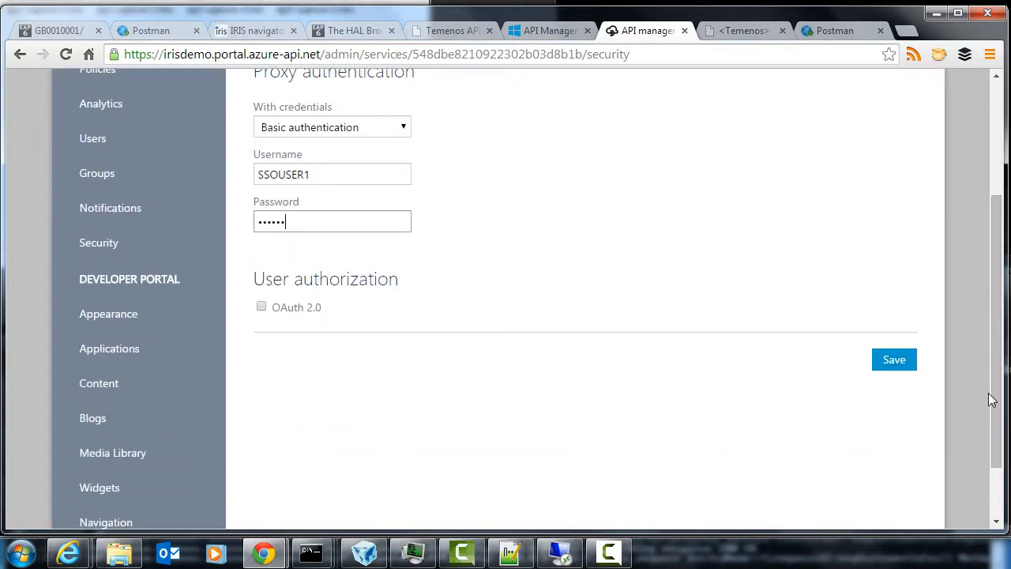
pyautogui.click(894, 360)
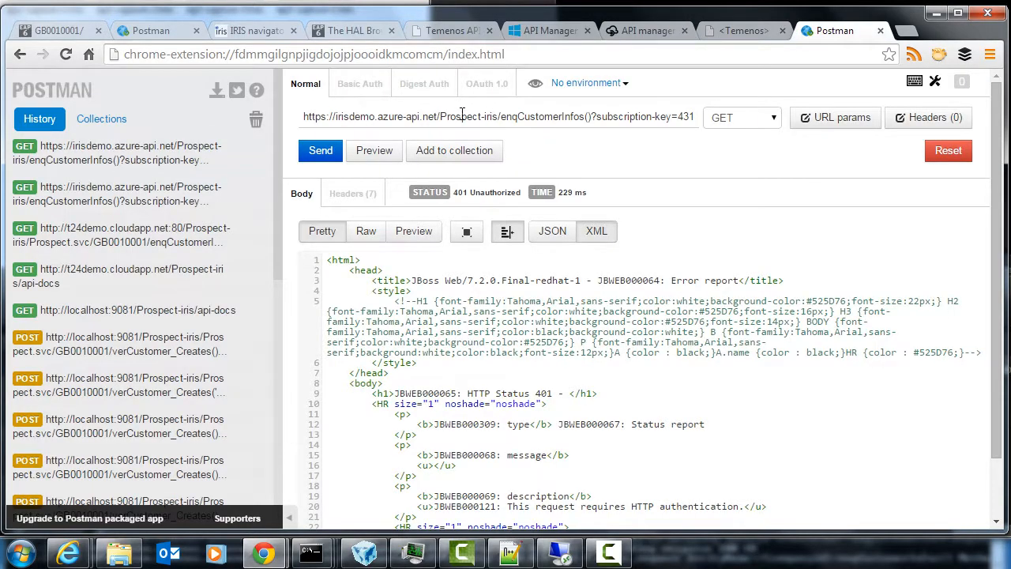
# Resend the Prospects enqCustomerInfos GET request, now returning 200 OK
pyautogui.click(321, 150)
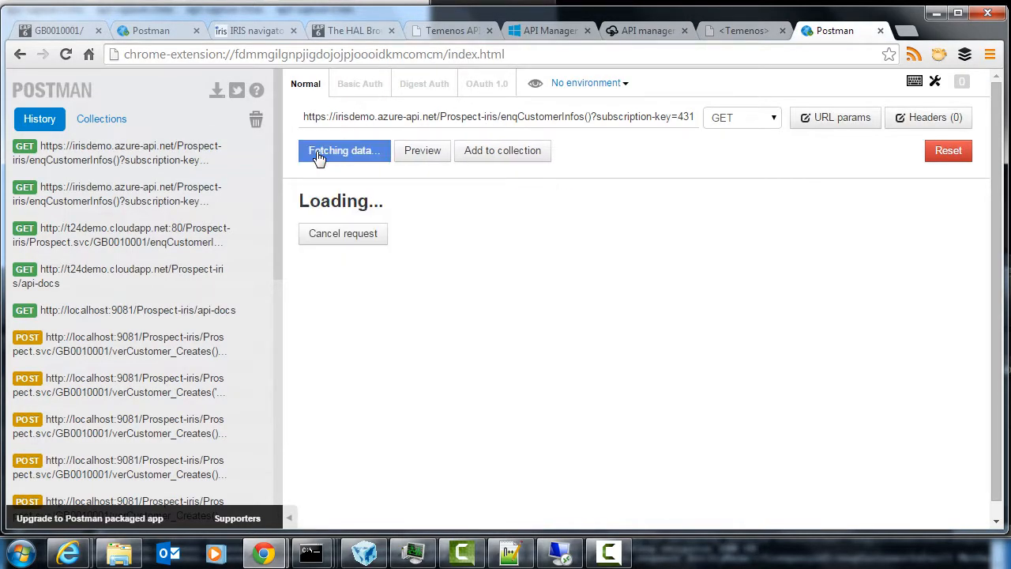
pyautogui.moveTo(833, 456)
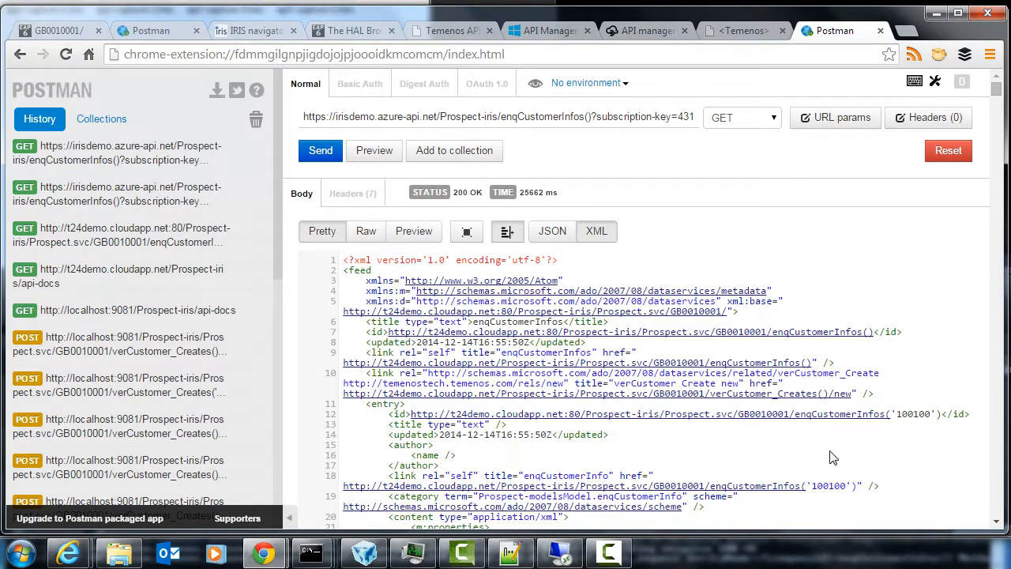
pyautogui.moveTo(645, 31)
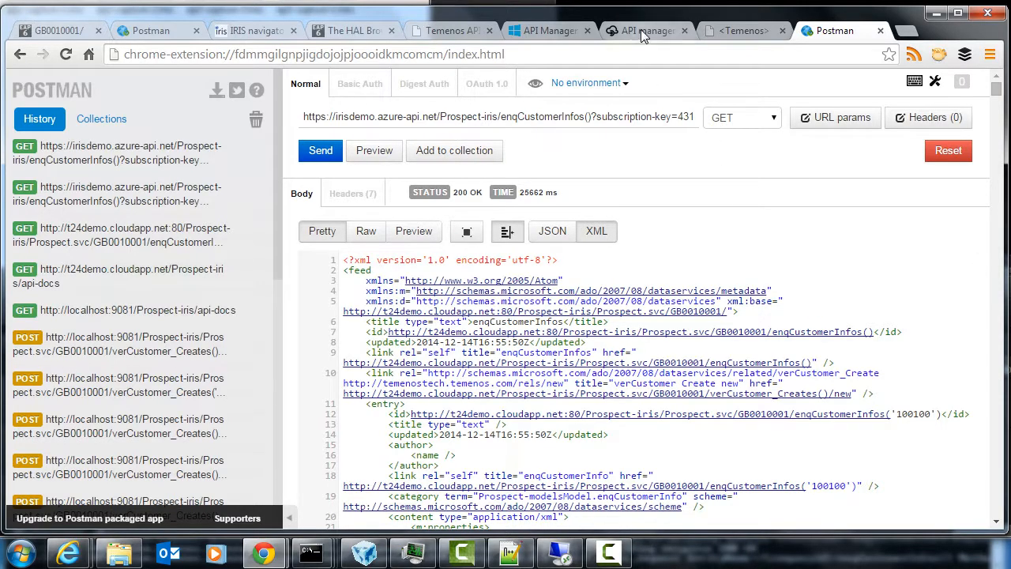
# View the dashboard usage charts showing Prospects with 1 call, 0 errors, 418.5 KB bandwidth
pyautogui.click(644, 31)
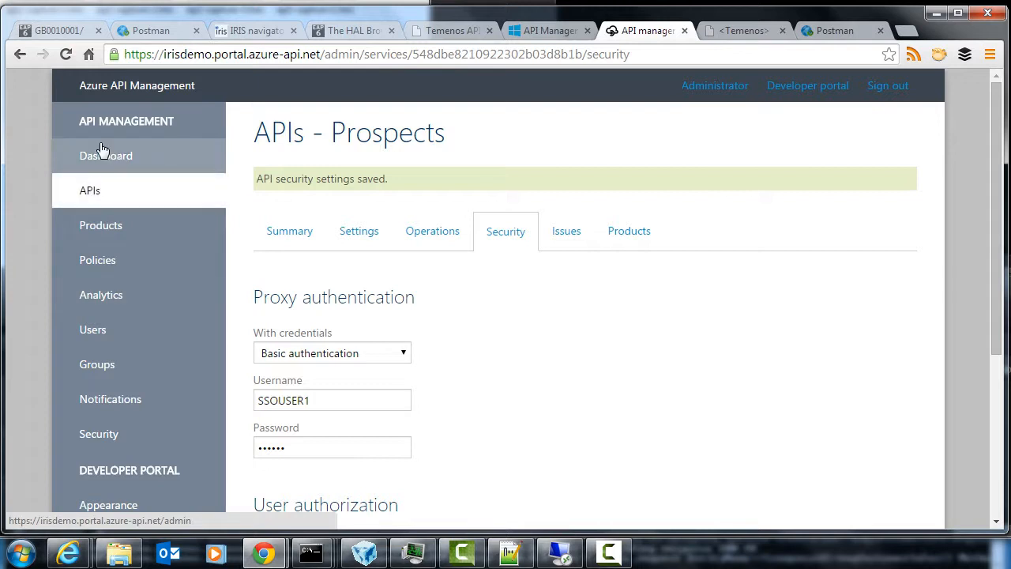
pyautogui.click(105, 156)
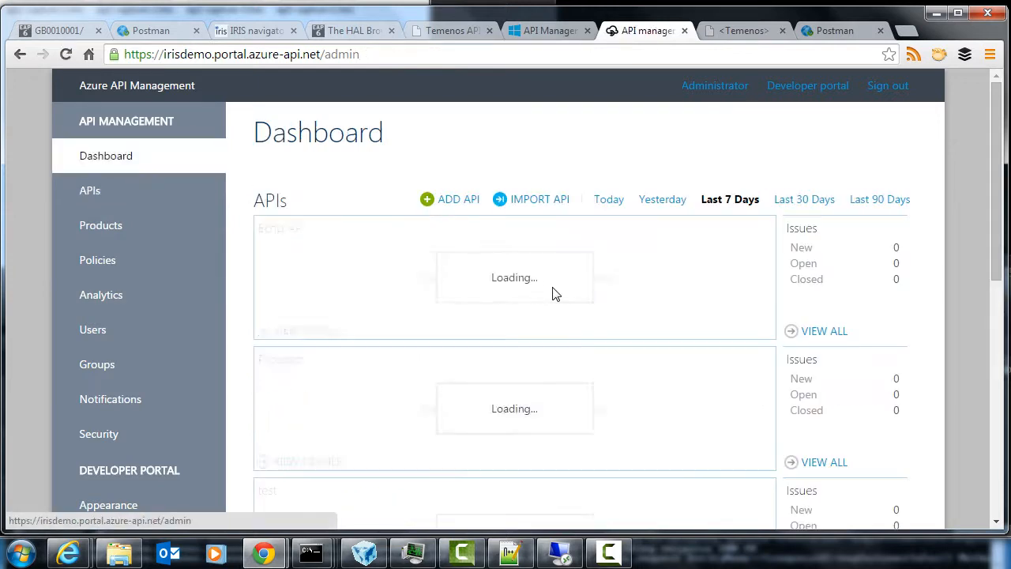
pyautogui.scroll(-3)
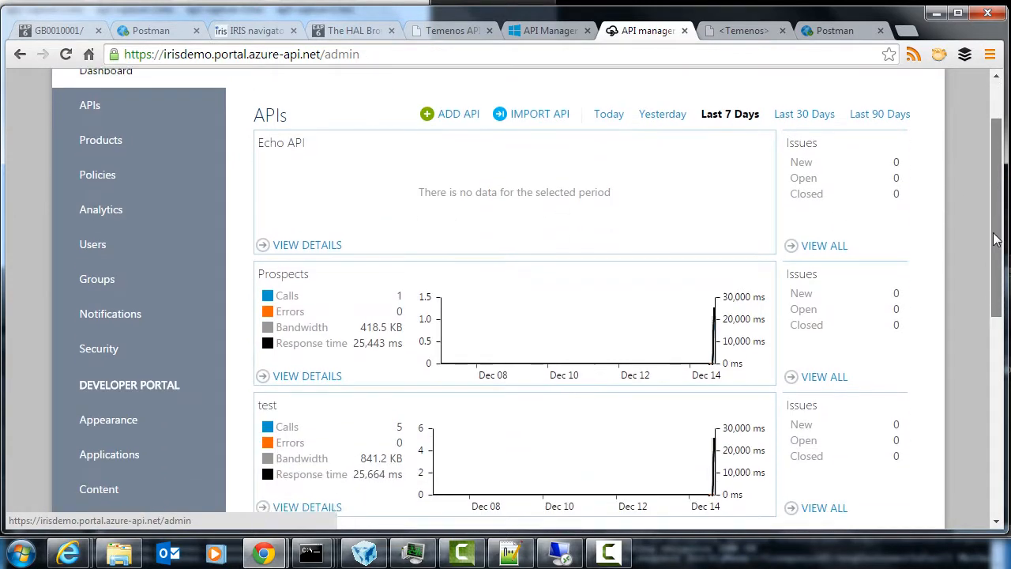
pyautogui.scroll(-3)
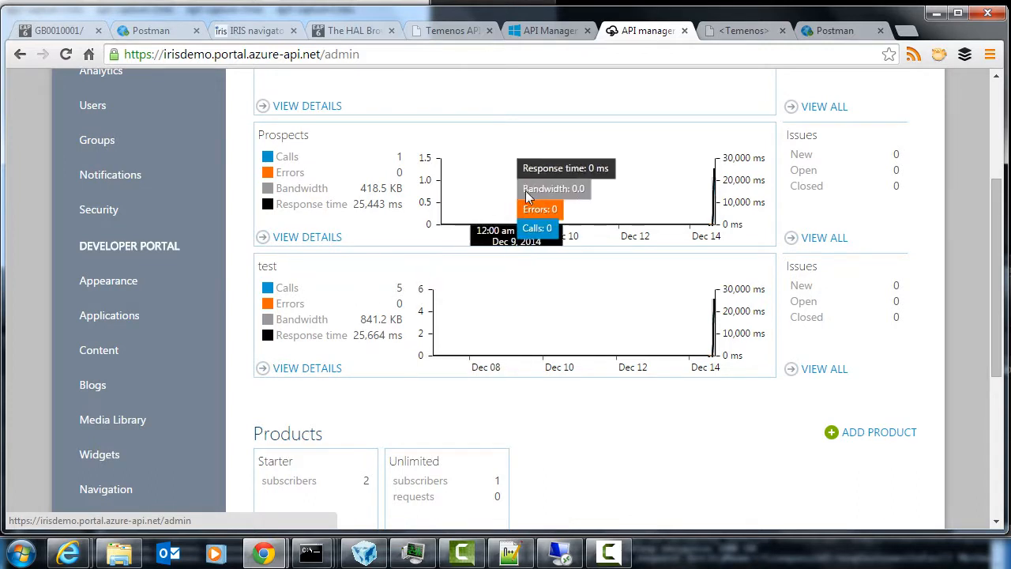
pyautogui.moveTo(714, 181)
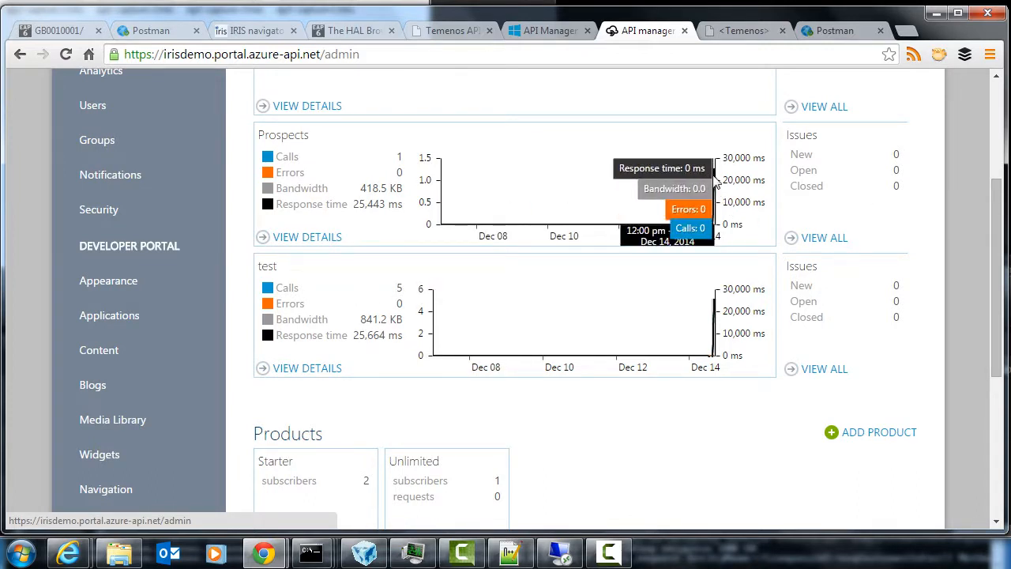
pyautogui.moveTo(869, 196)
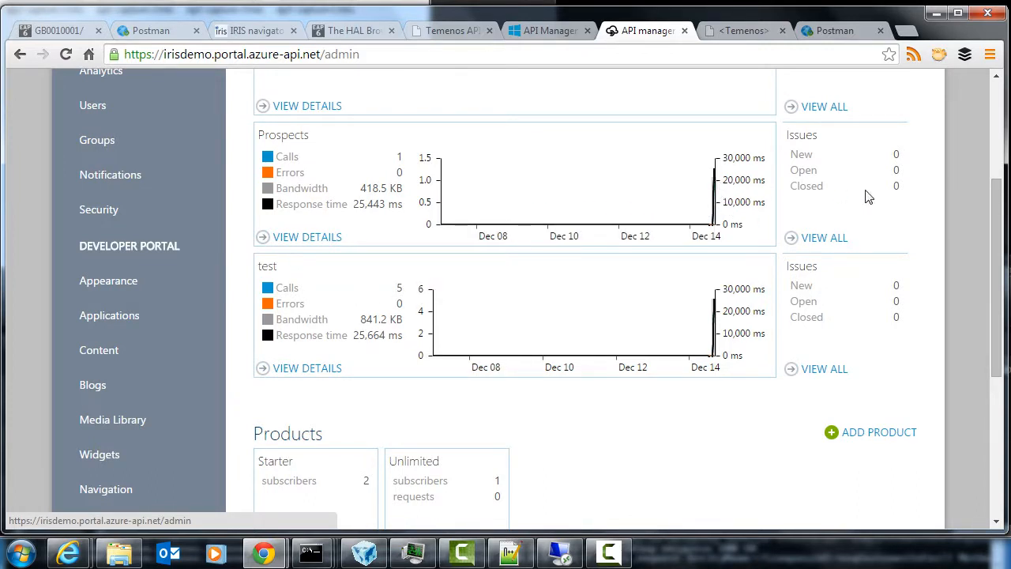
pyautogui.scroll(3)
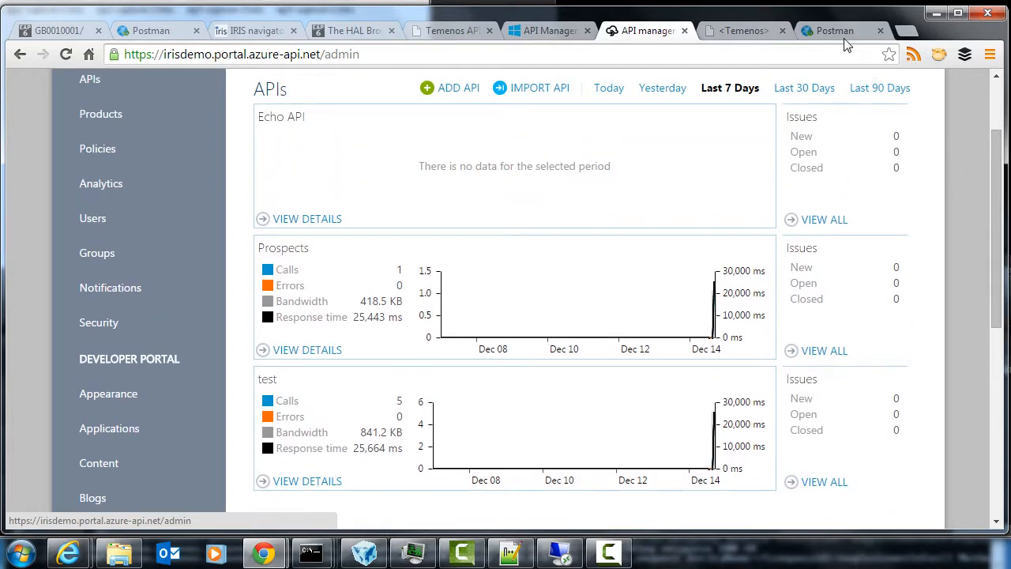
pyautogui.click(834, 30)
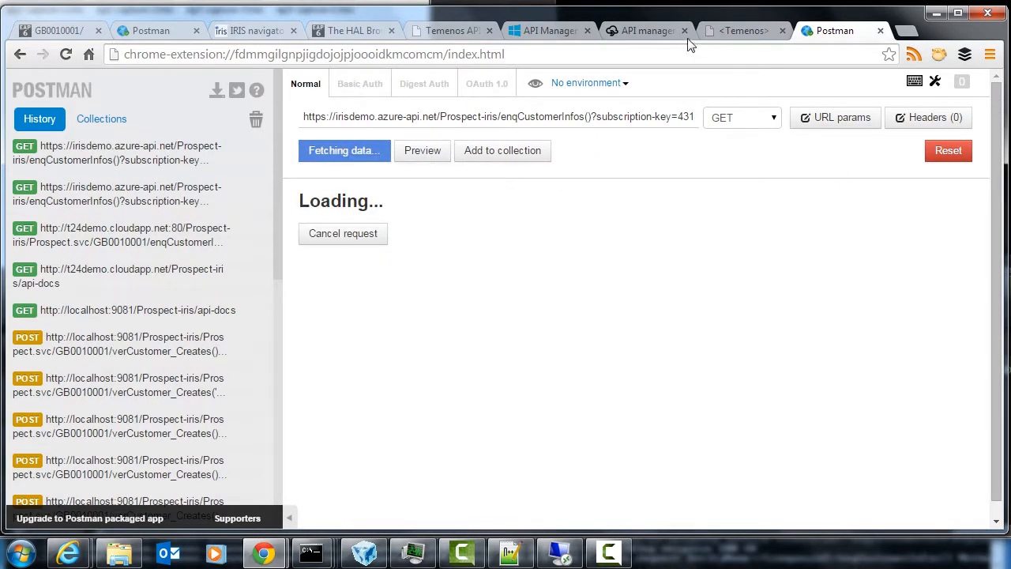
pyautogui.click(644, 30)
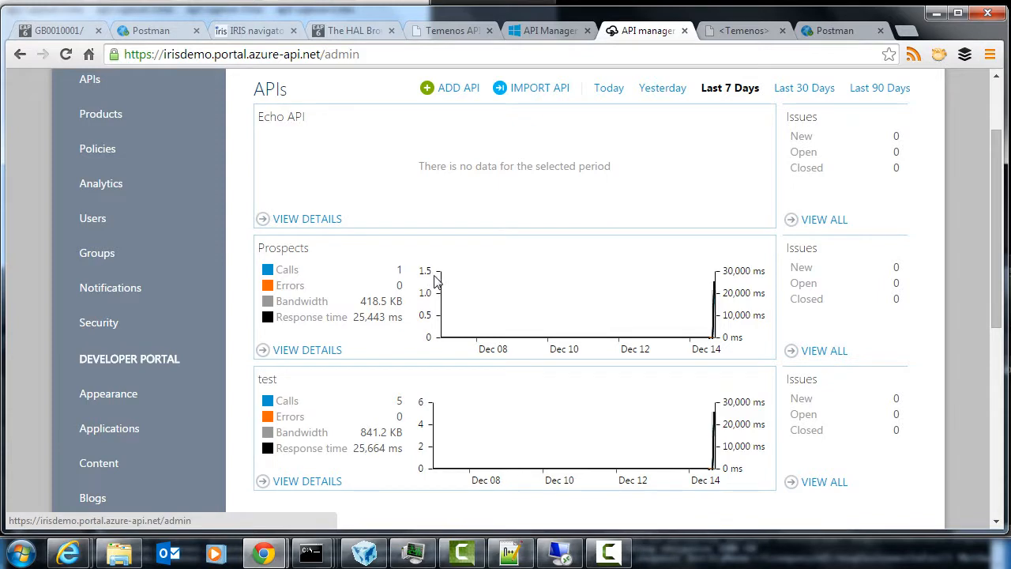
pyautogui.moveTo(299, 271)
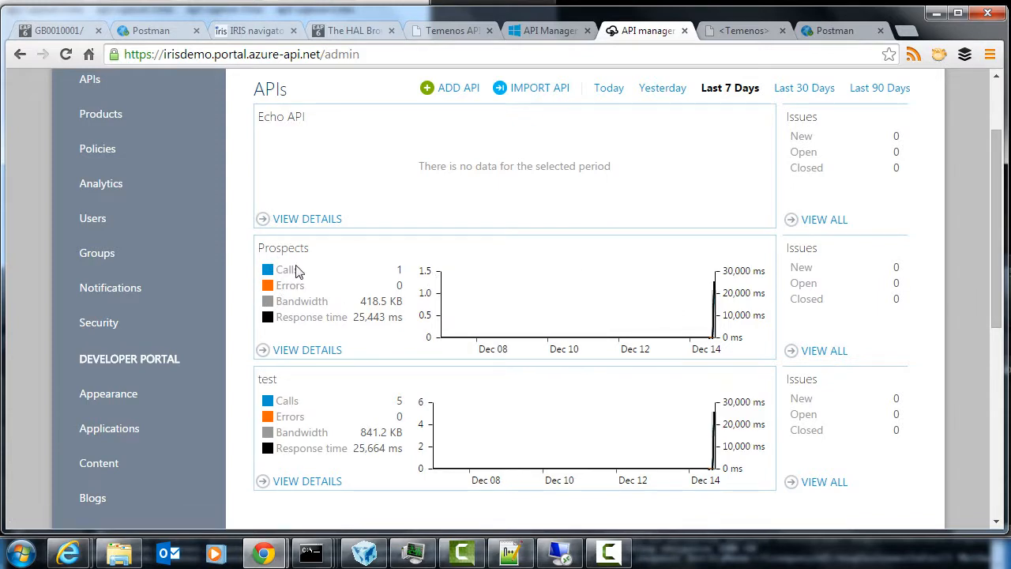
# View the Prospects API summary with its 7-day chart: 1 call, 0 errors, 21 ms
pyautogui.click(306, 349)
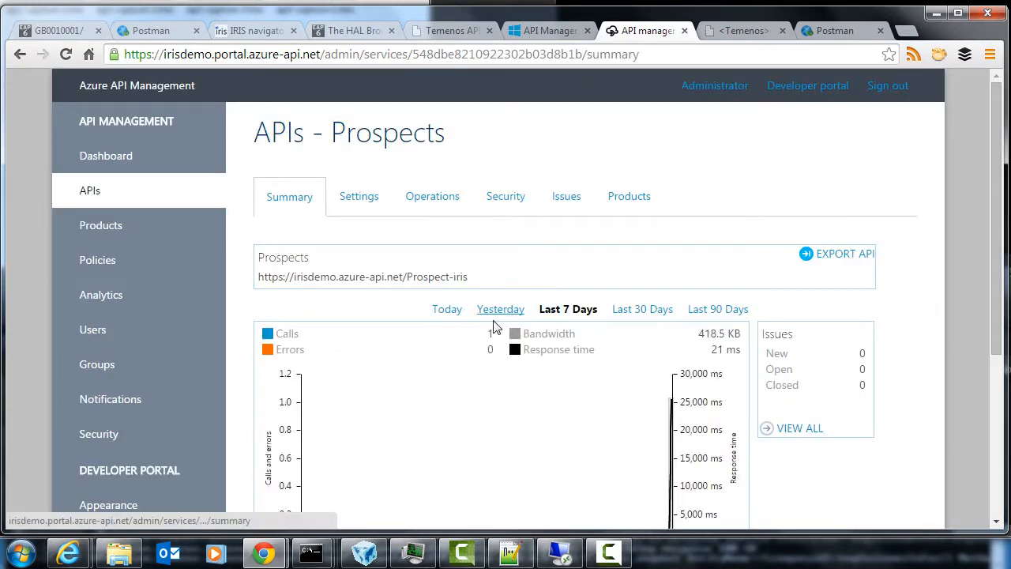
pyautogui.moveTo(366, 393)
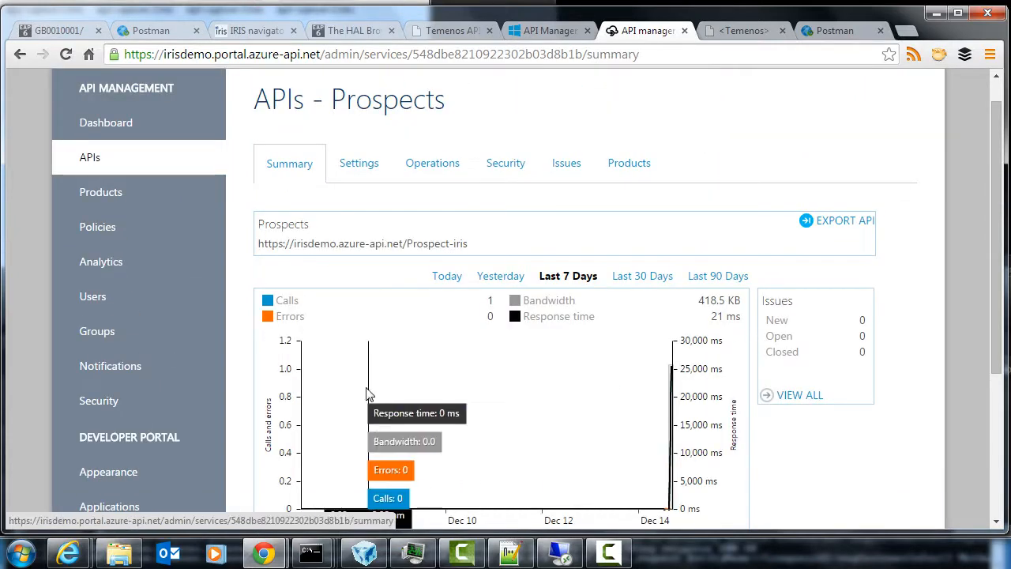
pyautogui.moveTo(567, 262)
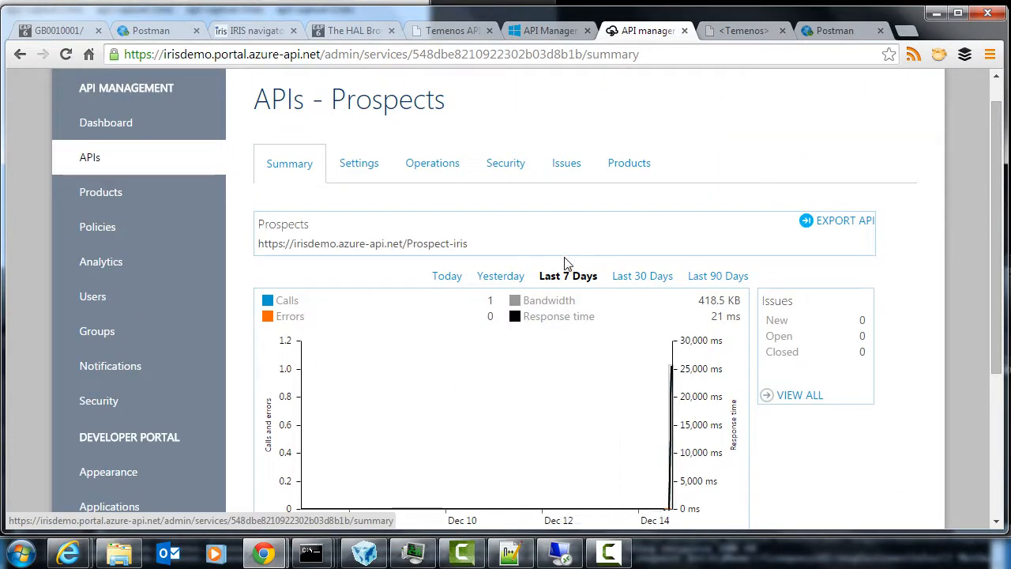
pyautogui.moveTo(472, 237)
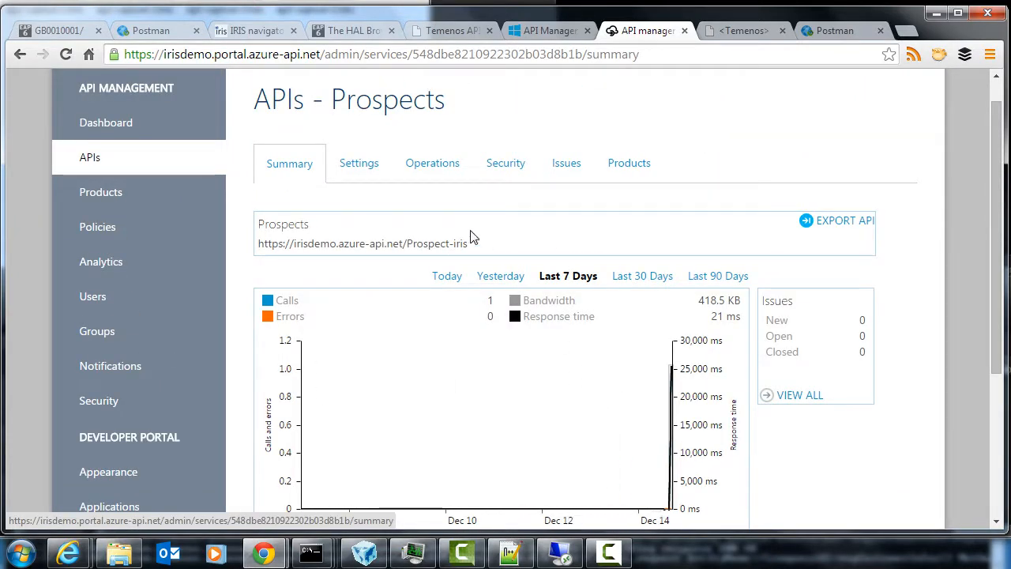
pyautogui.moveTo(679, 222)
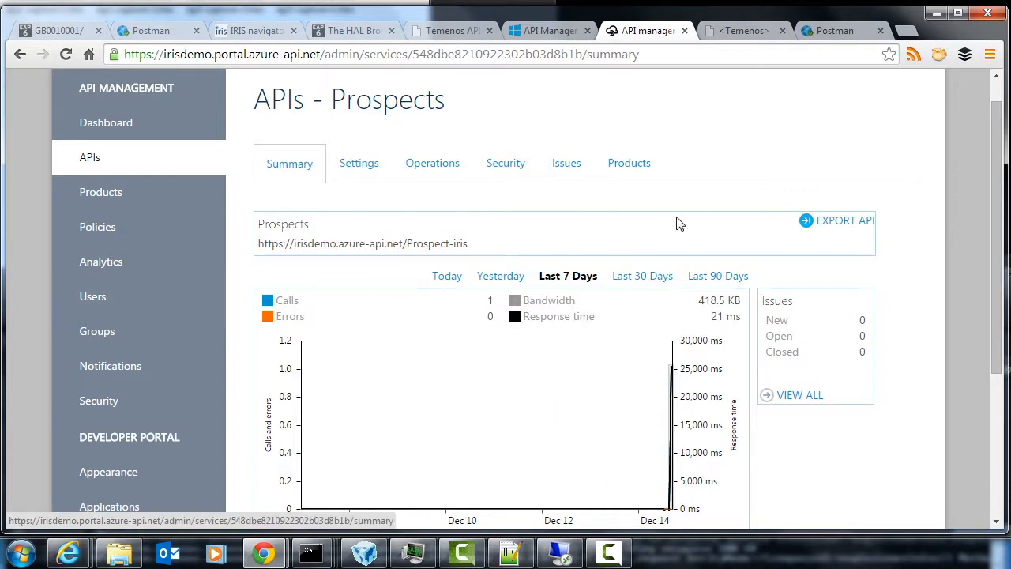
pyautogui.scroll(3)
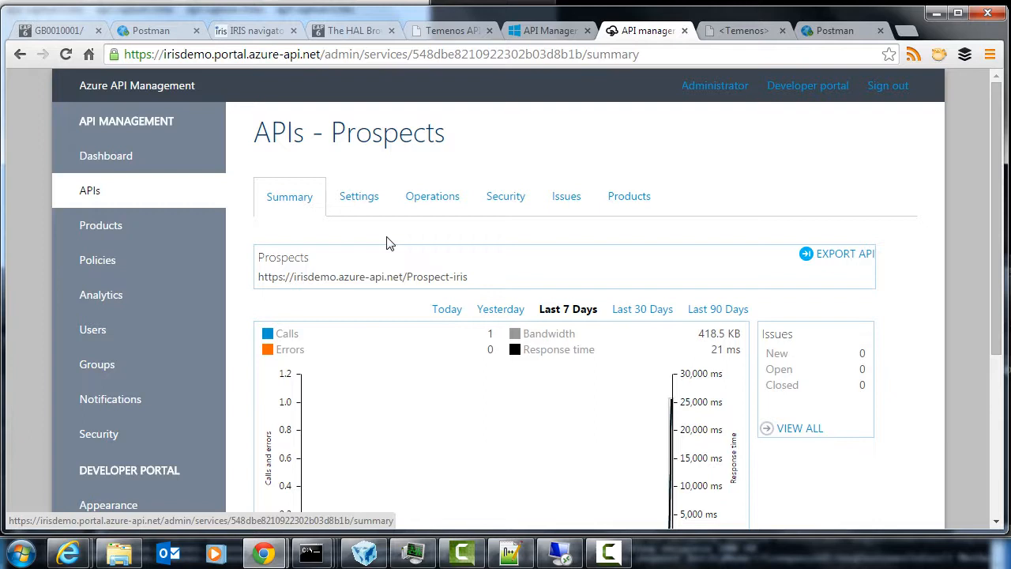